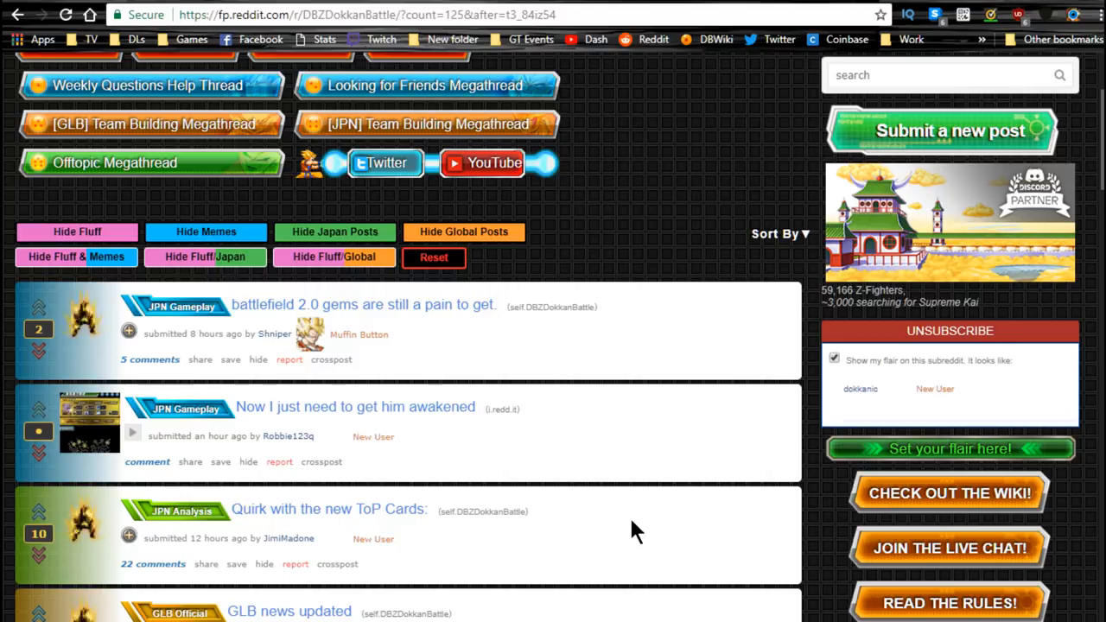
mouse_move(631, 522)
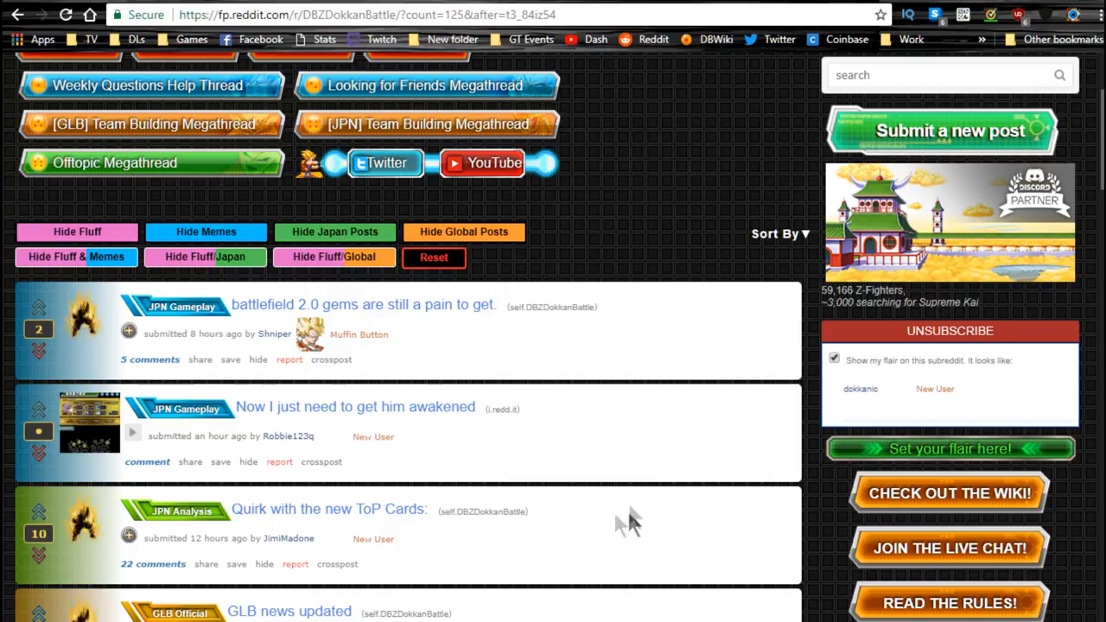
Step: Scroll through the GLB DATA DOWNLOAD (March 3rd 2018) post to its CARDS list of new units
scroll(down, 3)
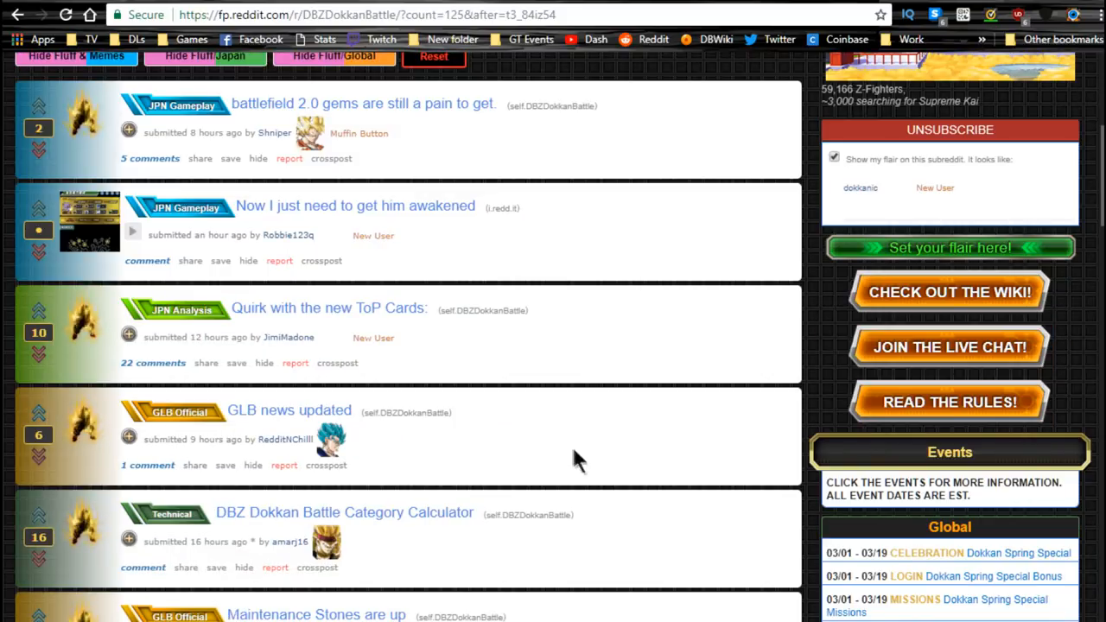
scroll(up, 3)
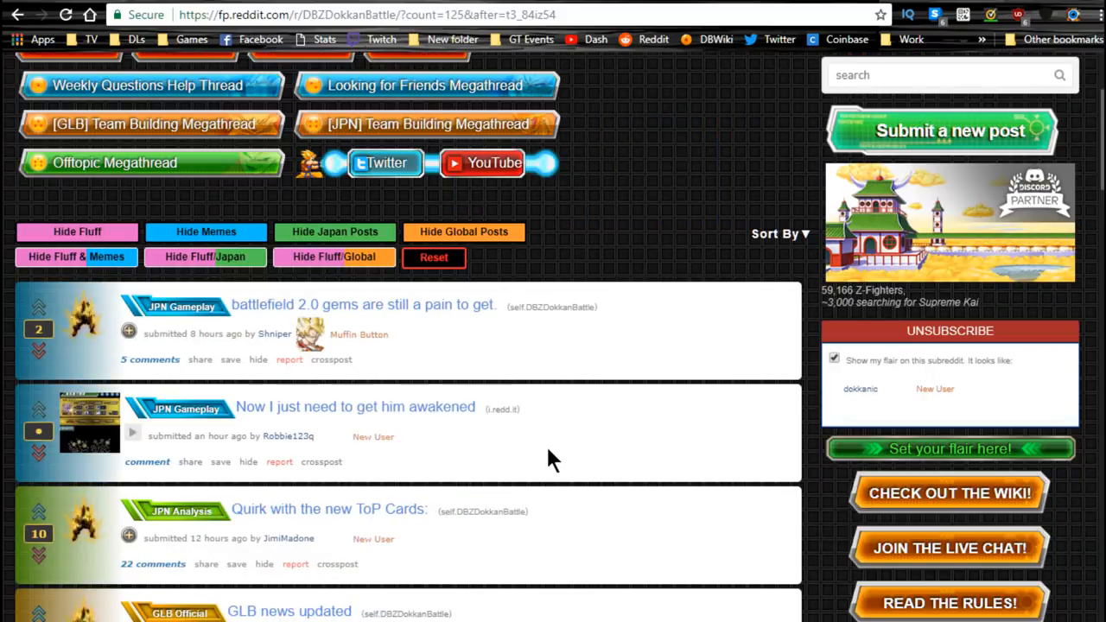
mouse_move(544, 458)
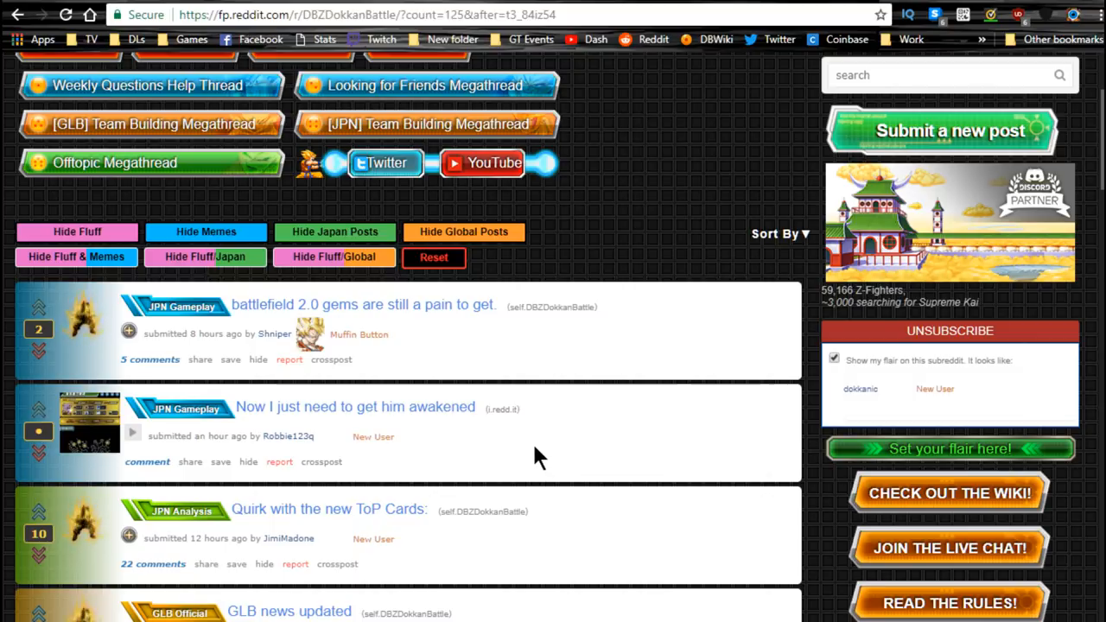
mouse_move(533, 463)
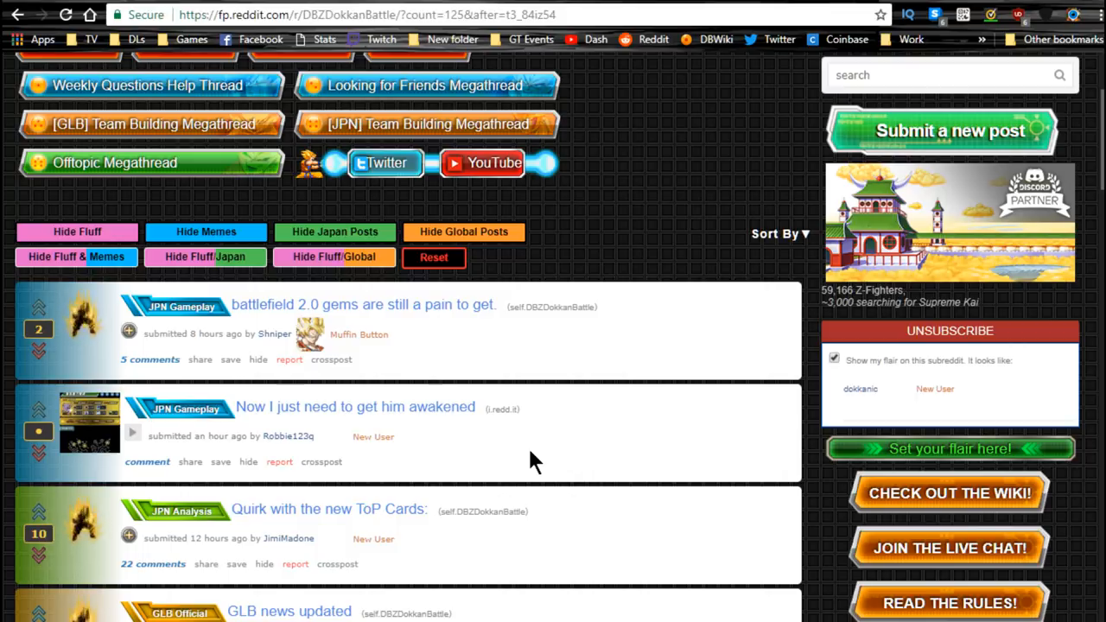
mouse_move(528, 488)
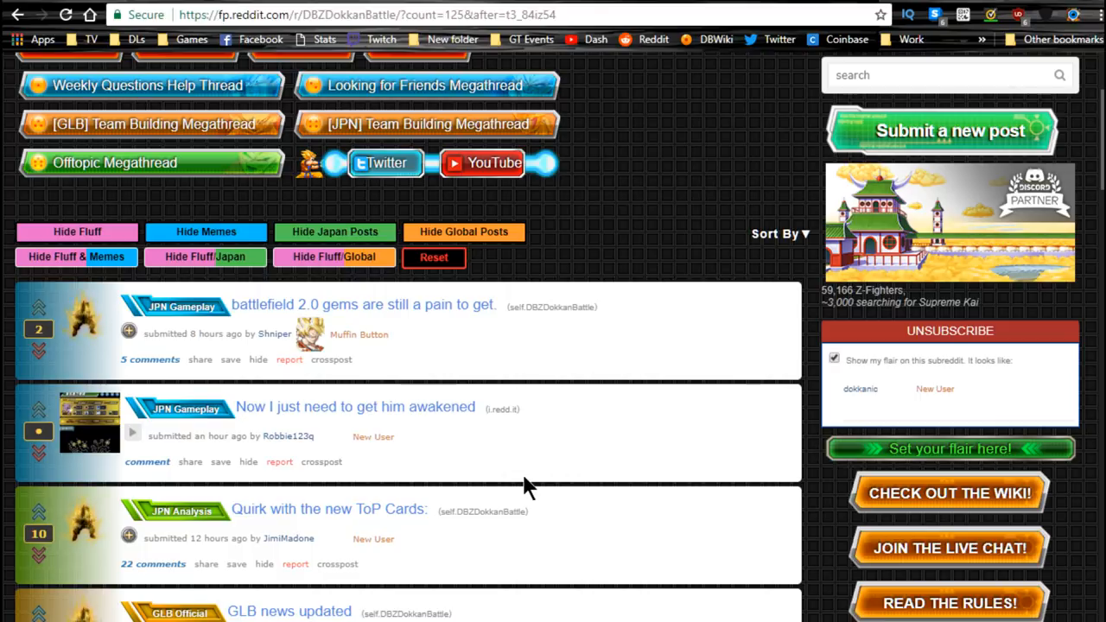
scroll(down, 3)
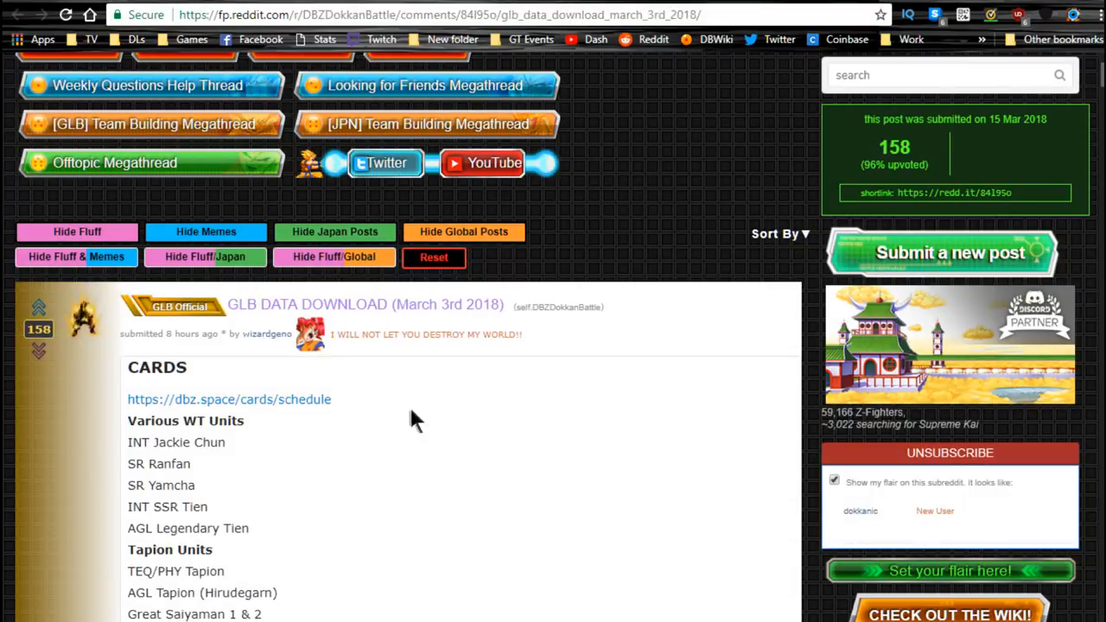
mouse_move(424, 415)
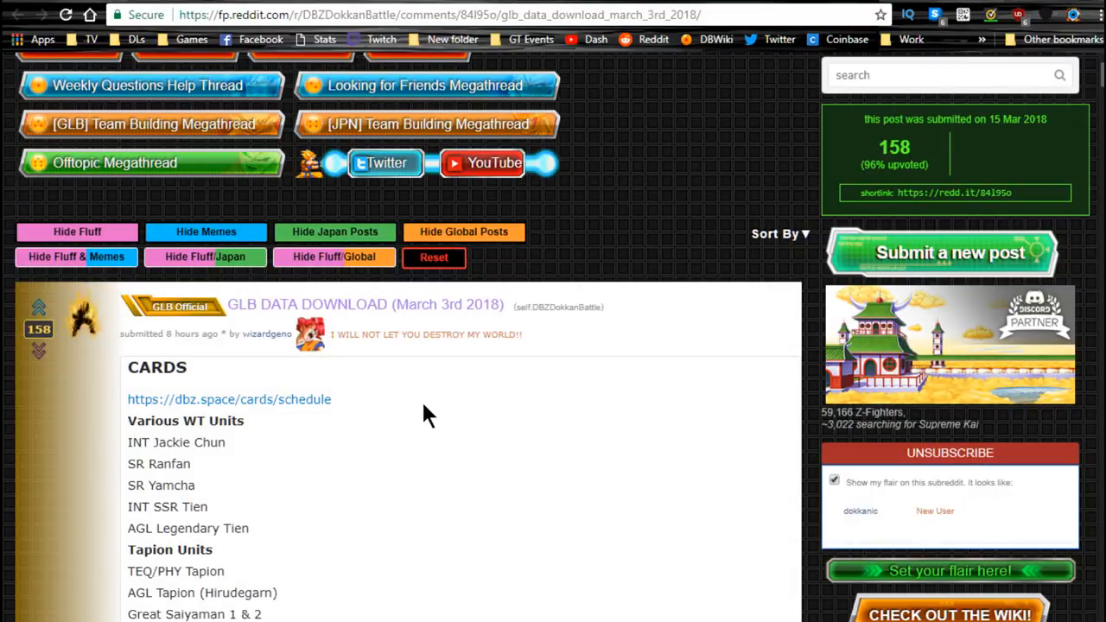
mouse_move(415, 297)
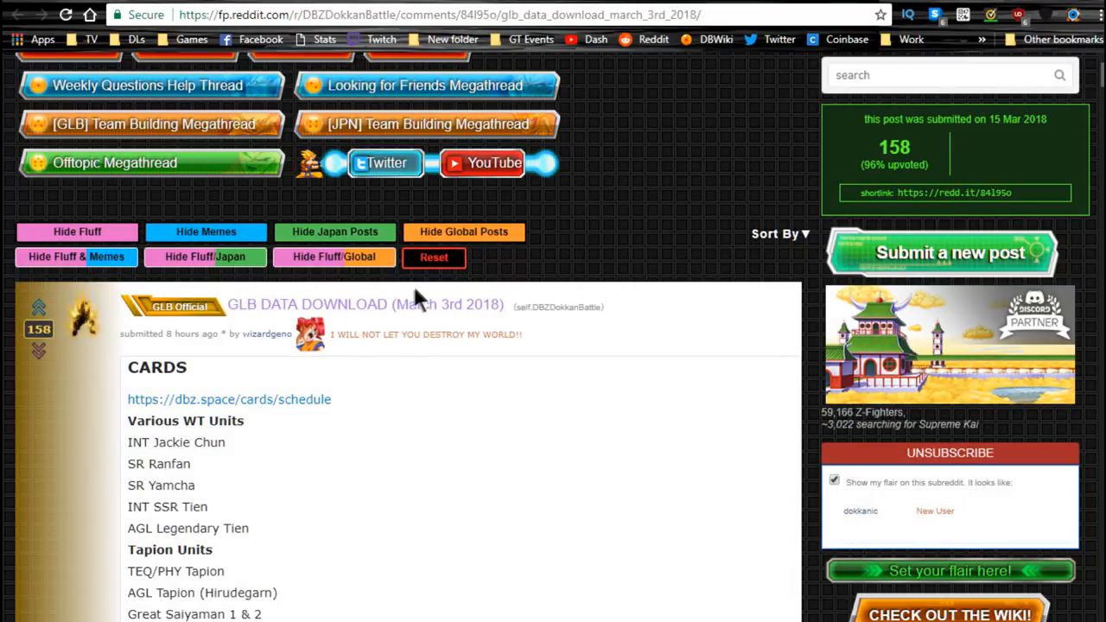
mouse_move(529, 401)
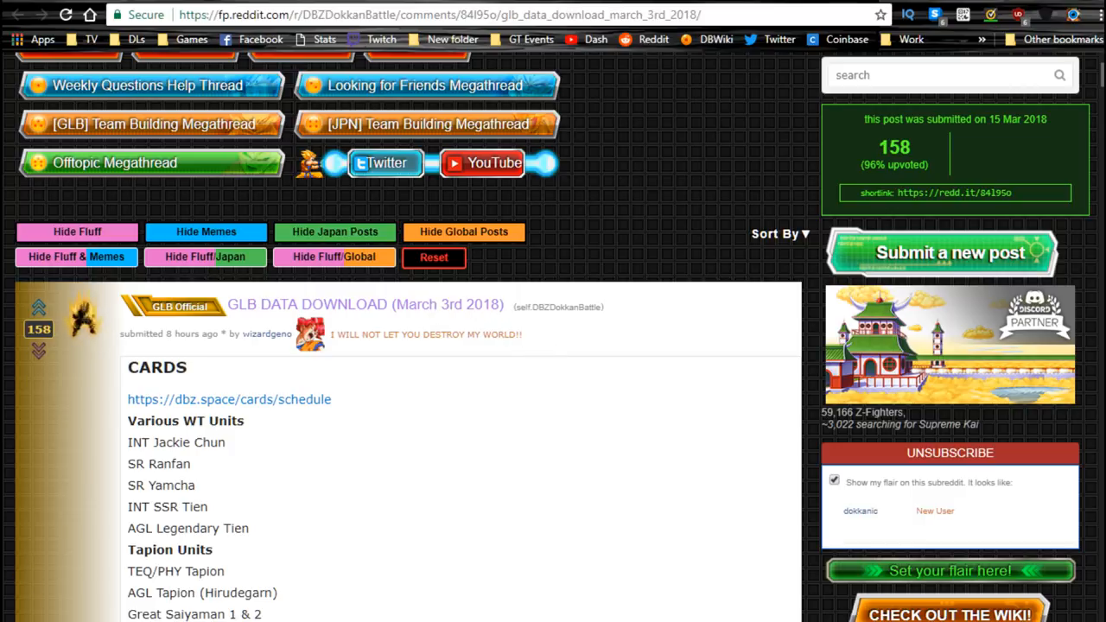
scroll(down, 3)
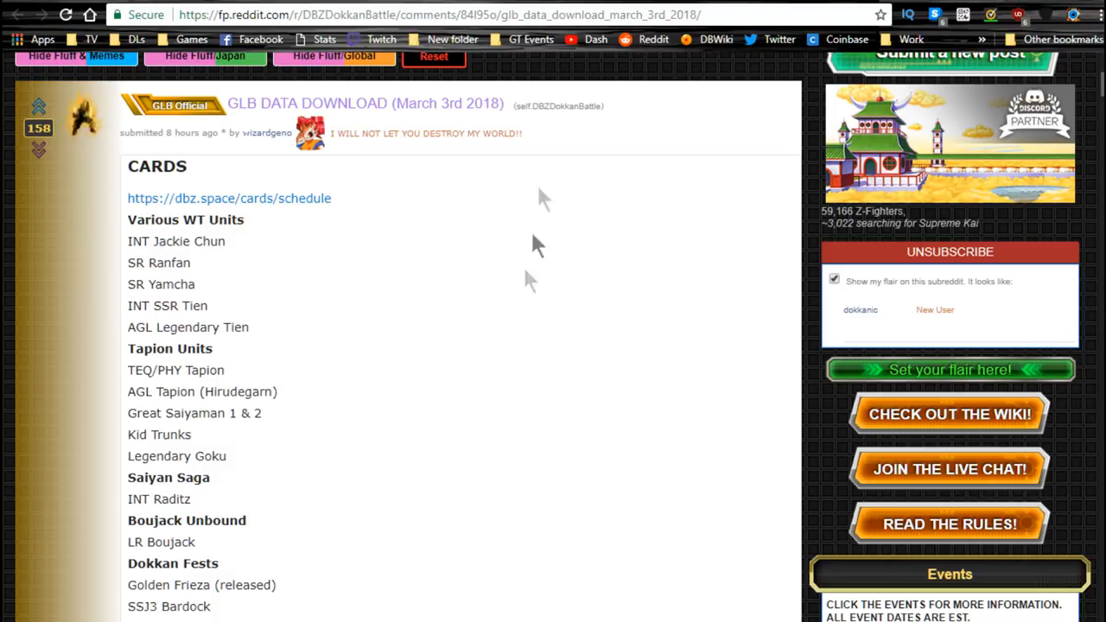
mouse_move(466, 242)
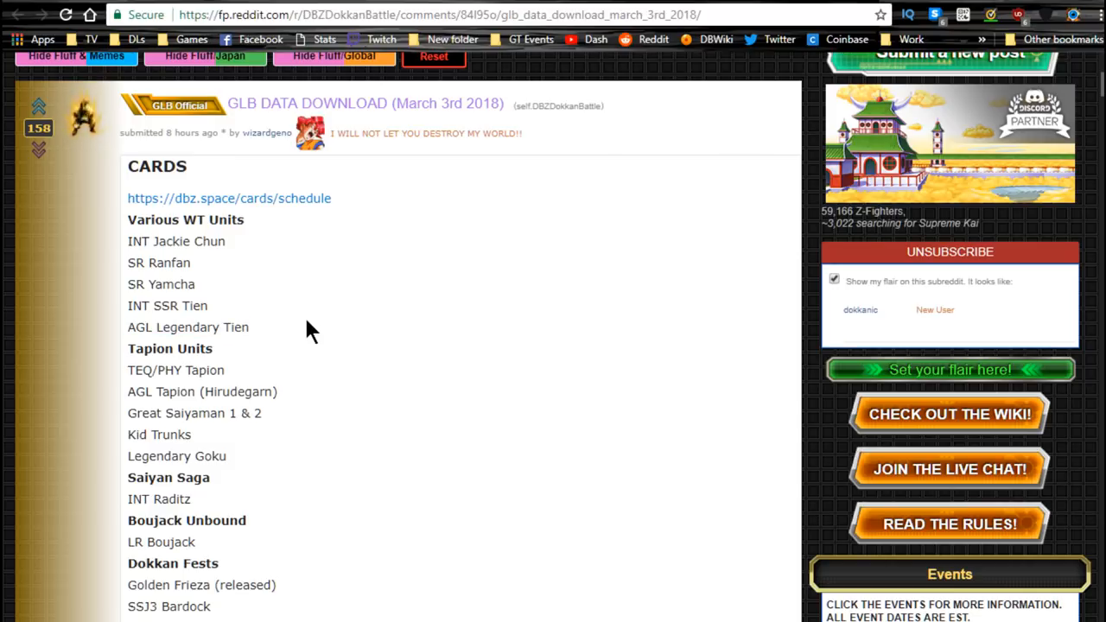
mouse_move(313, 313)
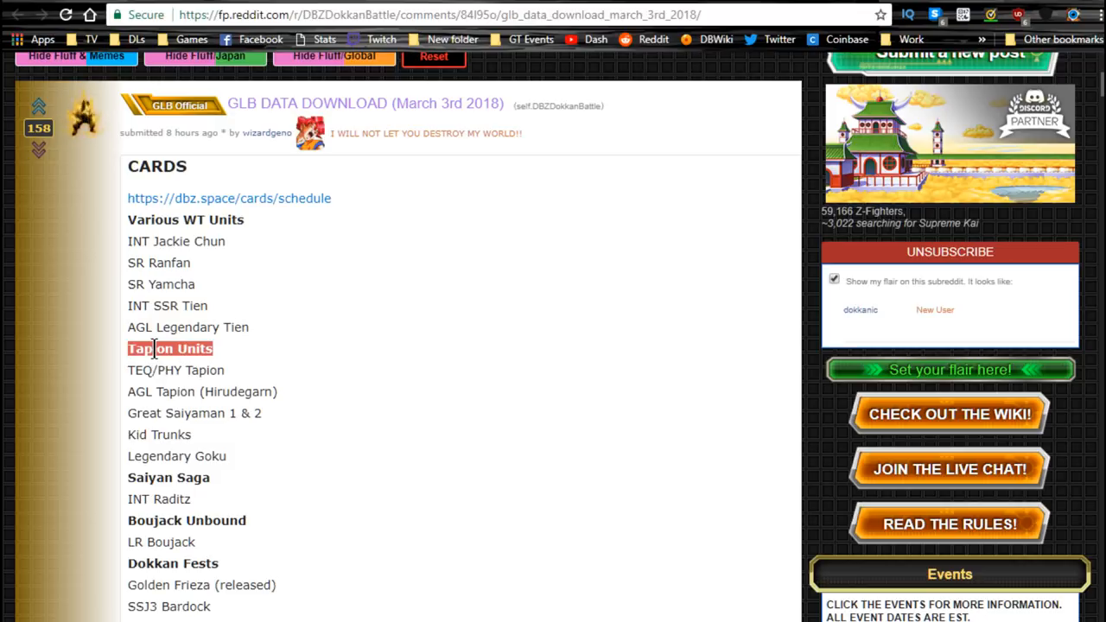
drag(153, 349, 224, 391)
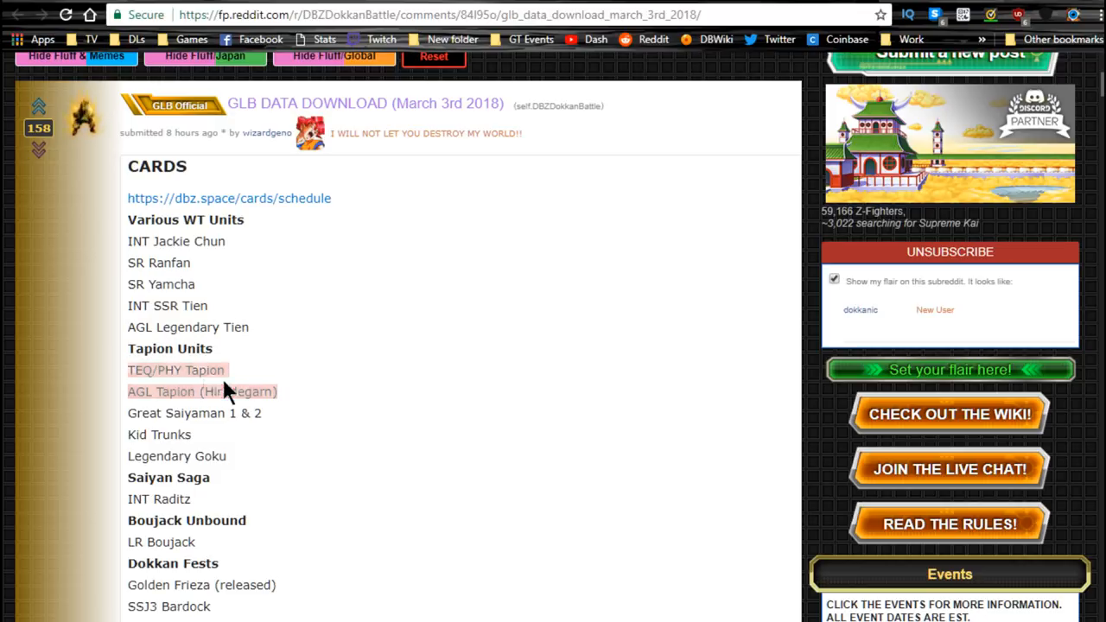
click(202, 391)
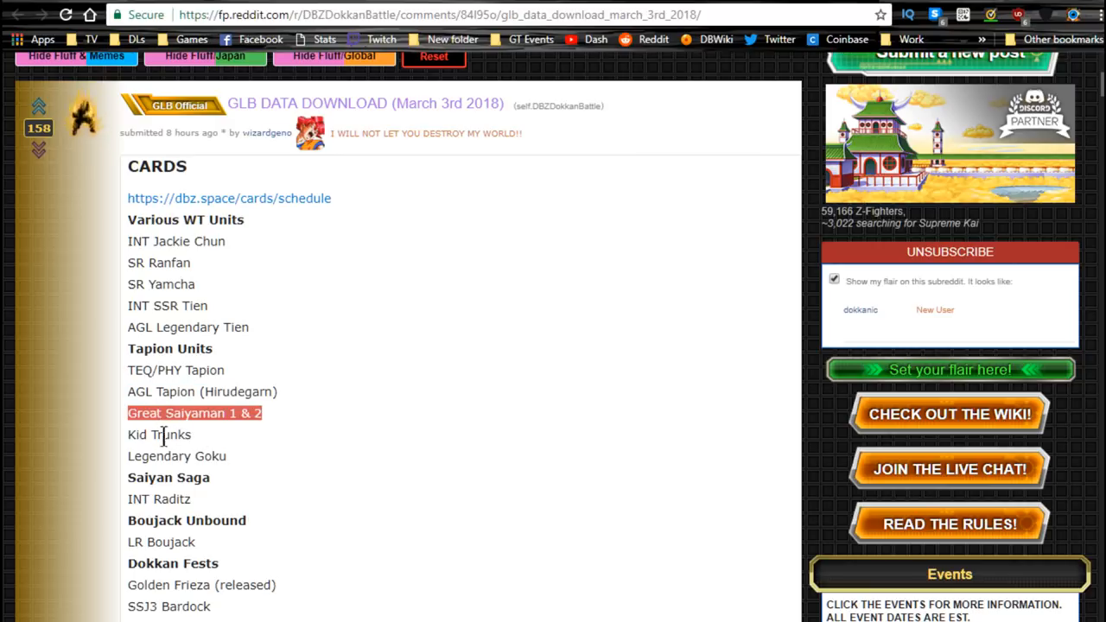
double_click(176, 456)
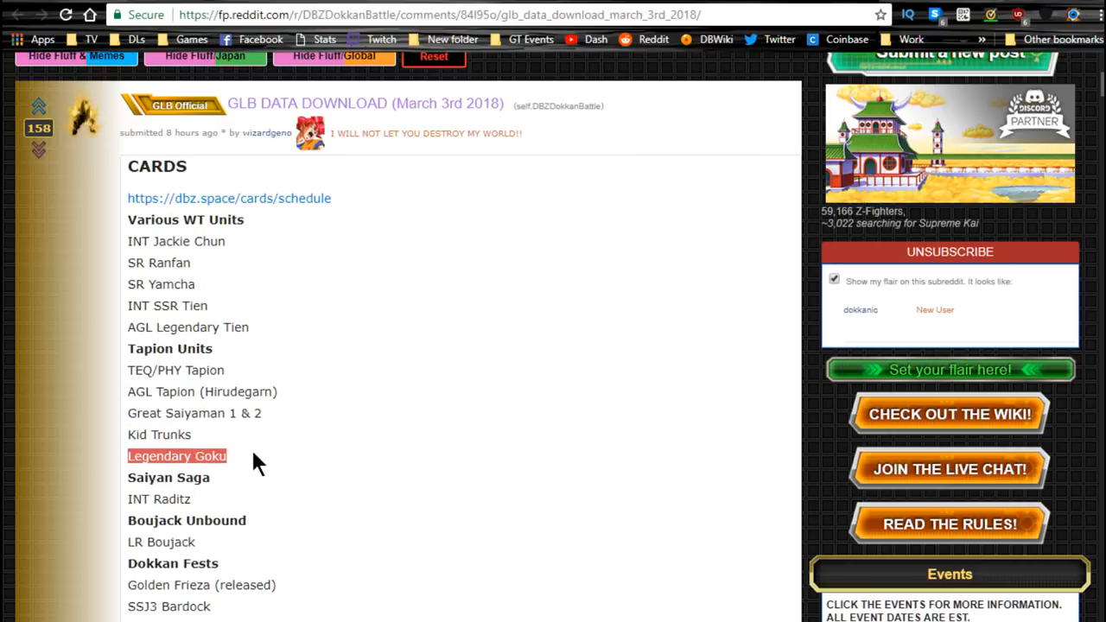
mouse_move(260, 449)
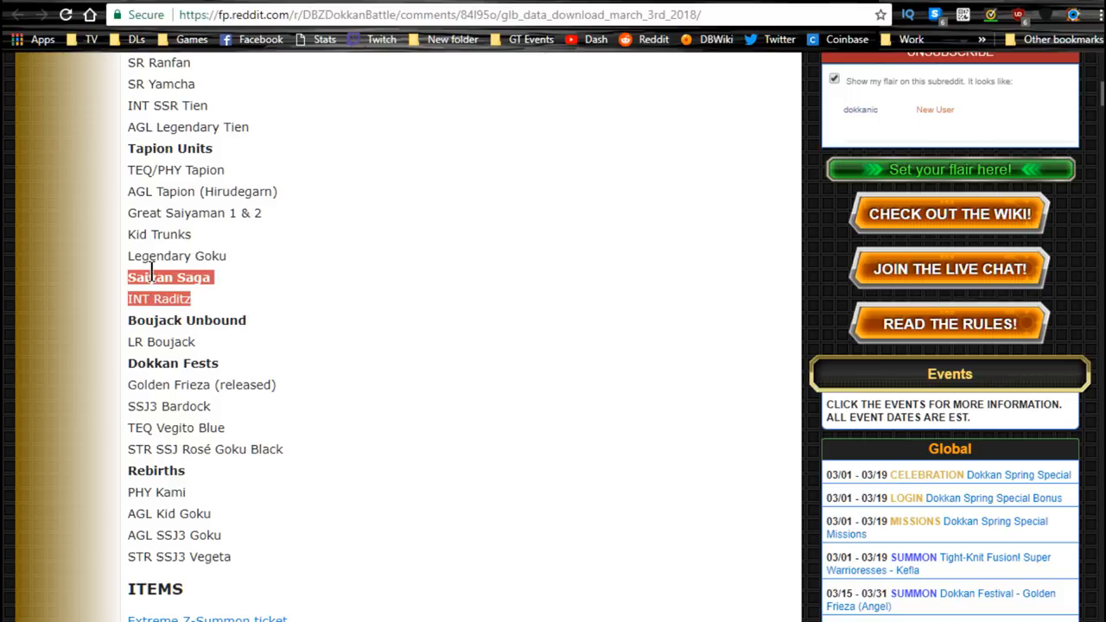
mouse_move(180, 304)
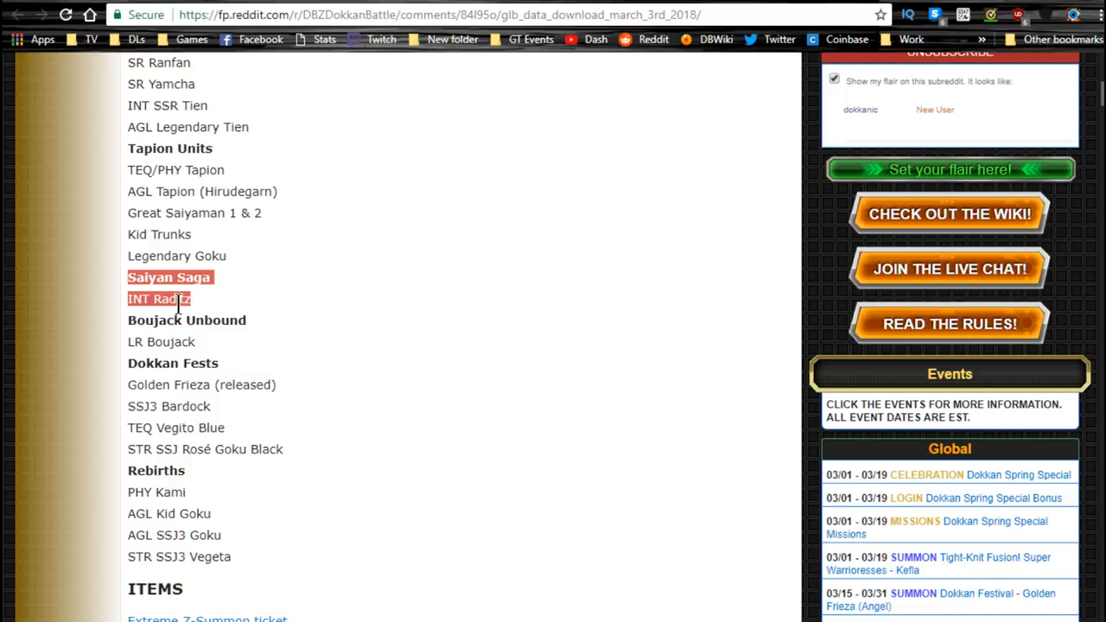
mouse_move(241, 313)
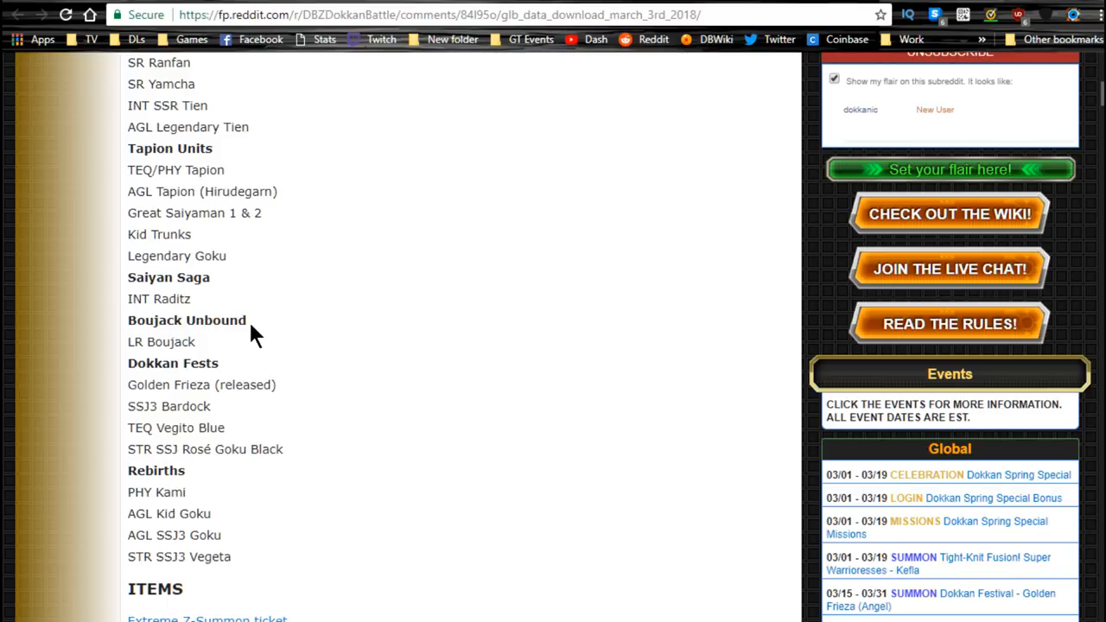
double_click(145, 384)
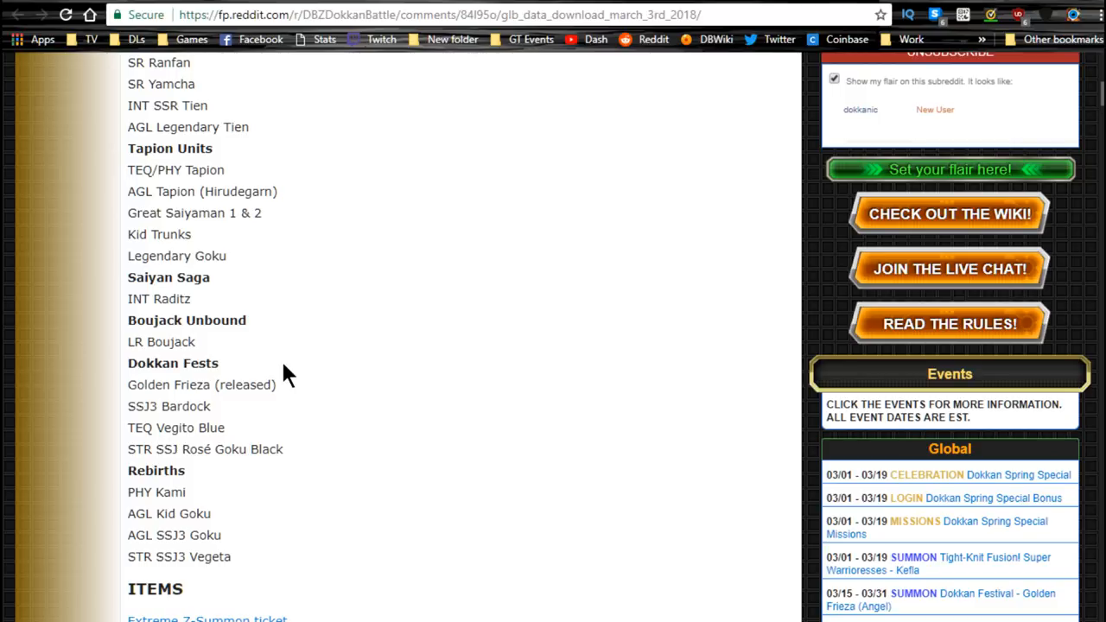
double_click(170, 407)
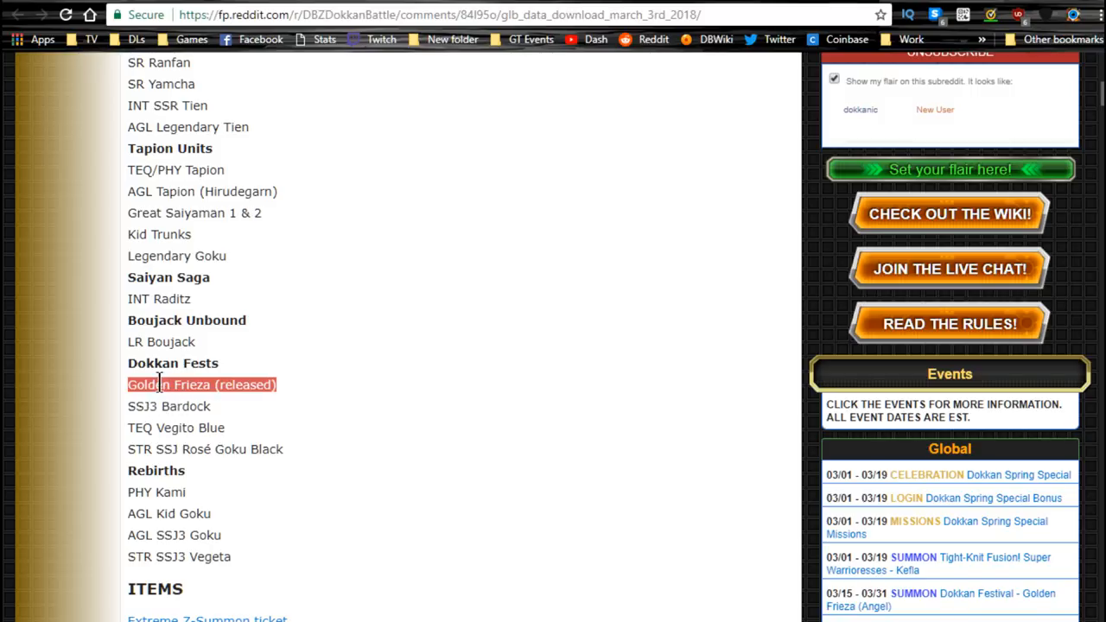
click(170, 407)
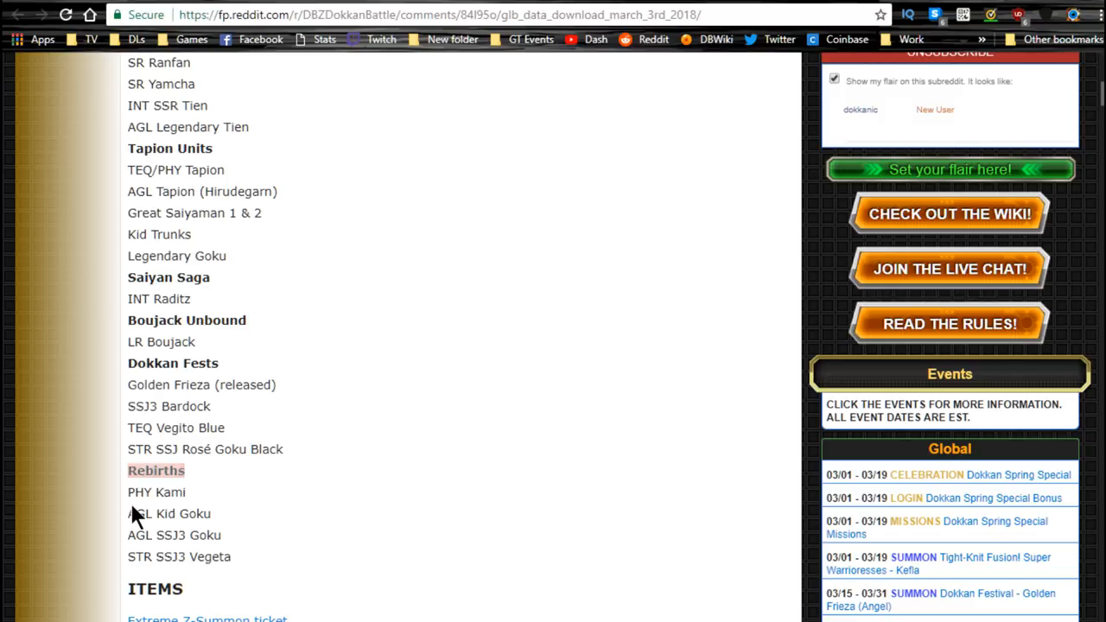
double_click(152, 513)
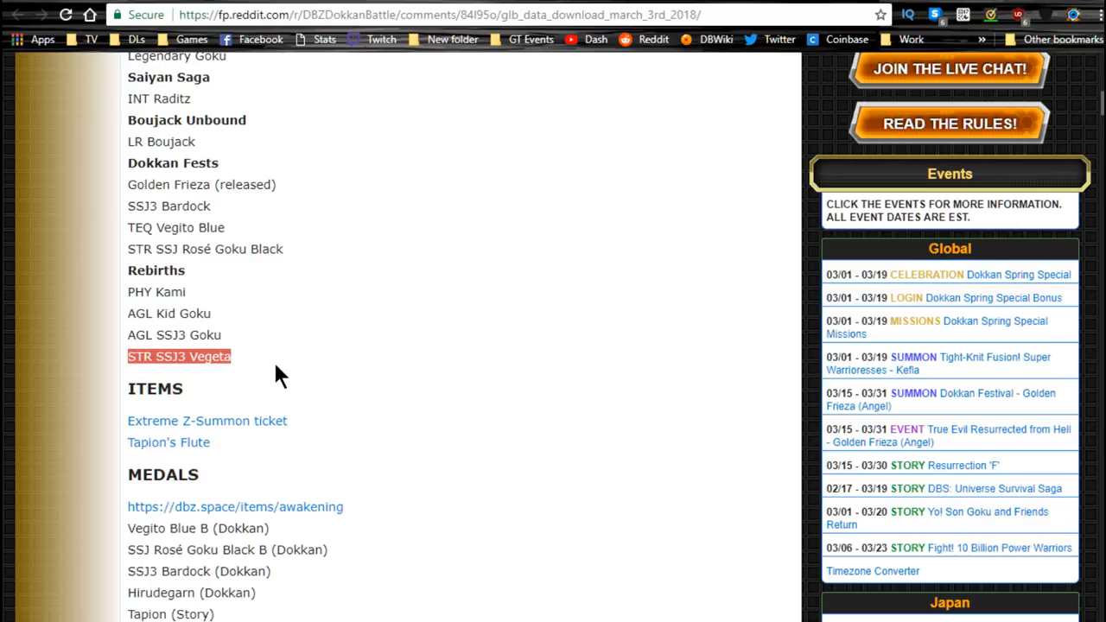
mouse_move(262, 381)
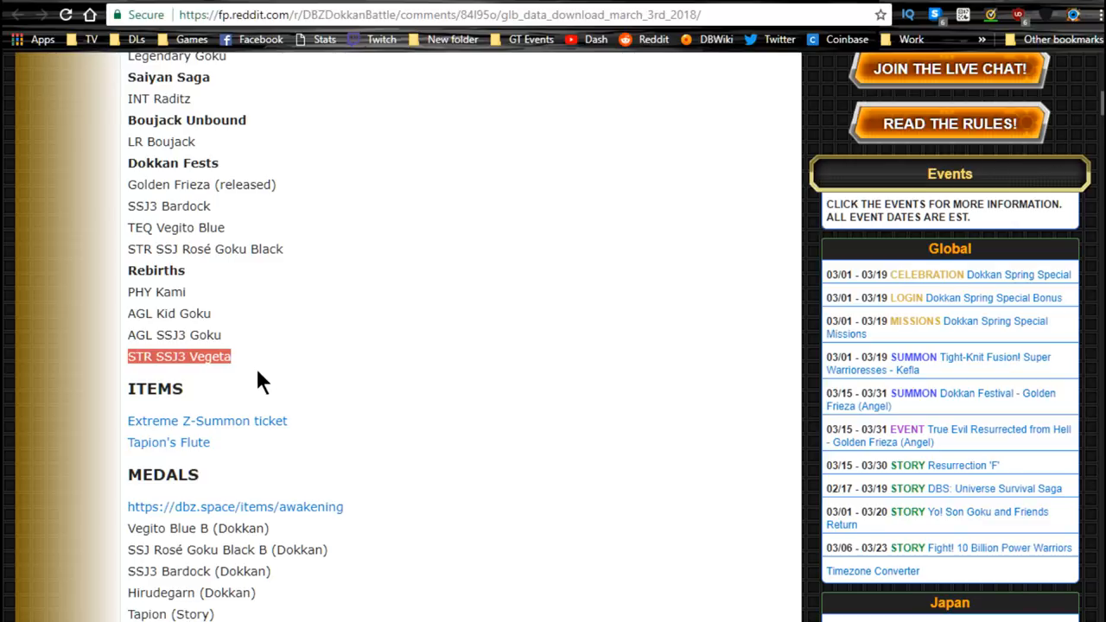
mouse_move(188, 358)
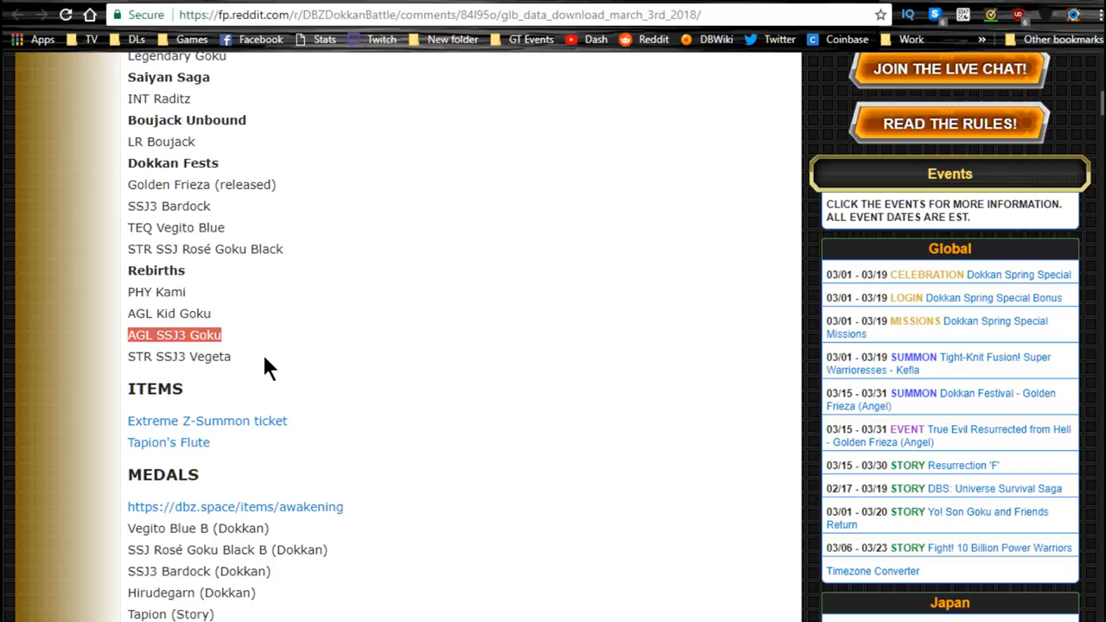
double_click(174, 336)
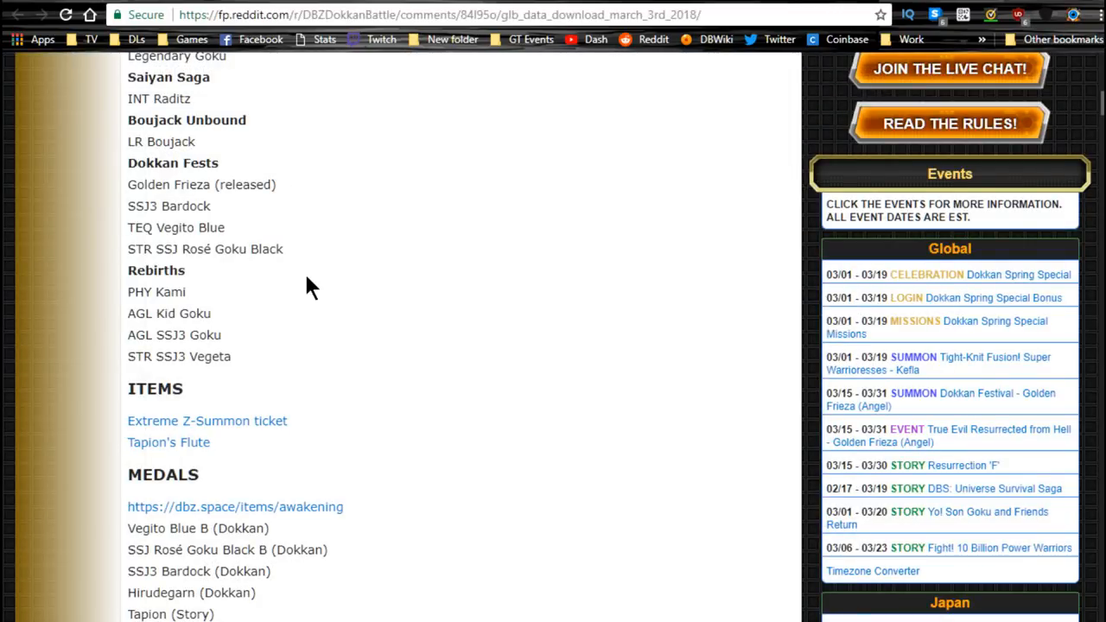
mouse_move(309, 292)
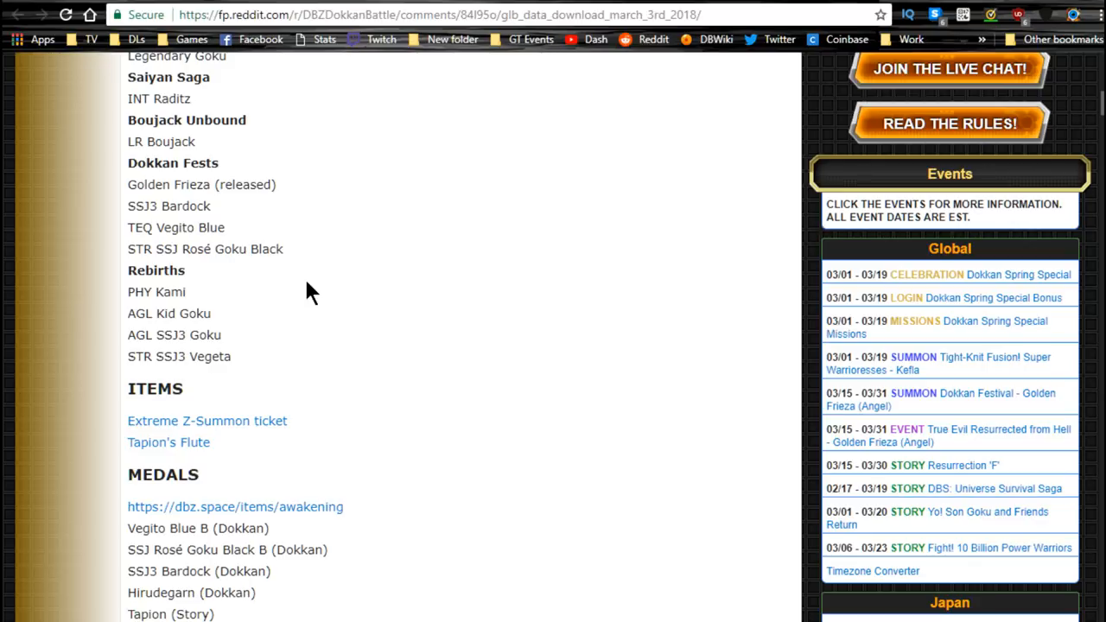
scroll(down, 3)
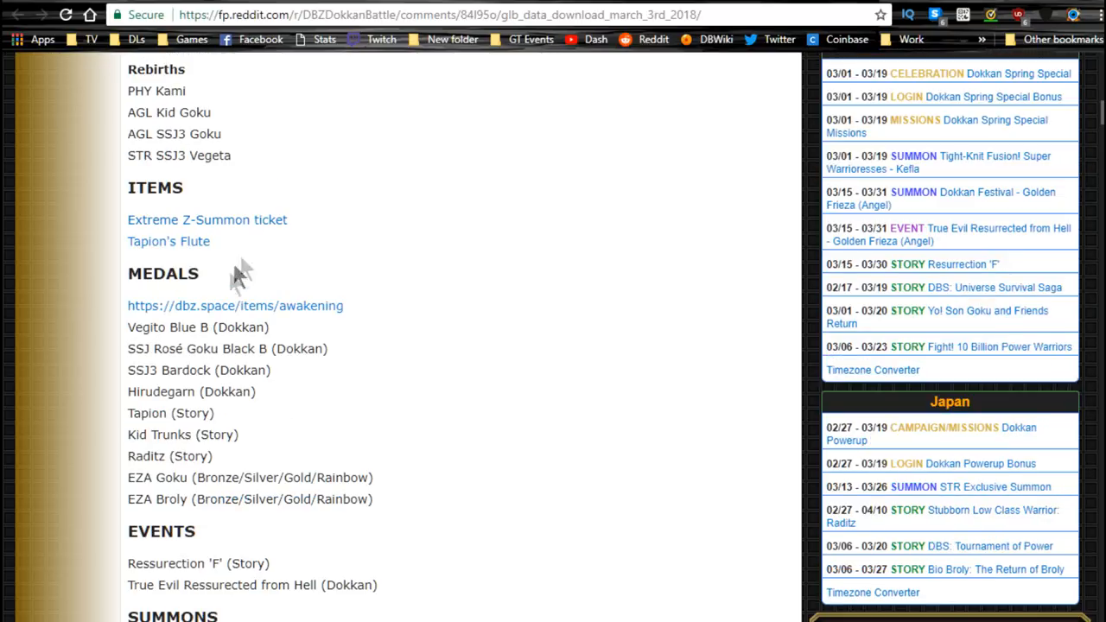
double_click(184, 326)
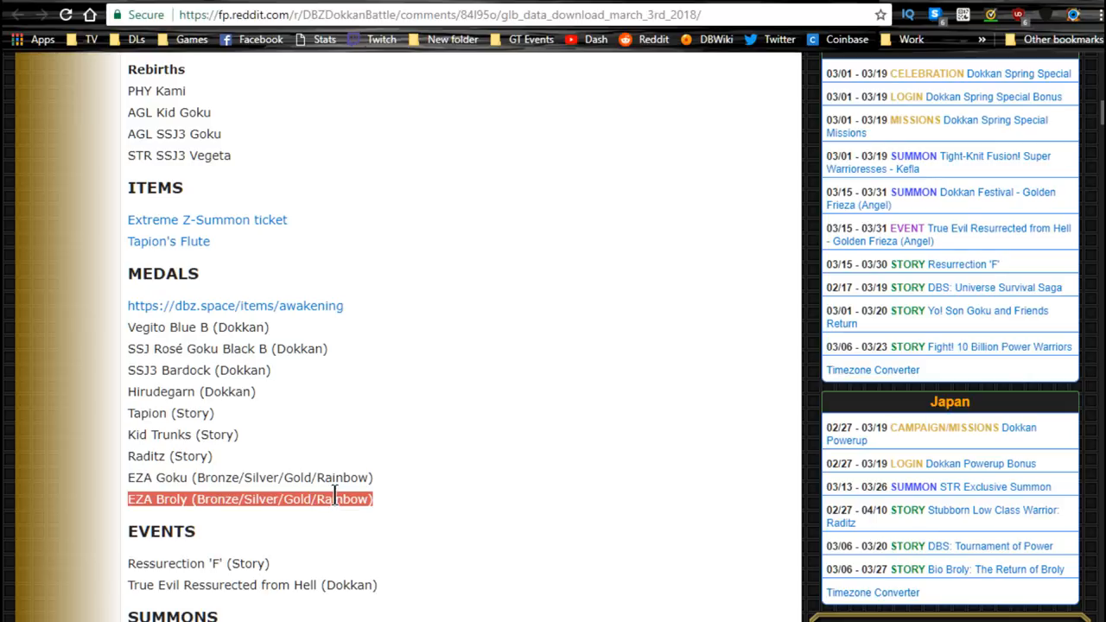
mouse_move(523, 410)
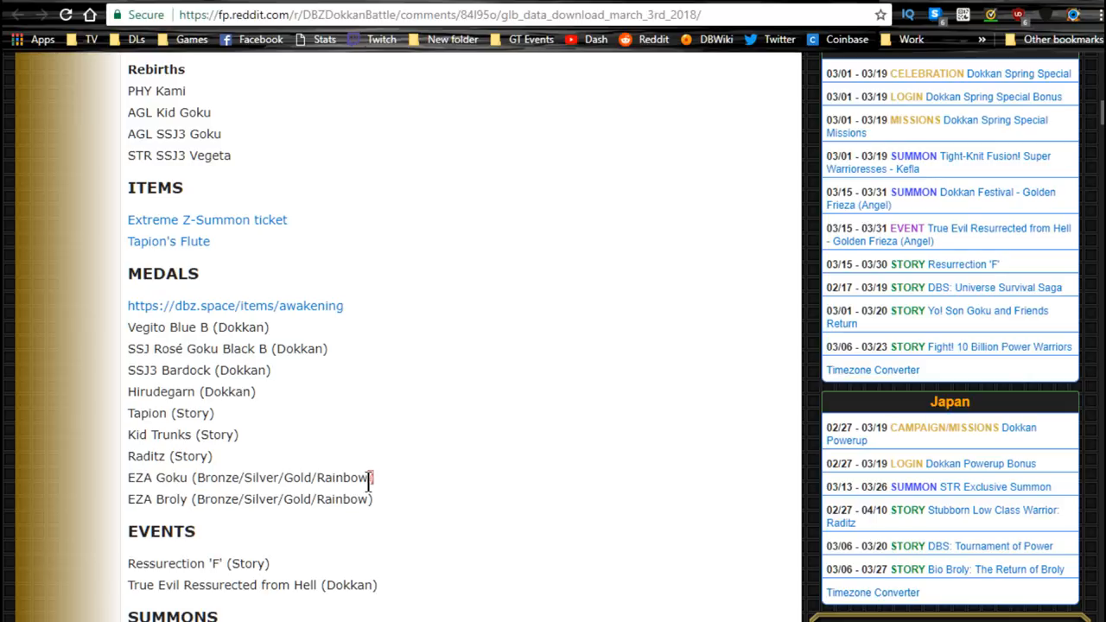
mouse_move(378, 491)
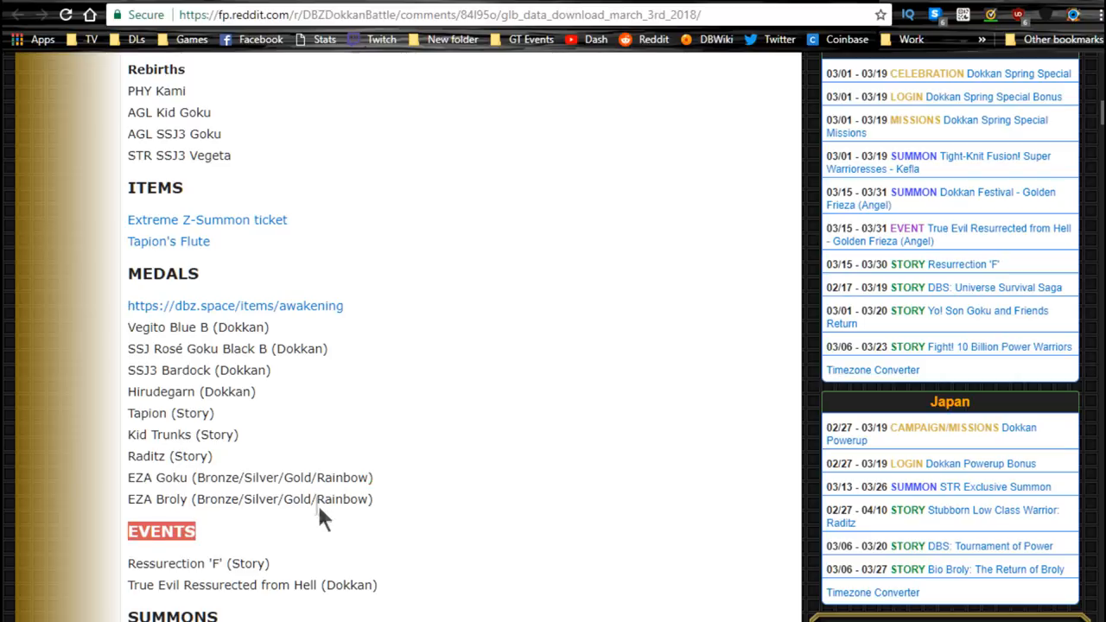
scroll(down, 3)
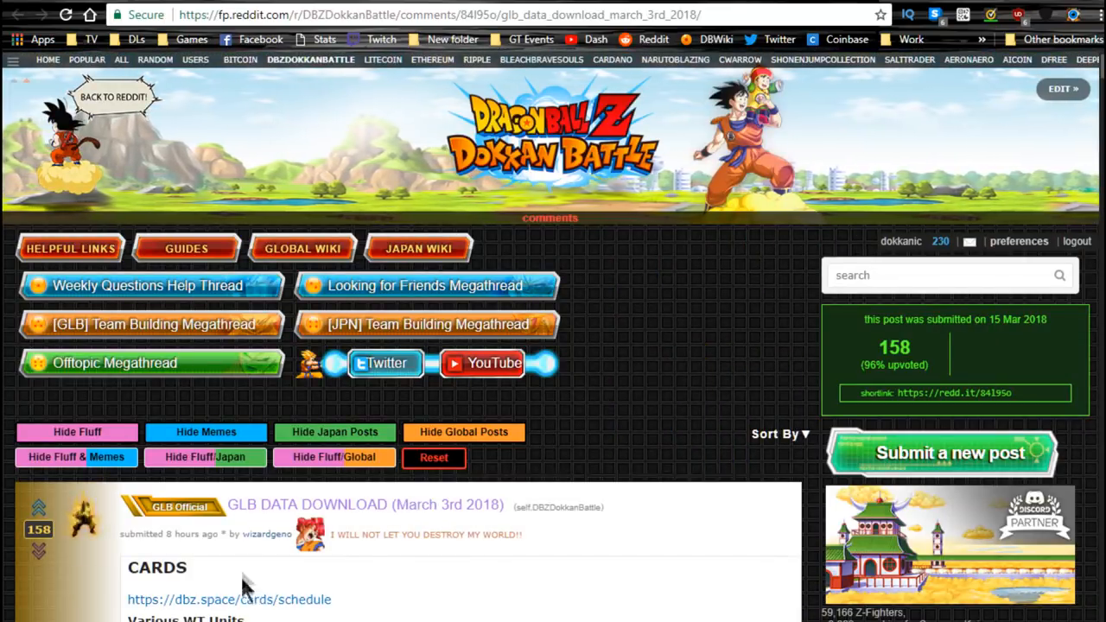
scroll(down, 3)
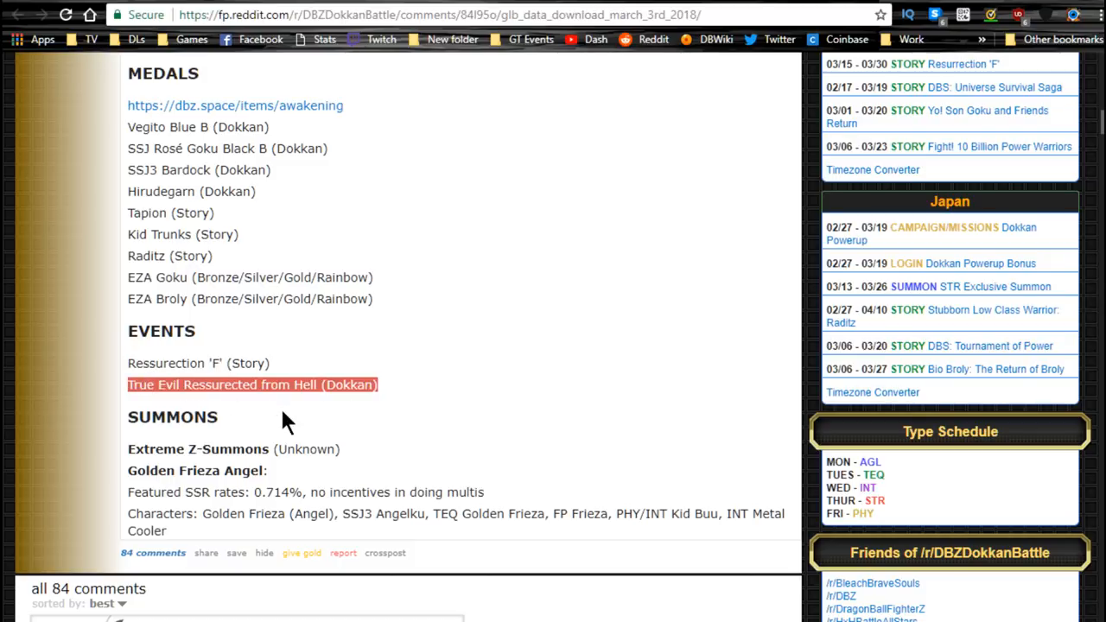
mouse_move(297, 420)
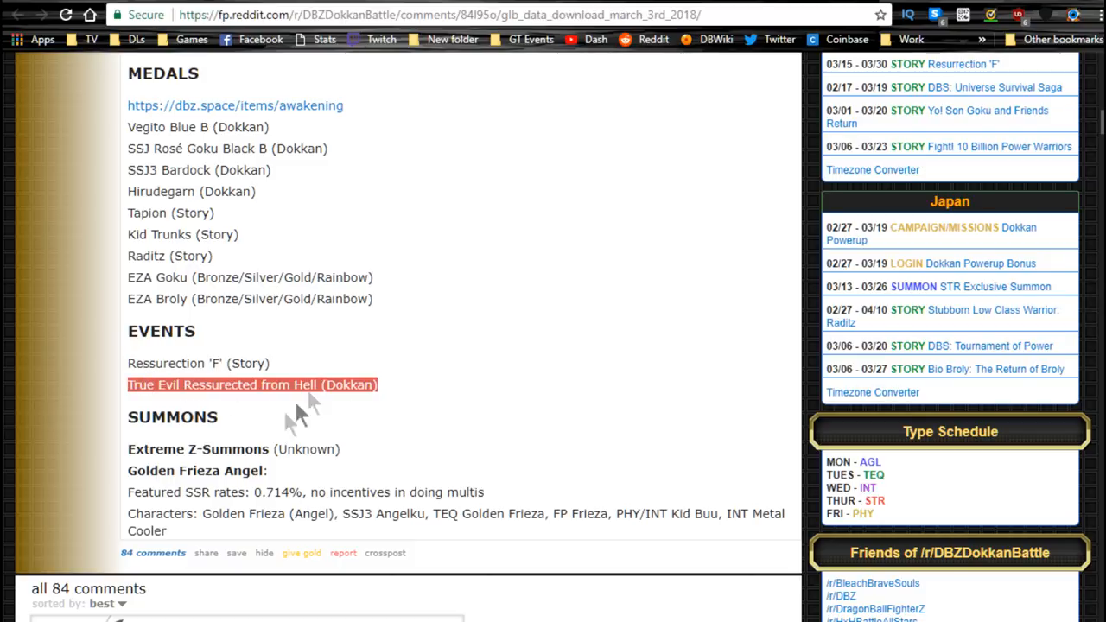
mouse_move(337, 384)
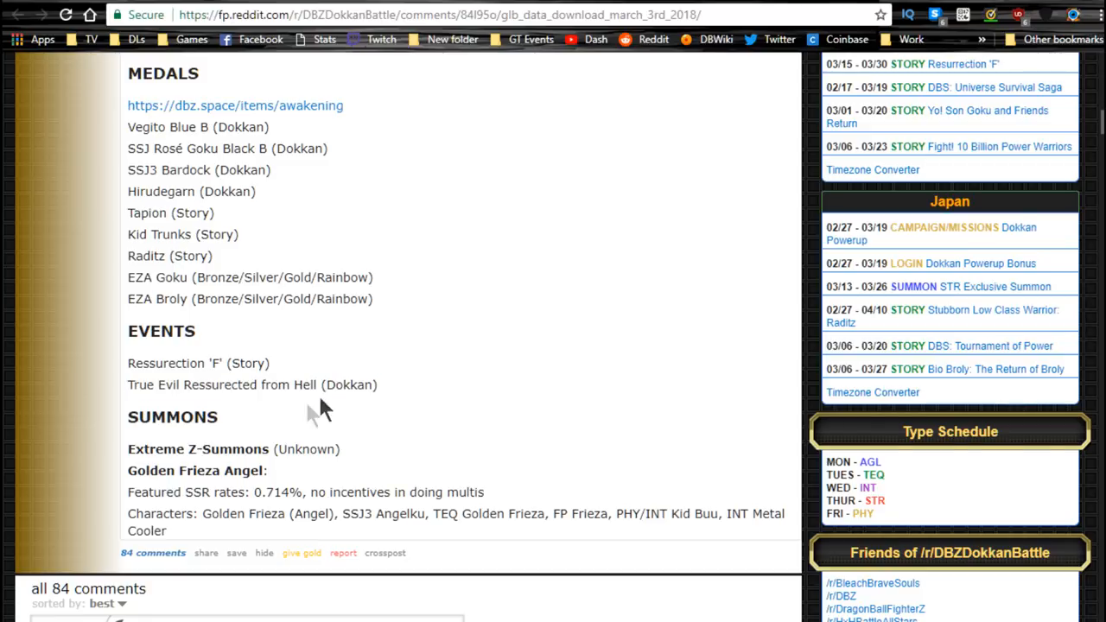
mouse_move(199, 470)
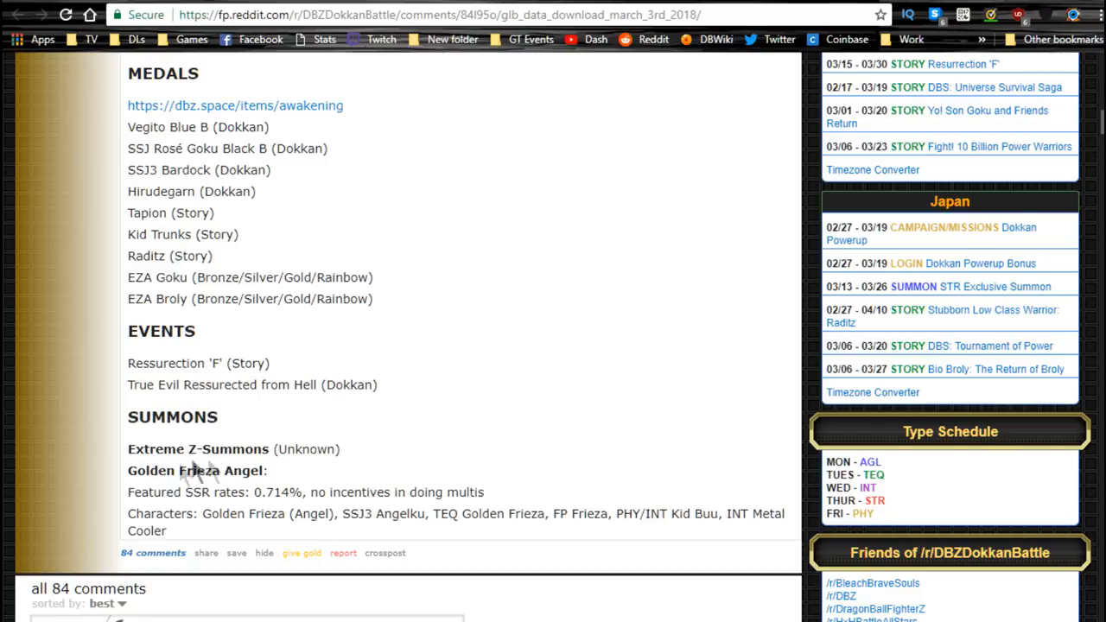
mouse_move(228, 449)
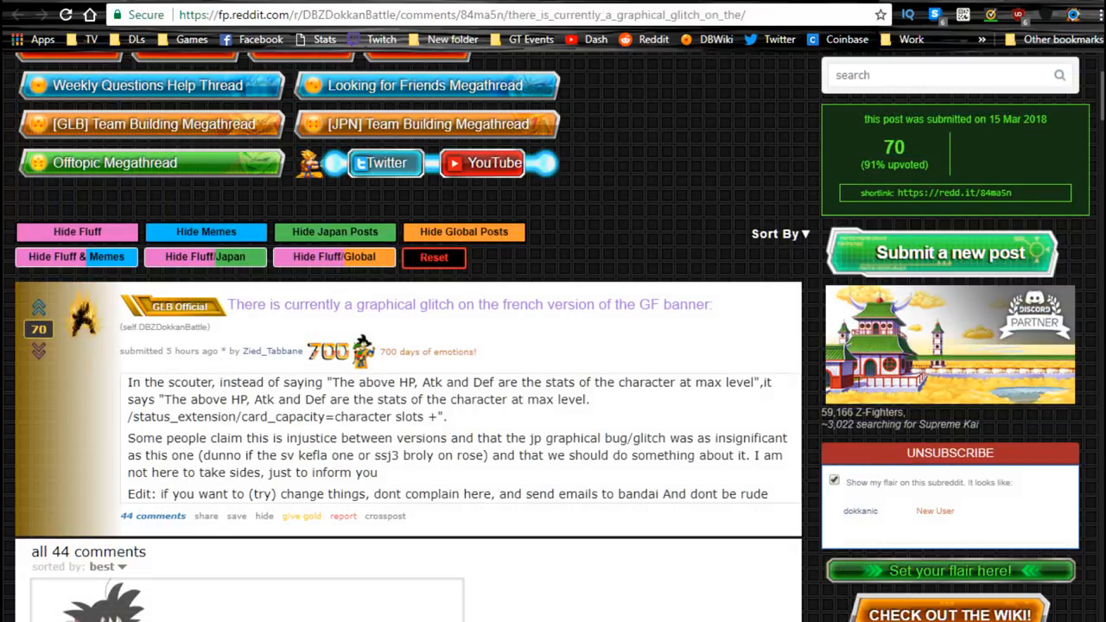
mouse_move(291, 315)
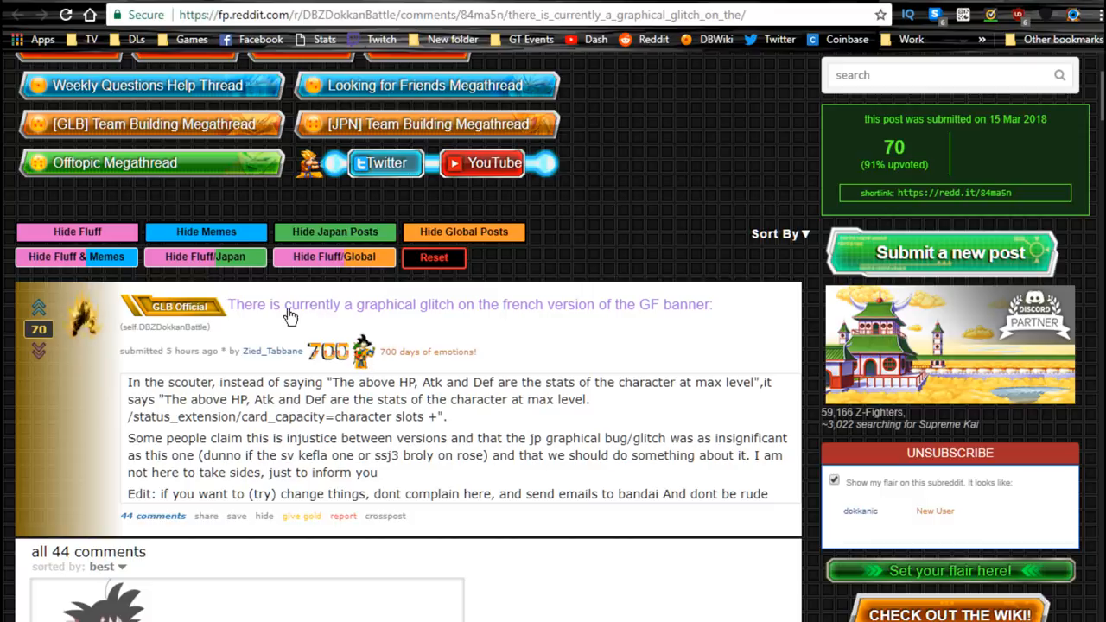
mouse_move(619, 315)
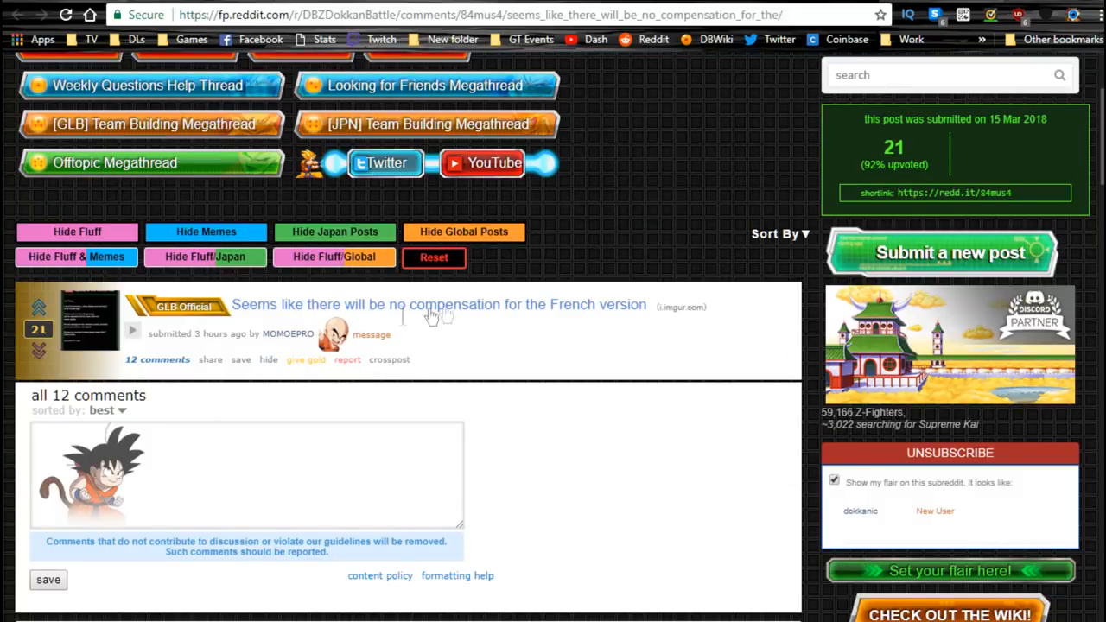
mouse_move(517, 275)
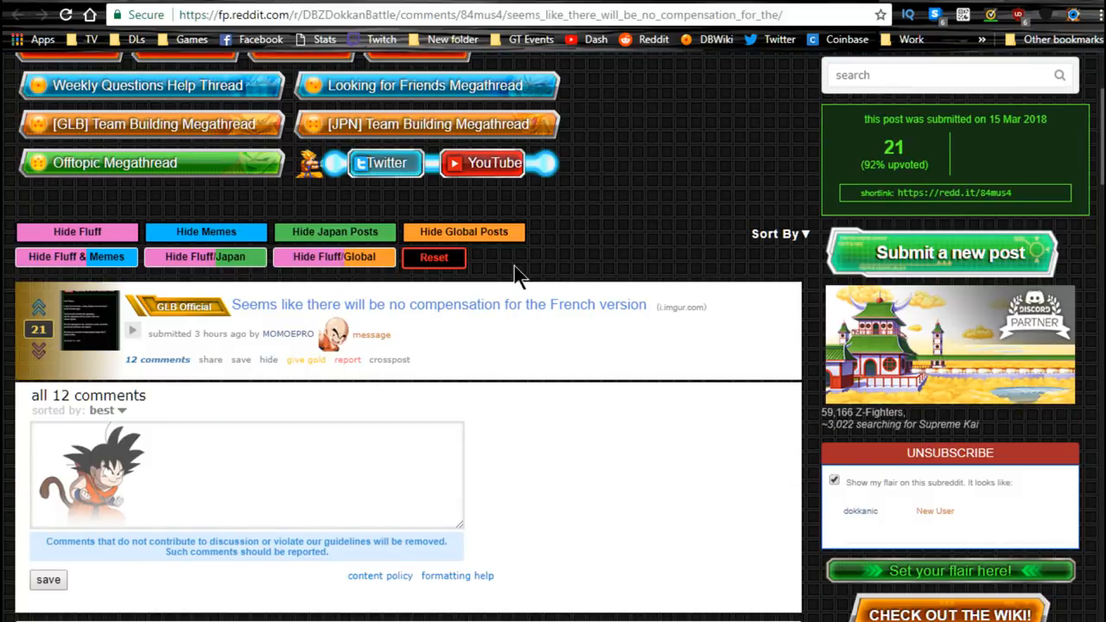
mouse_move(510, 397)
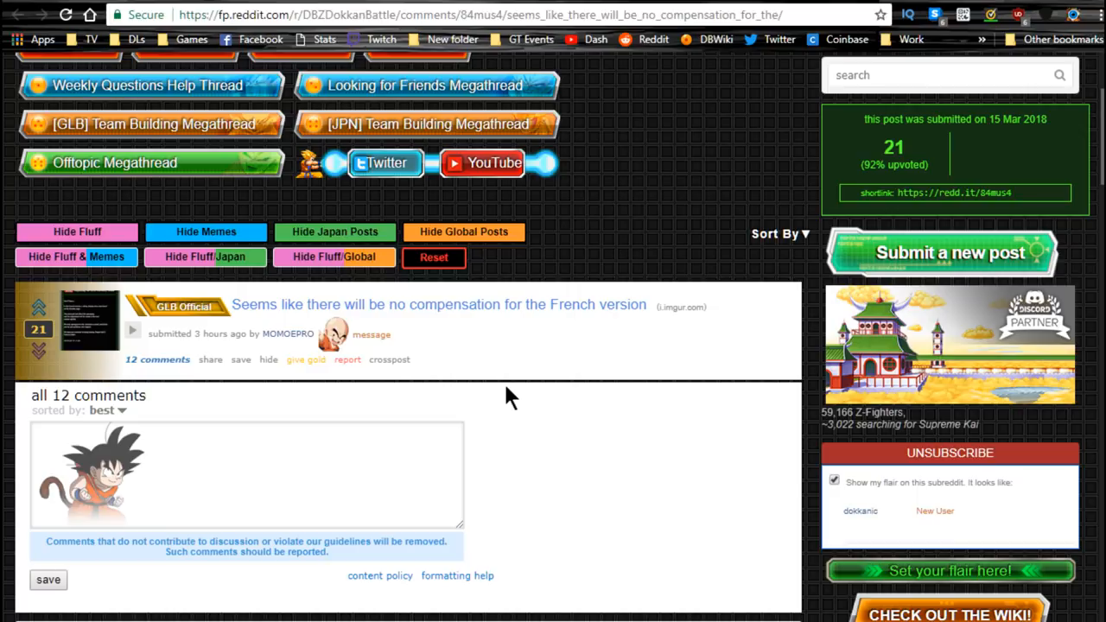
mouse_move(505, 396)
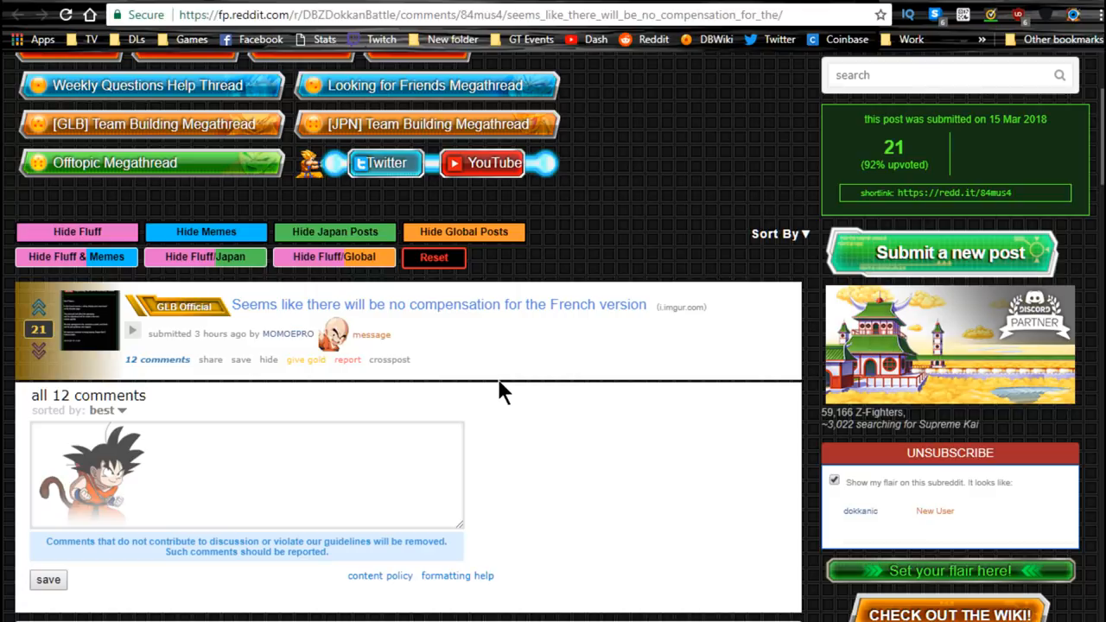
mouse_move(498, 294)
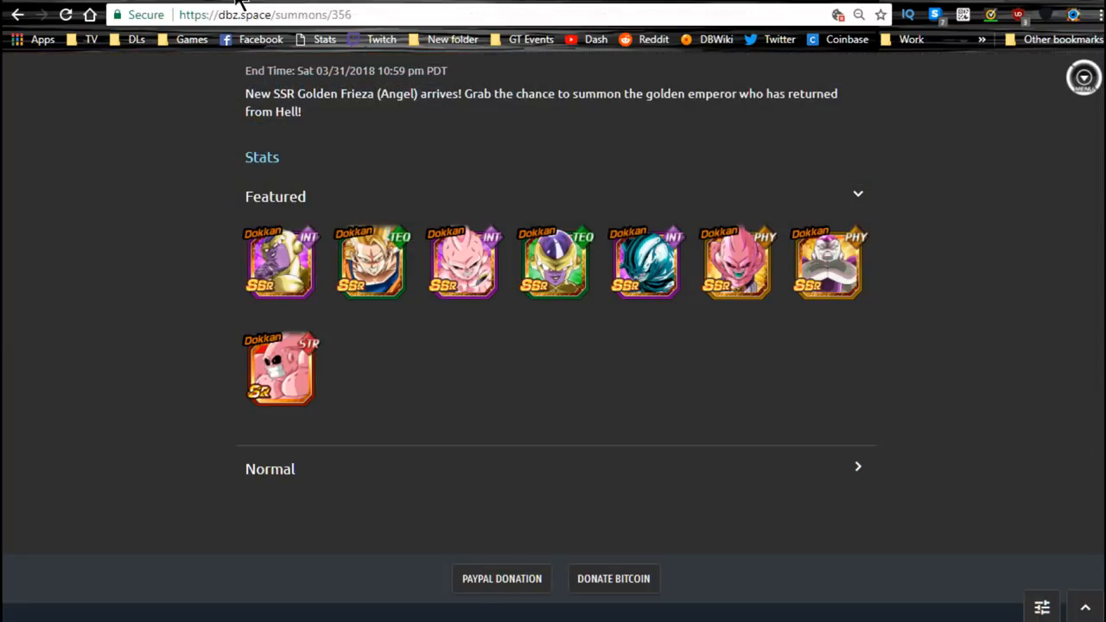
mouse_move(239, 118)
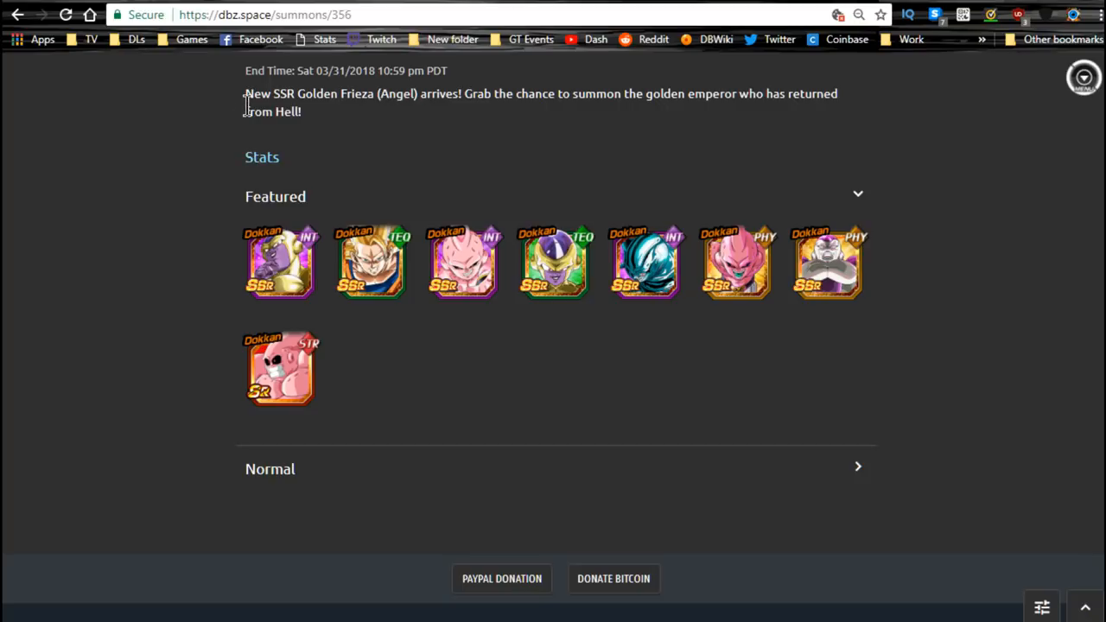
mouse_move(215, 211)
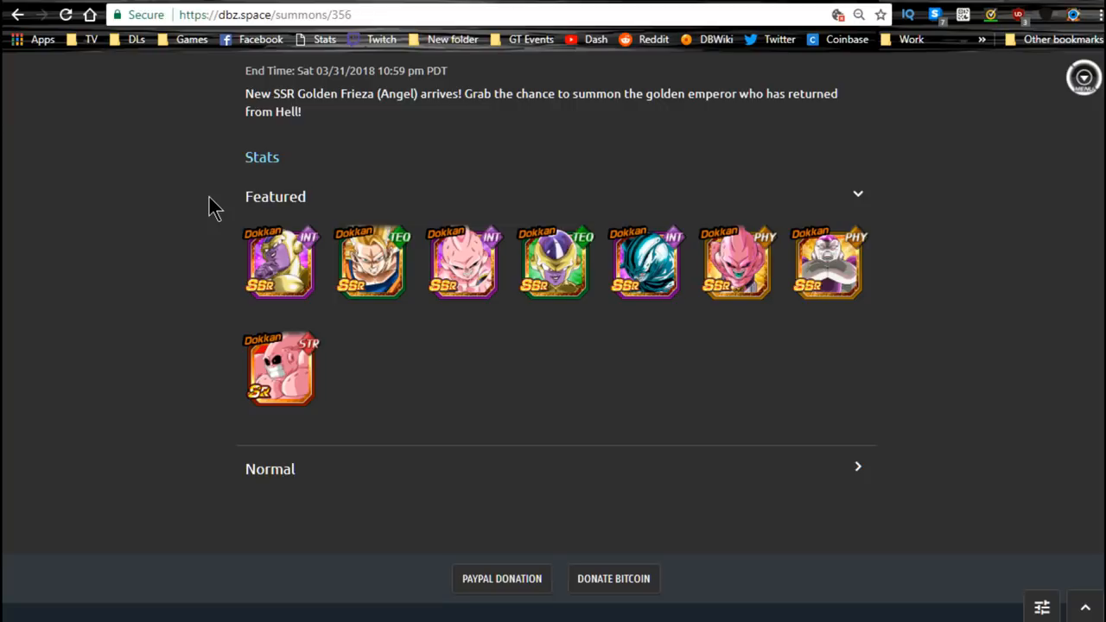
mouse_move(441, 222)
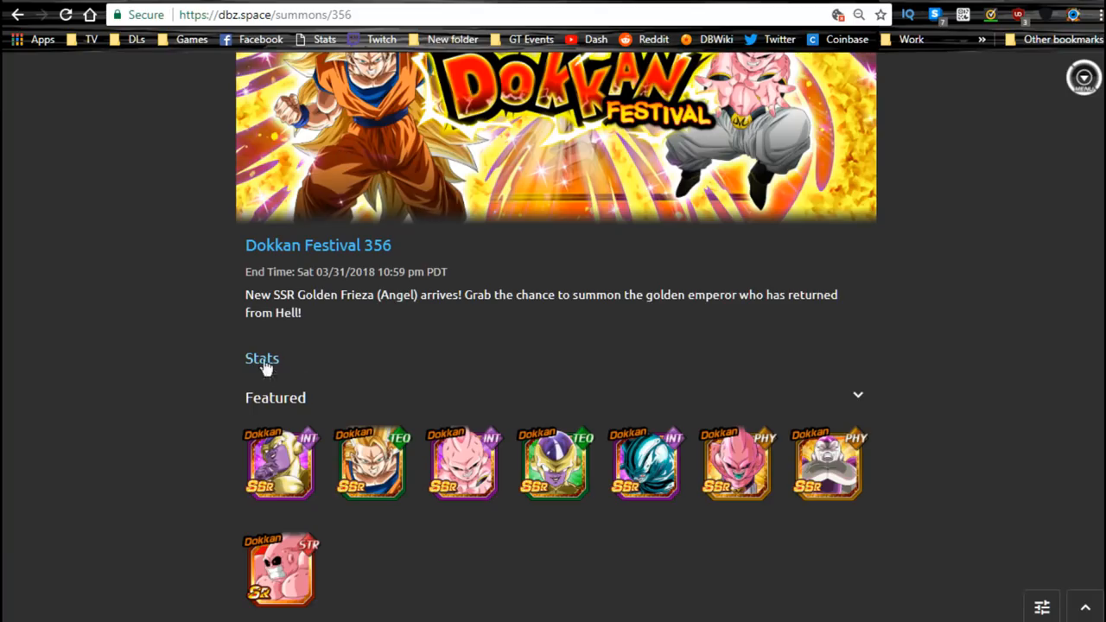
Step: Return to the Summons list and reopen Dokkan Festival 356 to its featured Golden Frieza units
click(263, 358)
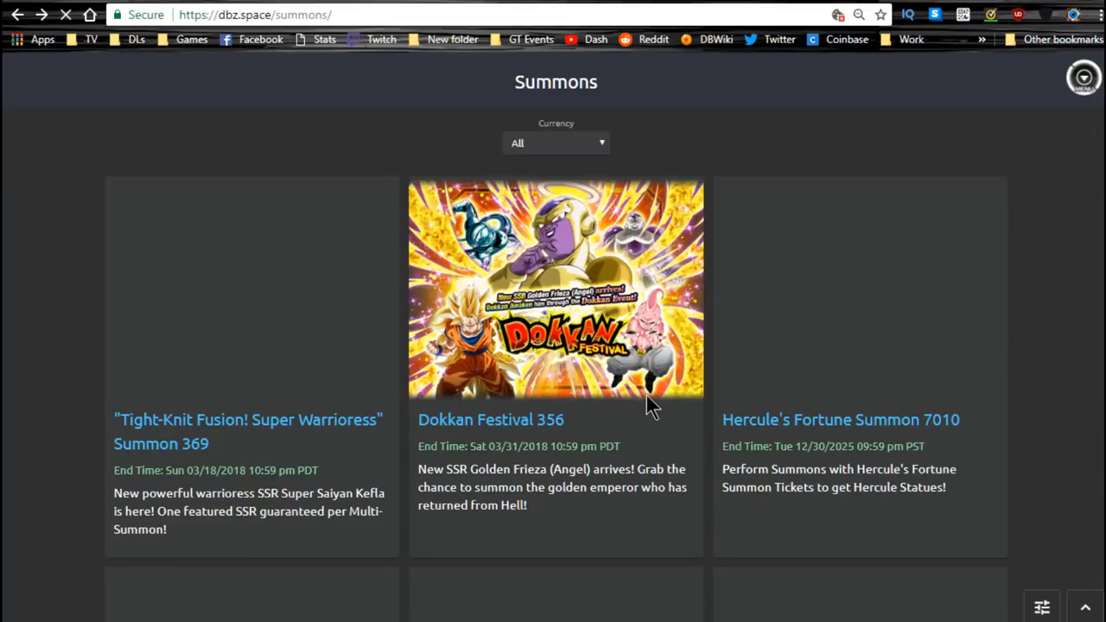
click(556, 291)
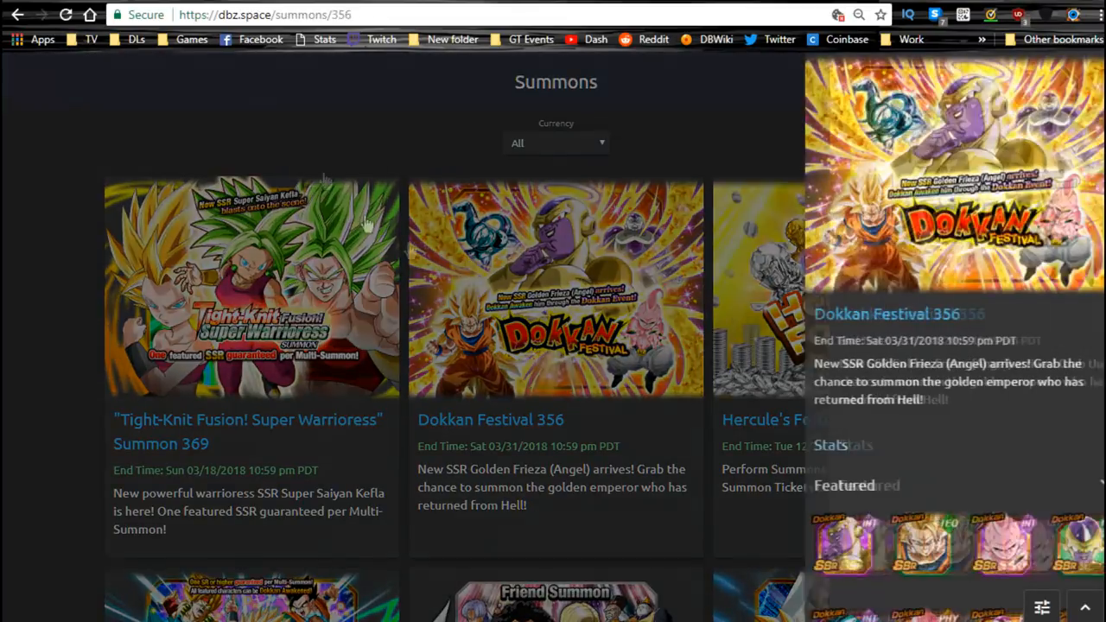
click(557, 291)
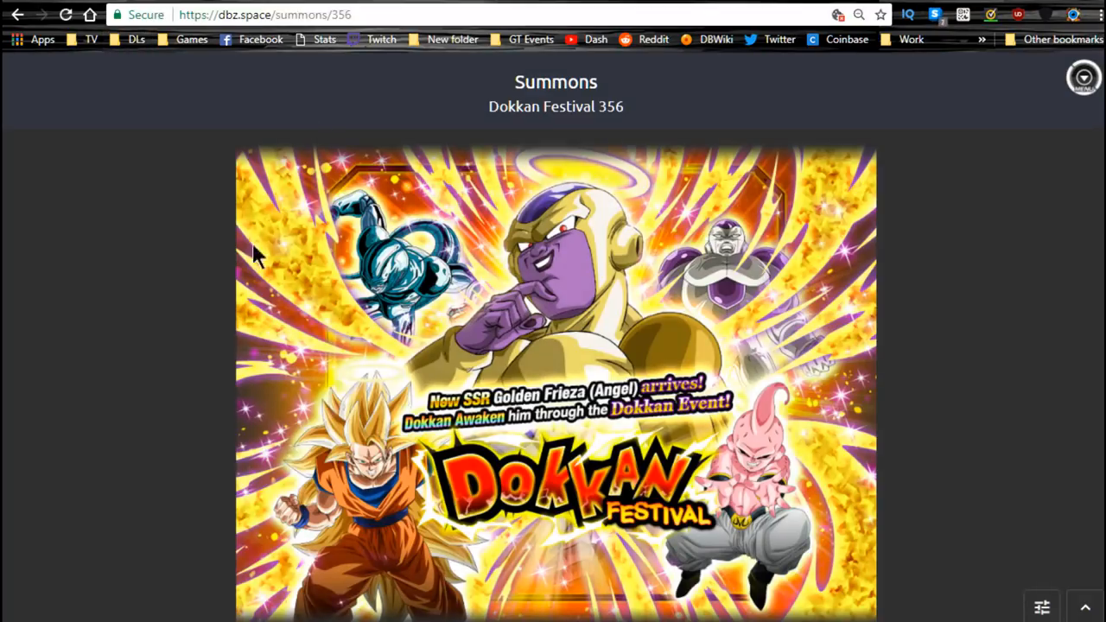
scroll(down, 3)
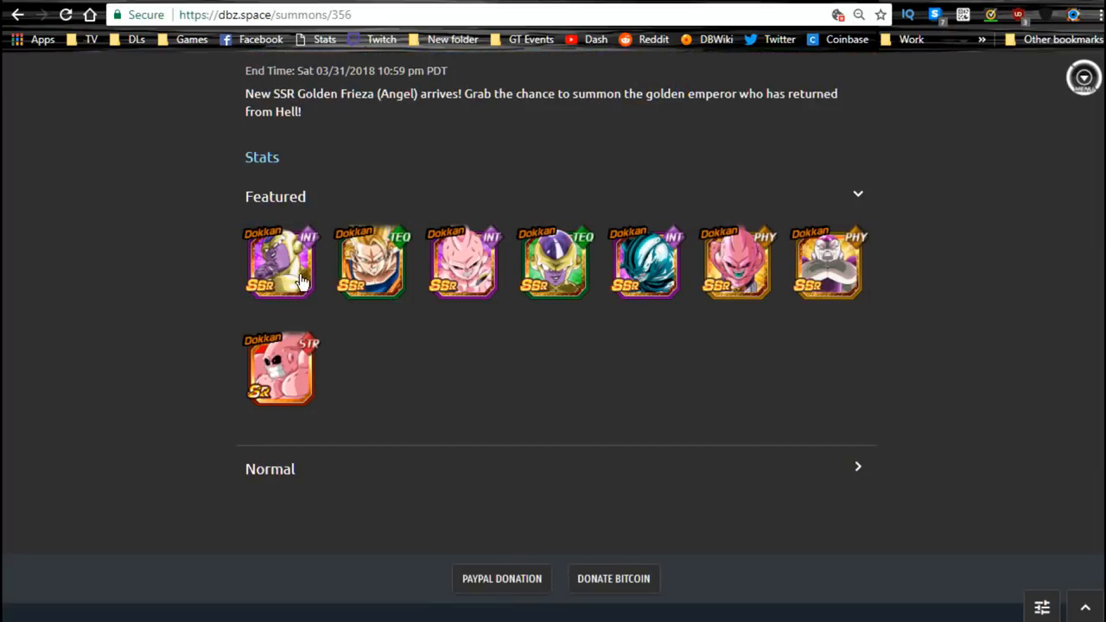
mouse_move(458, 264)
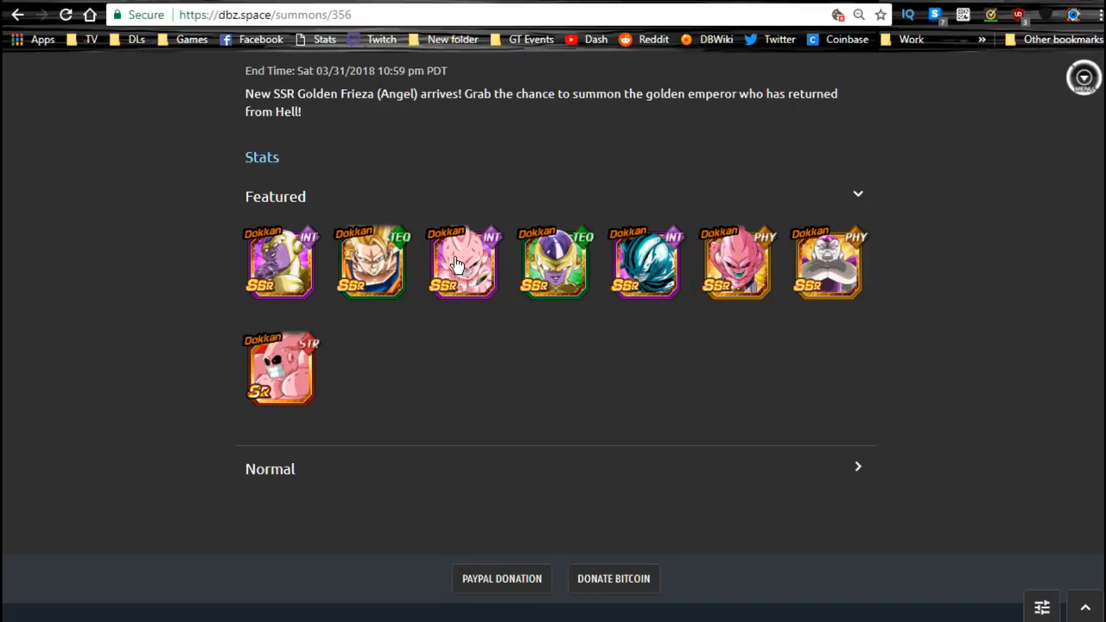
mouse_move(463, 312)
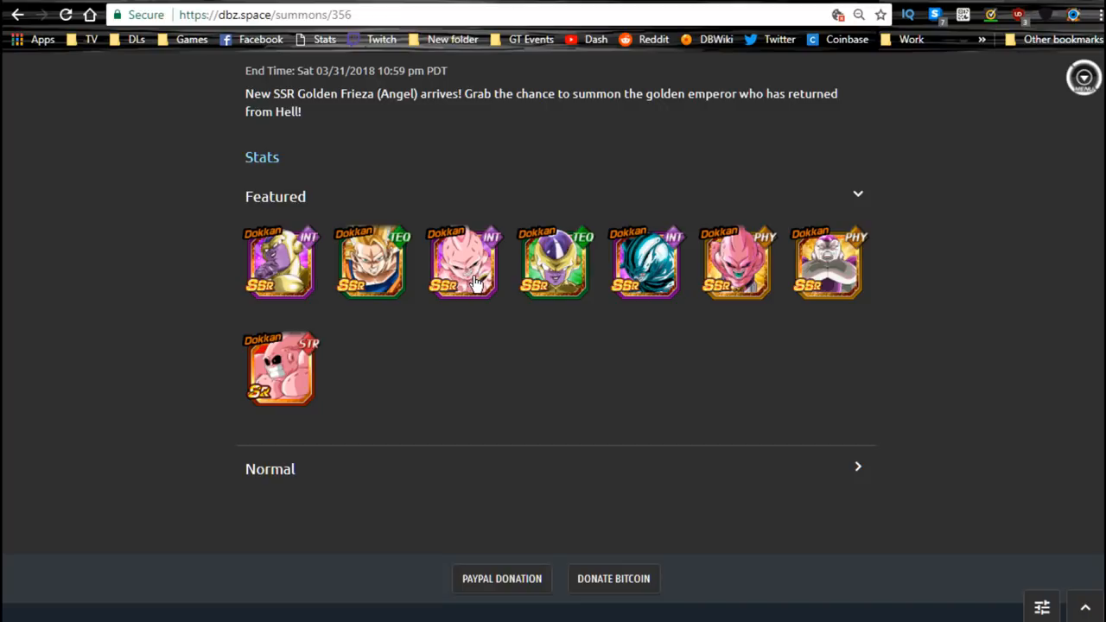
mouse_move(401, 263)
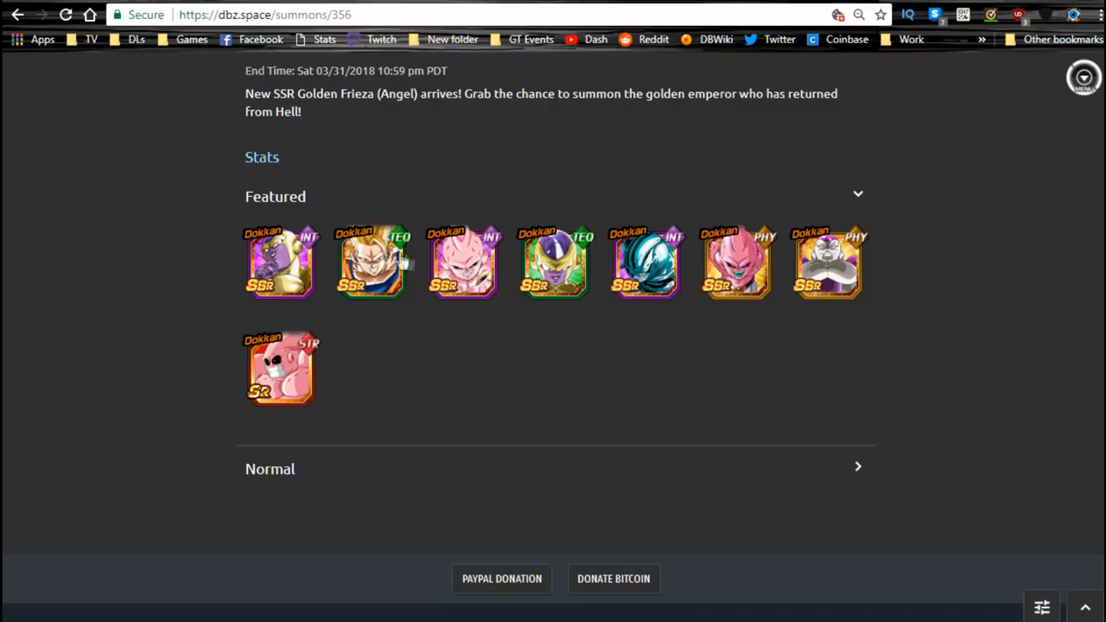
mouse_move(376, 285)
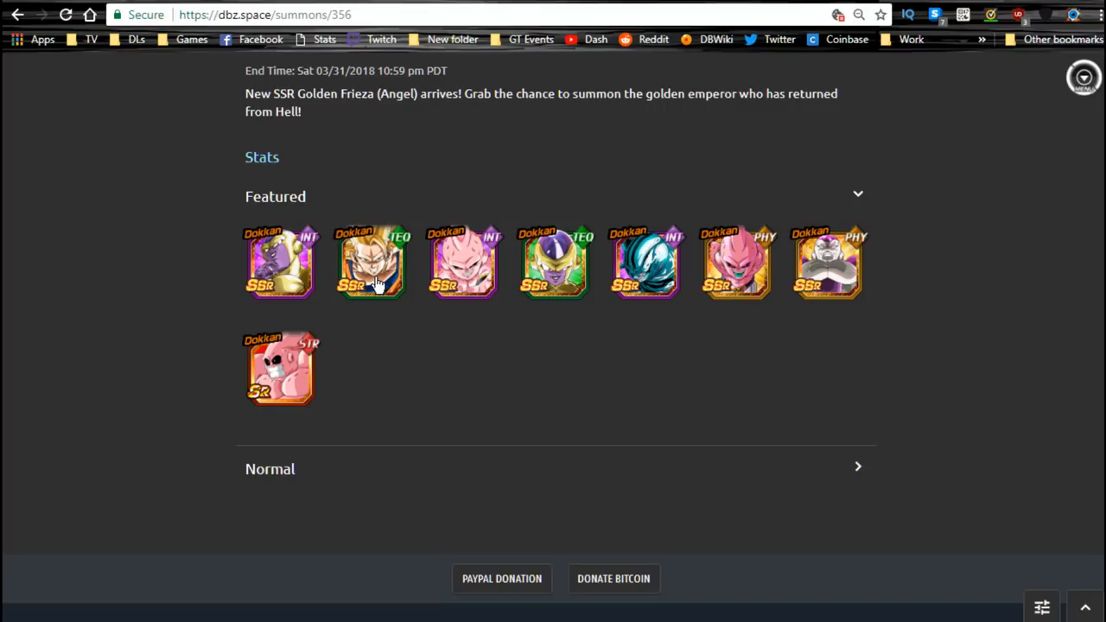
mouse_move(785, 268)
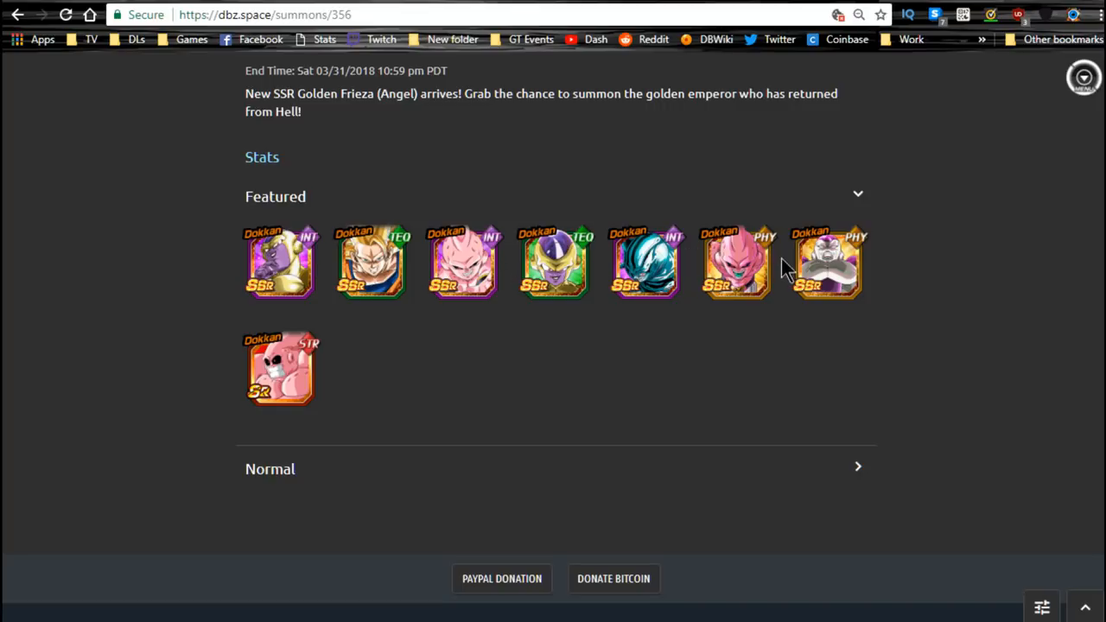
mouse_move(550, 263)
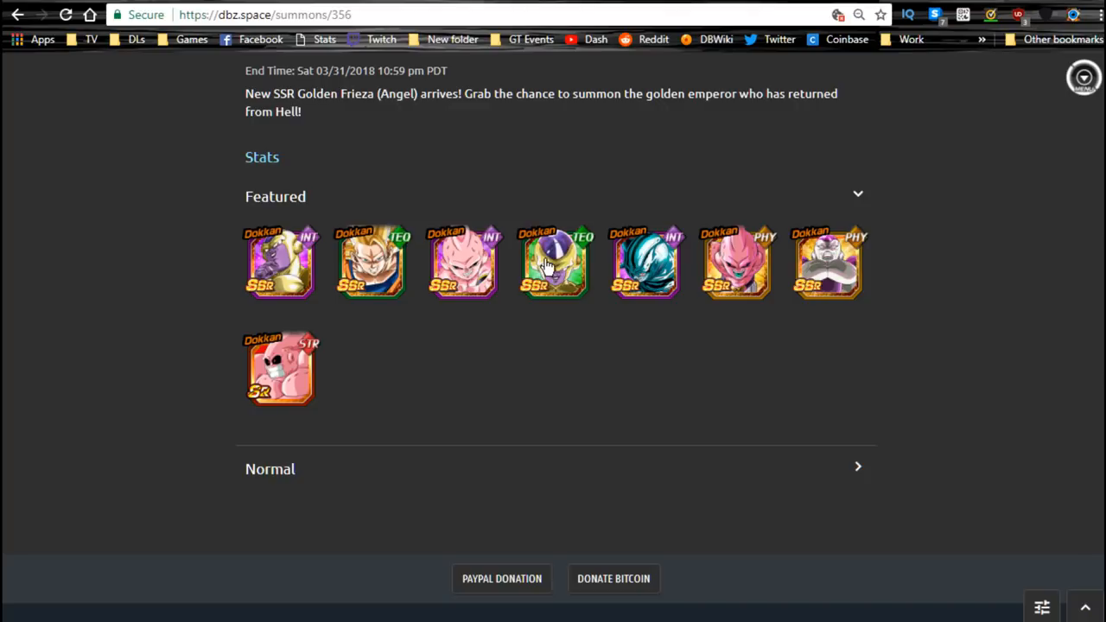
mouse_move(673, 275)
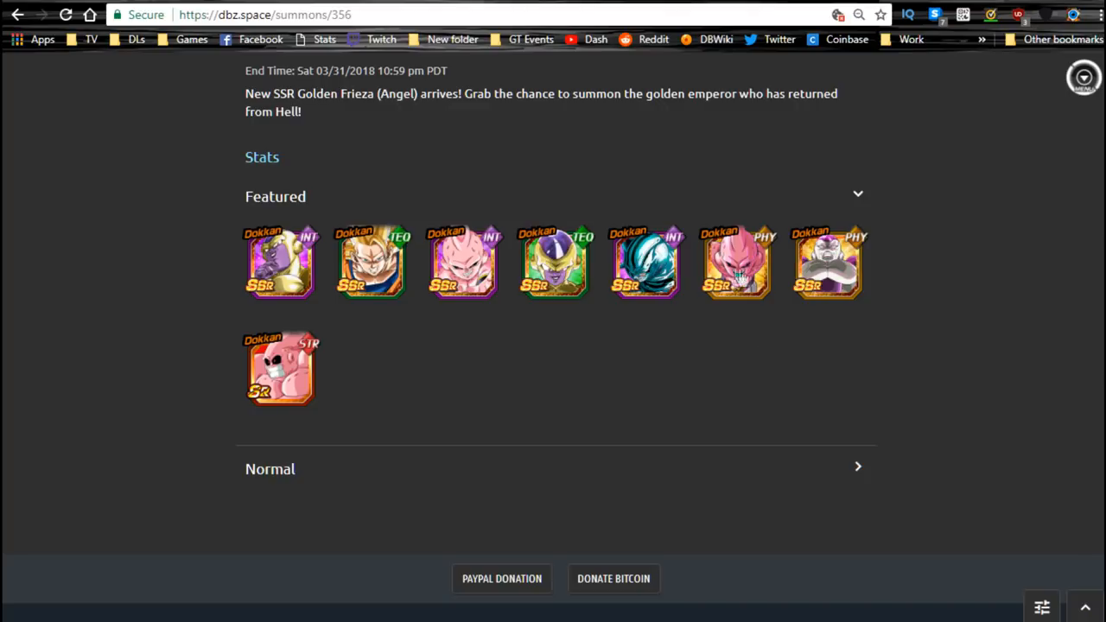
mouse_move(811, 287)
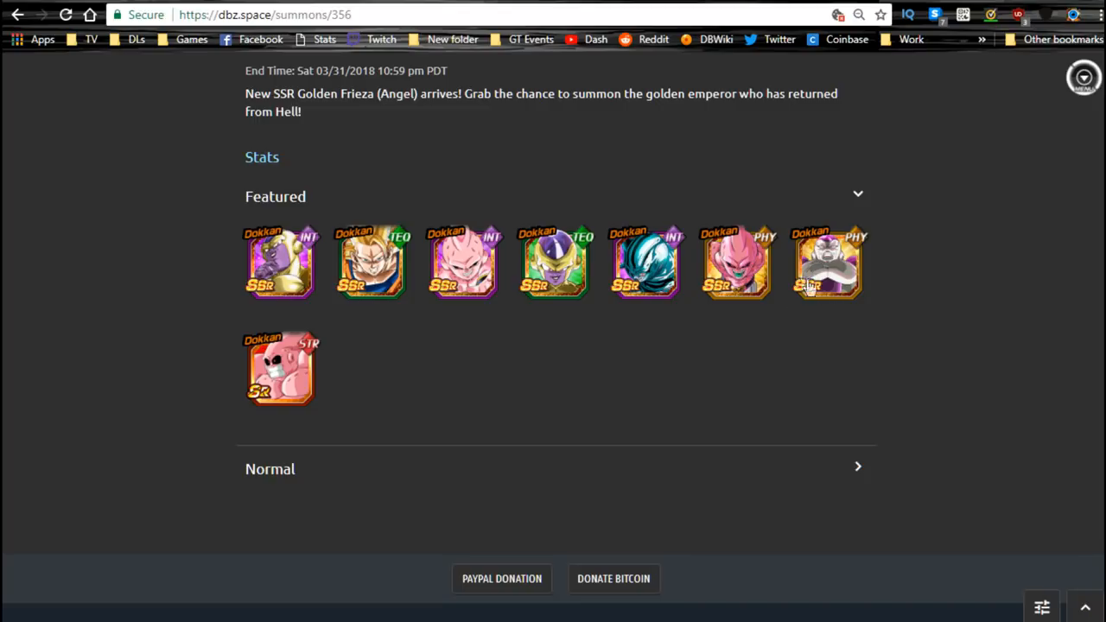
mouse_move(325, 389)
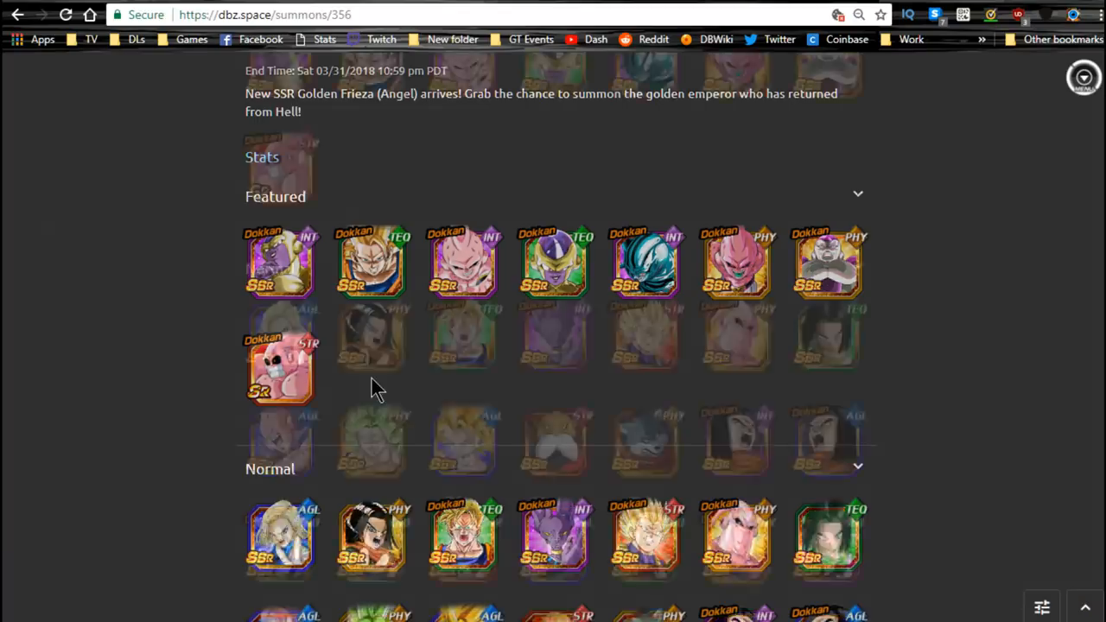
scroll(down, 3)
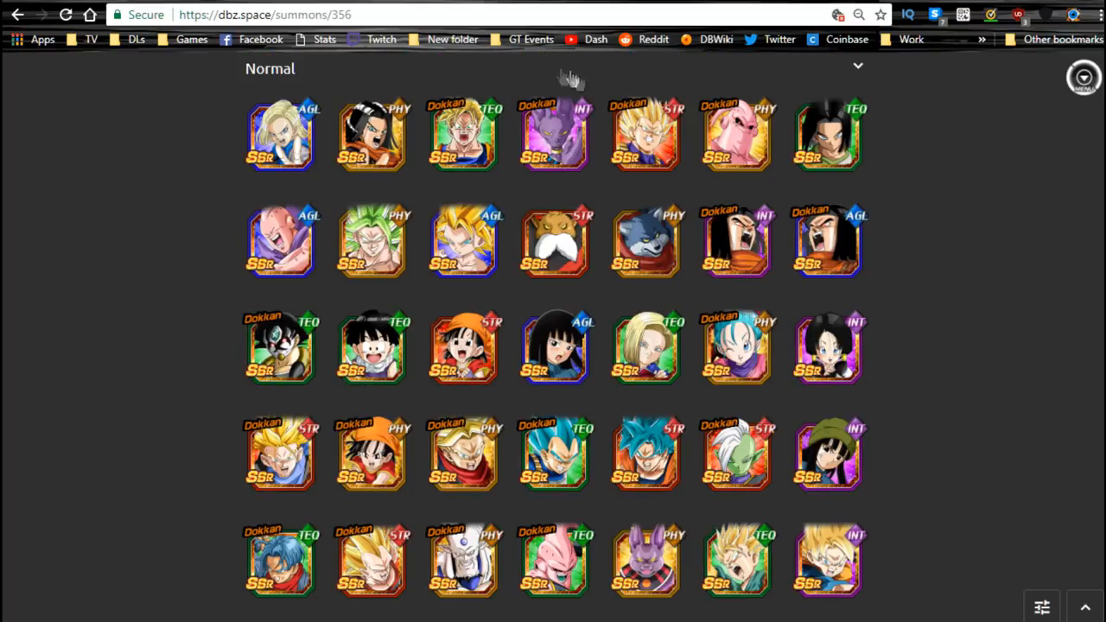
mouse_move(660, 145)
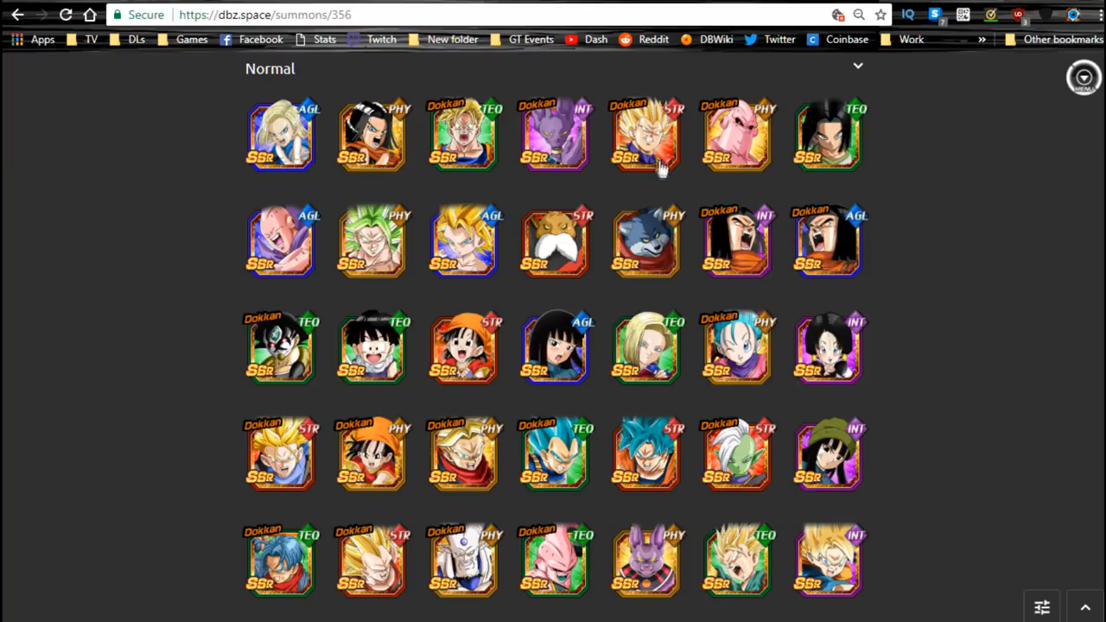
mouse_move(661, 142)
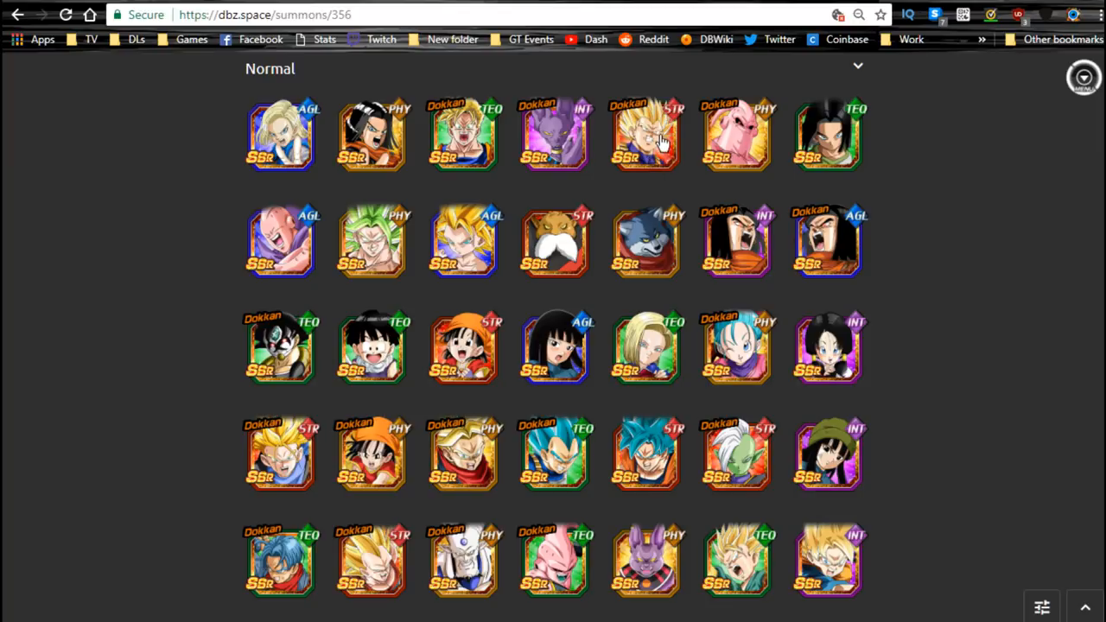
mouse_move(661, 156)
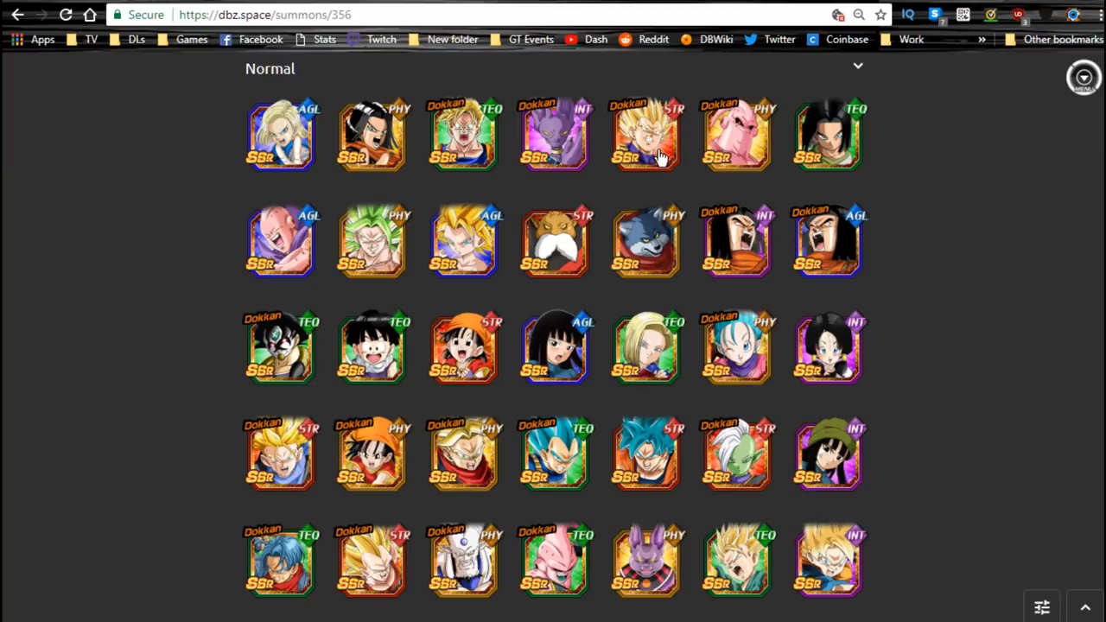
scroll(down, 3)
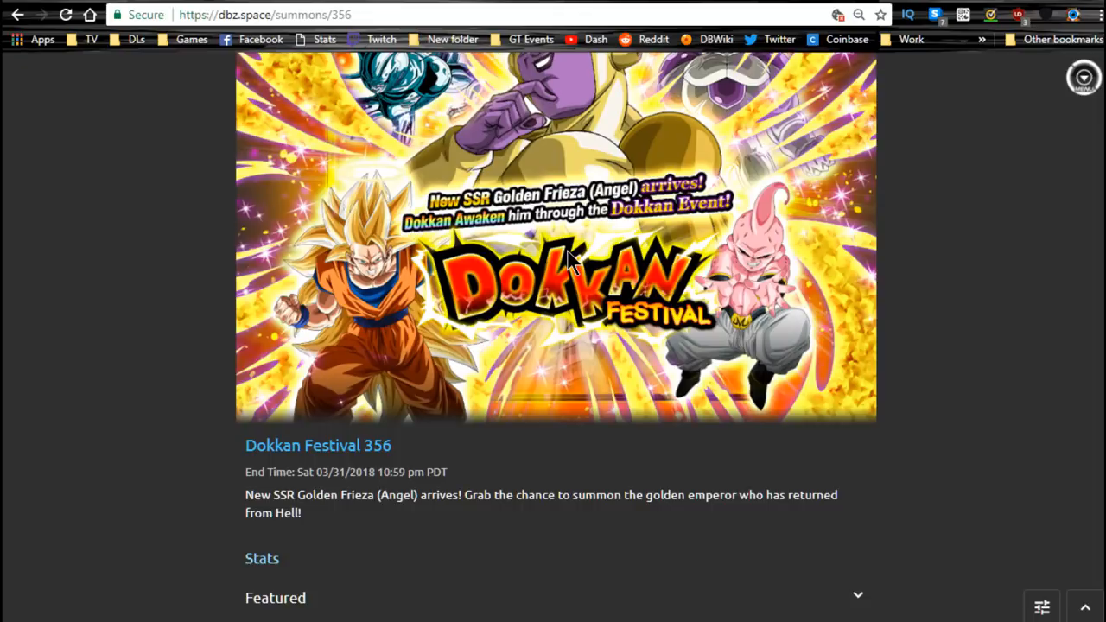
scroll(up, 3)
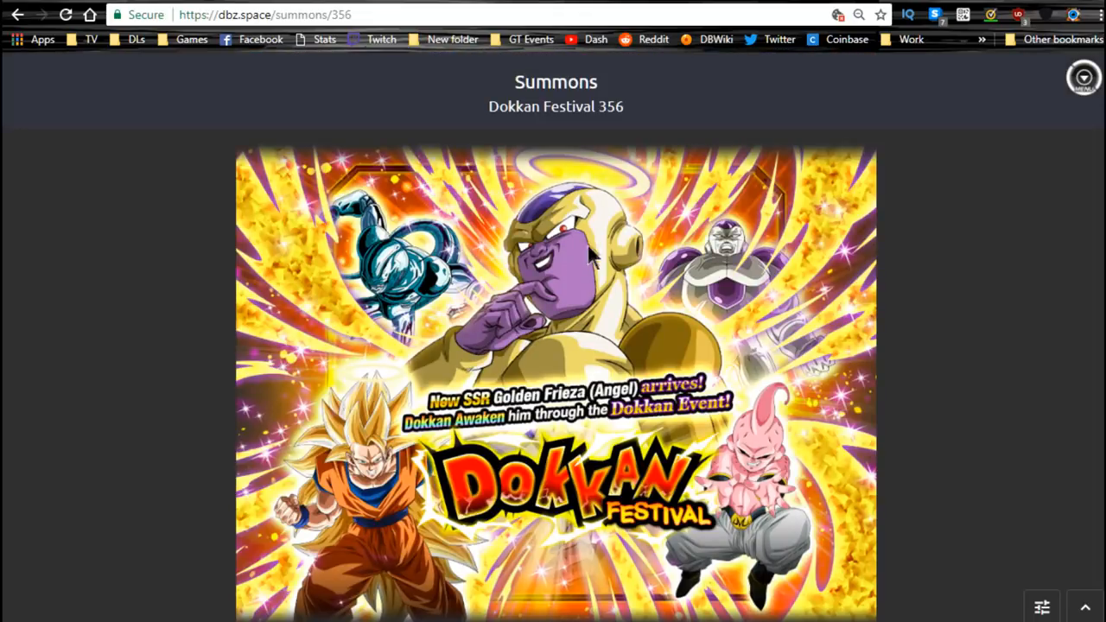
mouse_move(592, 259)
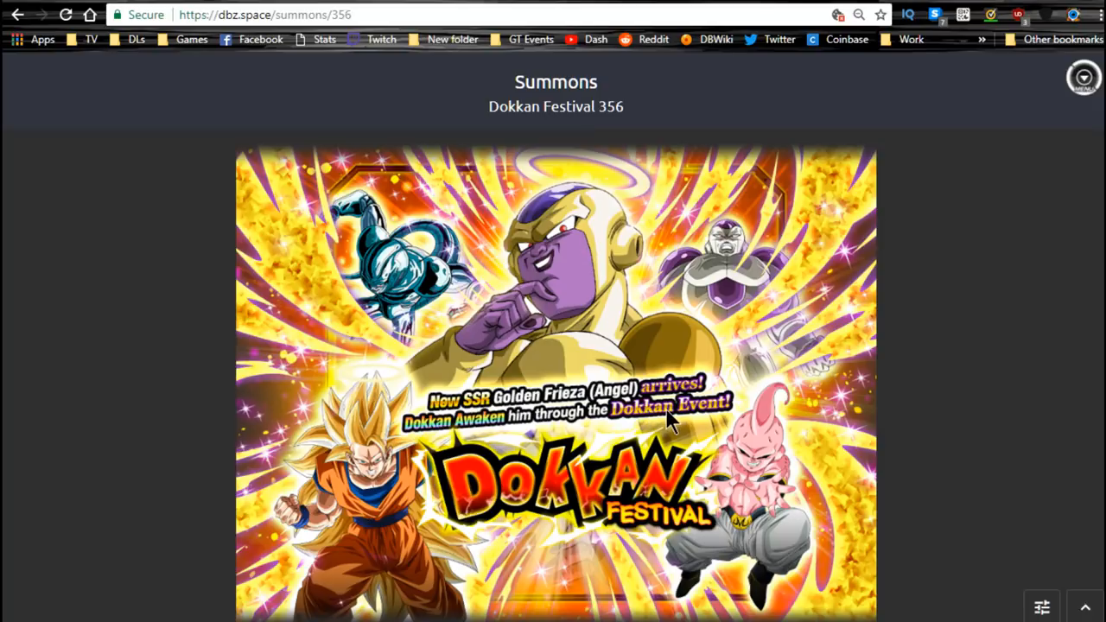
scroll(down, 3)
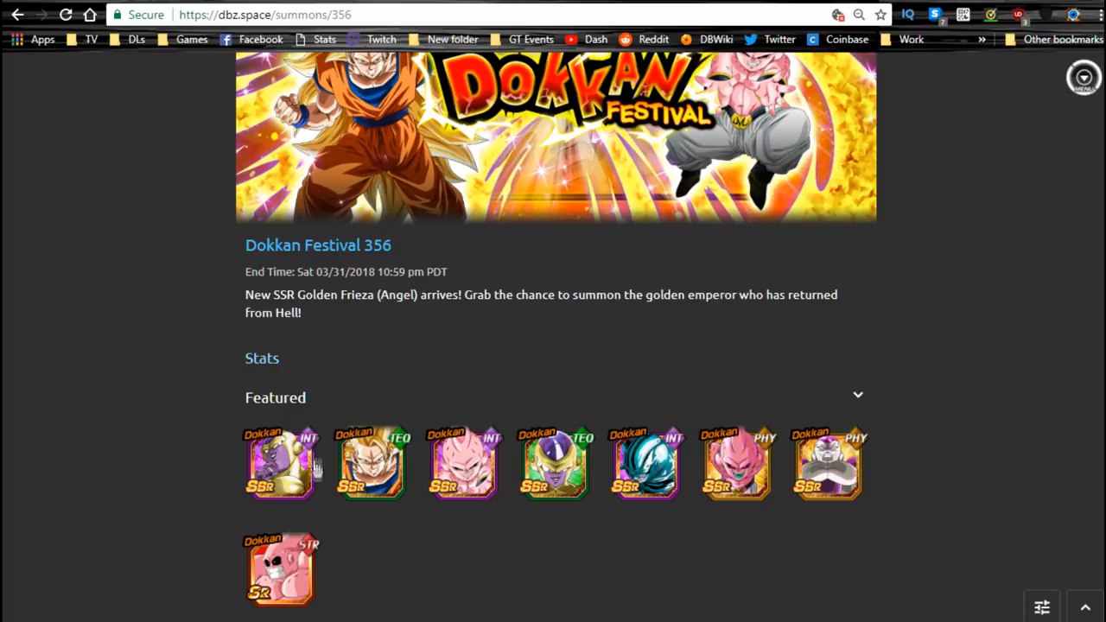
mouse_move(281, 465)
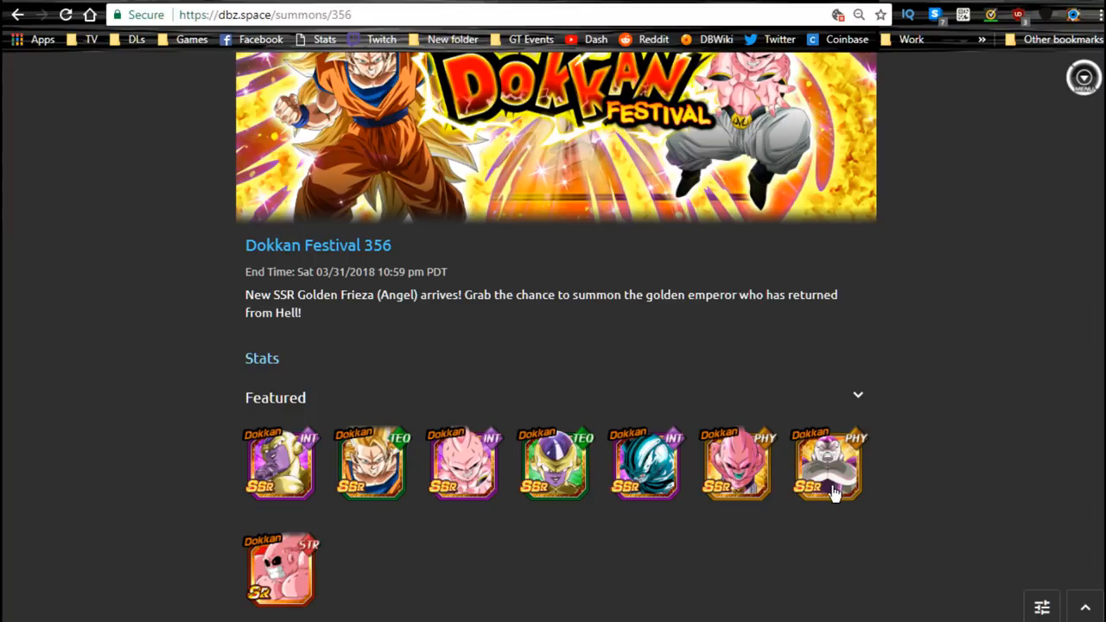
mouse_move(834, 487)
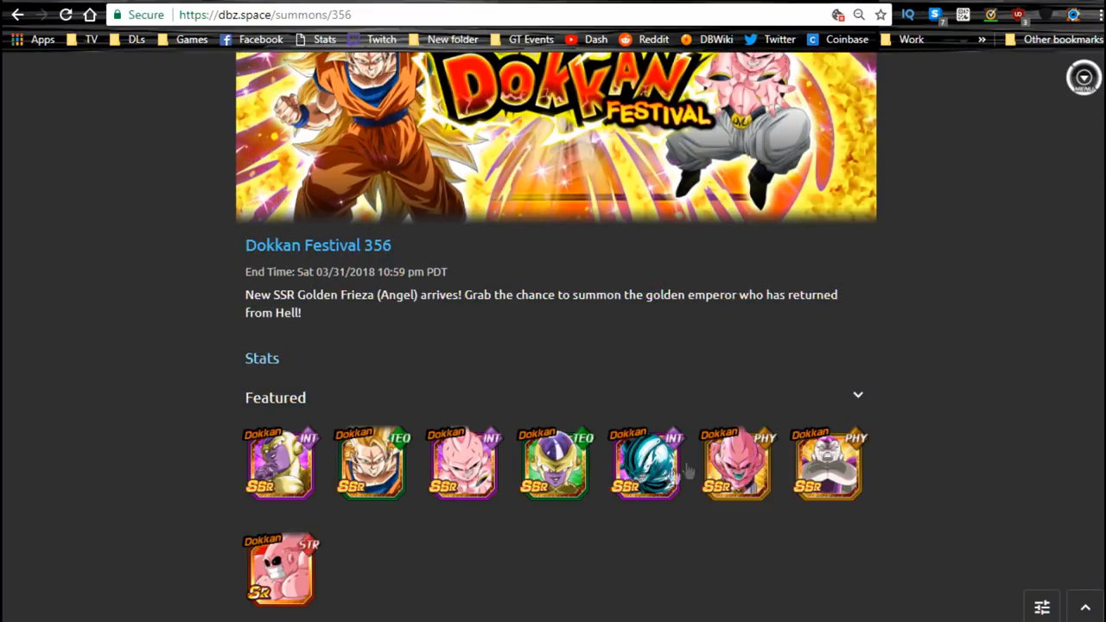
mouse_move(553, 406)
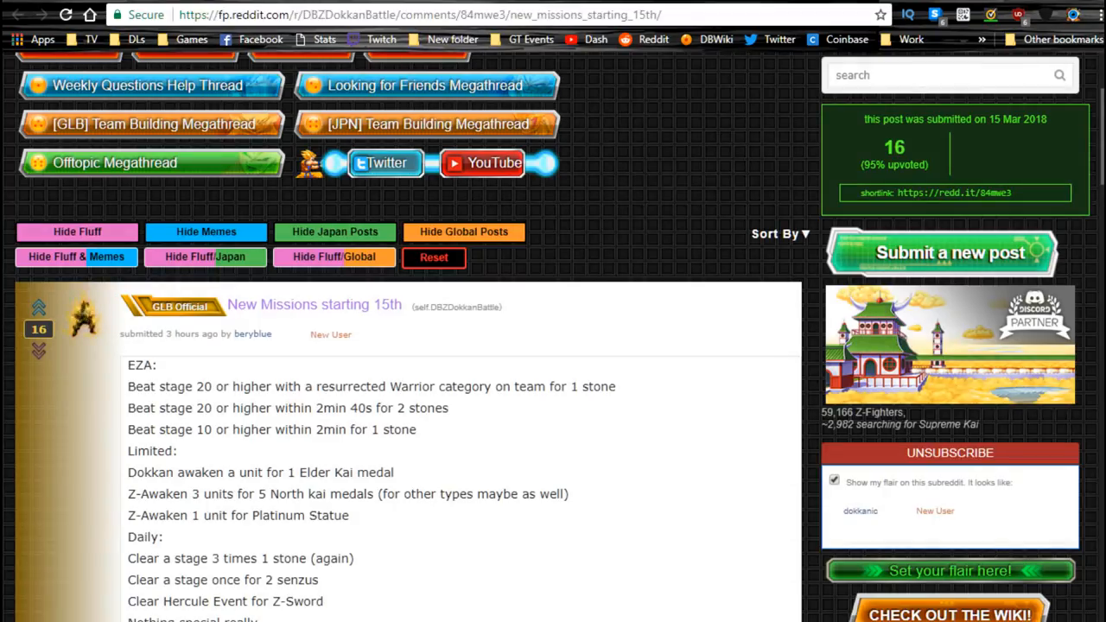
mouse_move(569, 408)
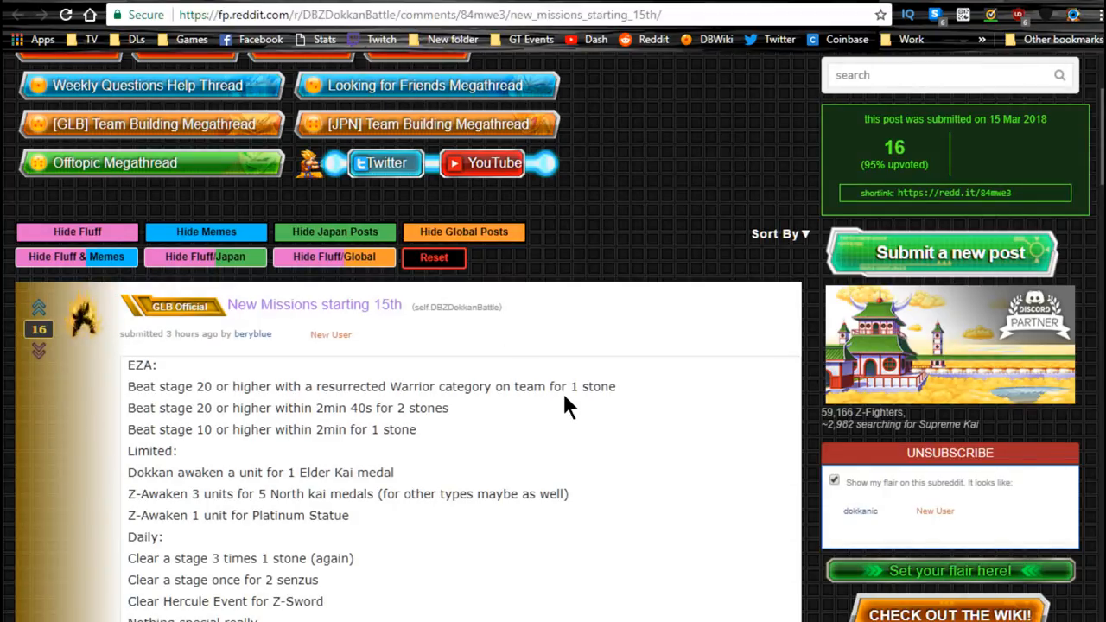
mouse_move(529, 411)
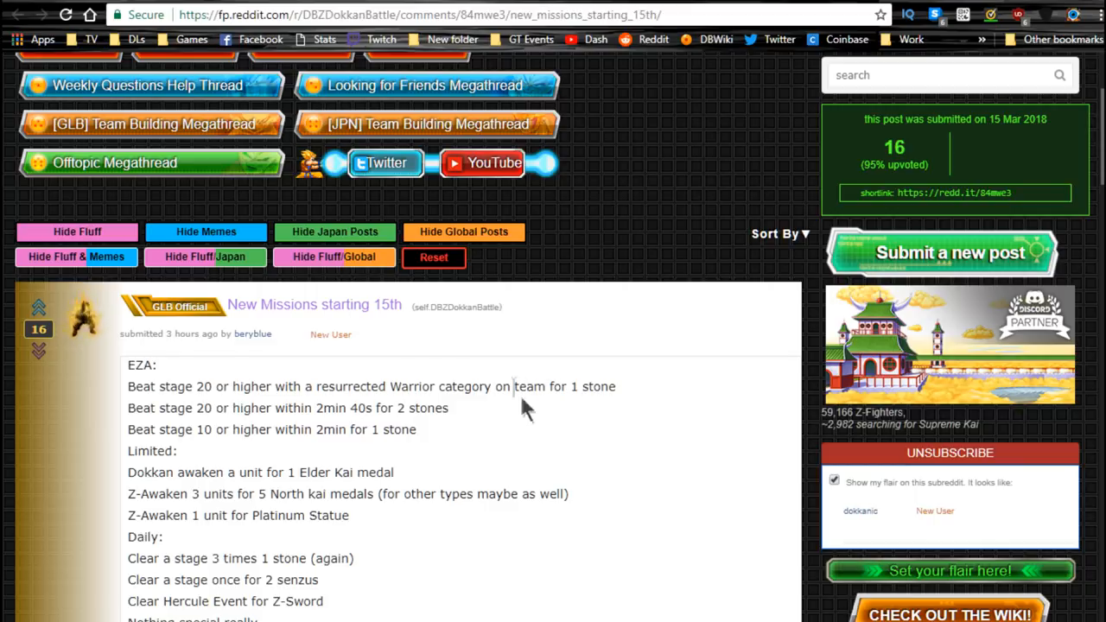
mouse_move(320, 457)
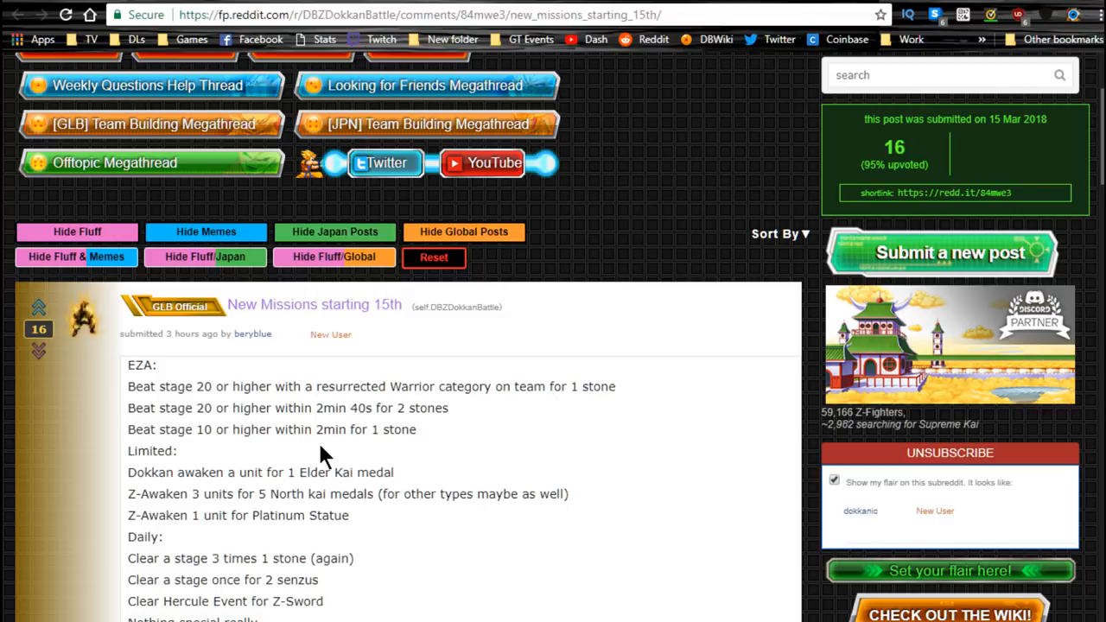
Step: Highlight the stage 20 in 2min 40s, stage 10 within 2min and Platinum Statue Z-Awaken missions while reading
drag(128, 387, 415, 429)
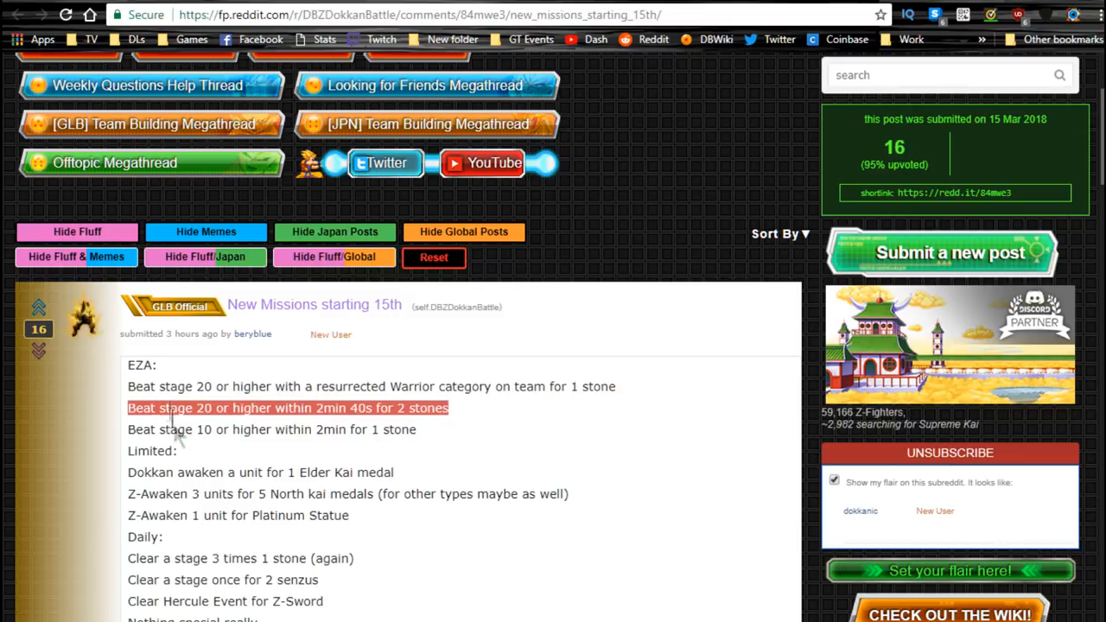
double_click(253, 429)
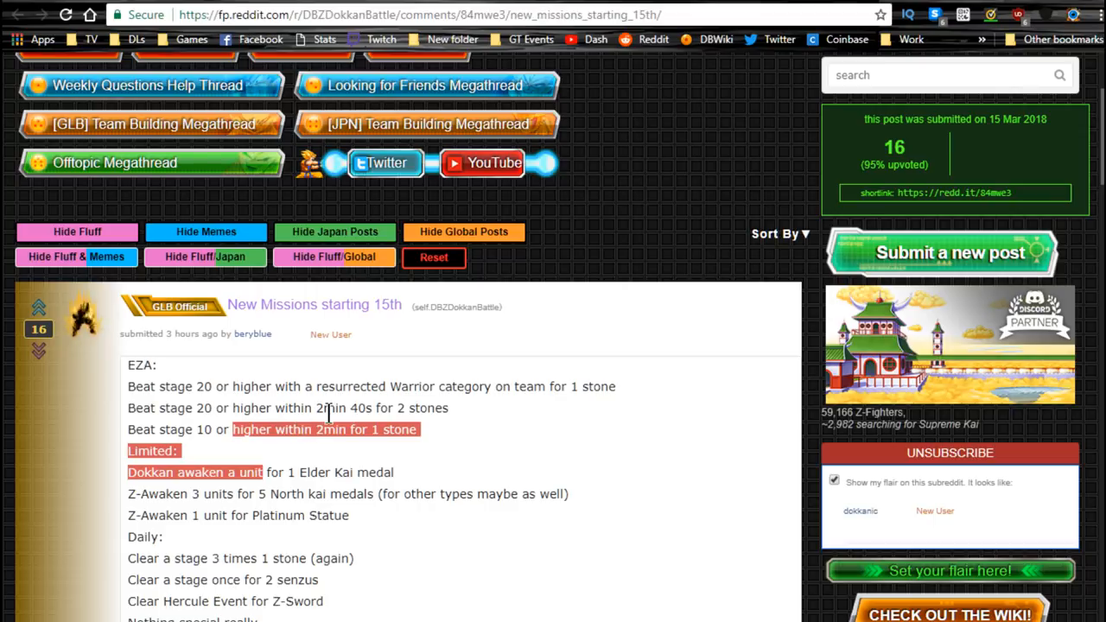
mouse_move(450, 446)
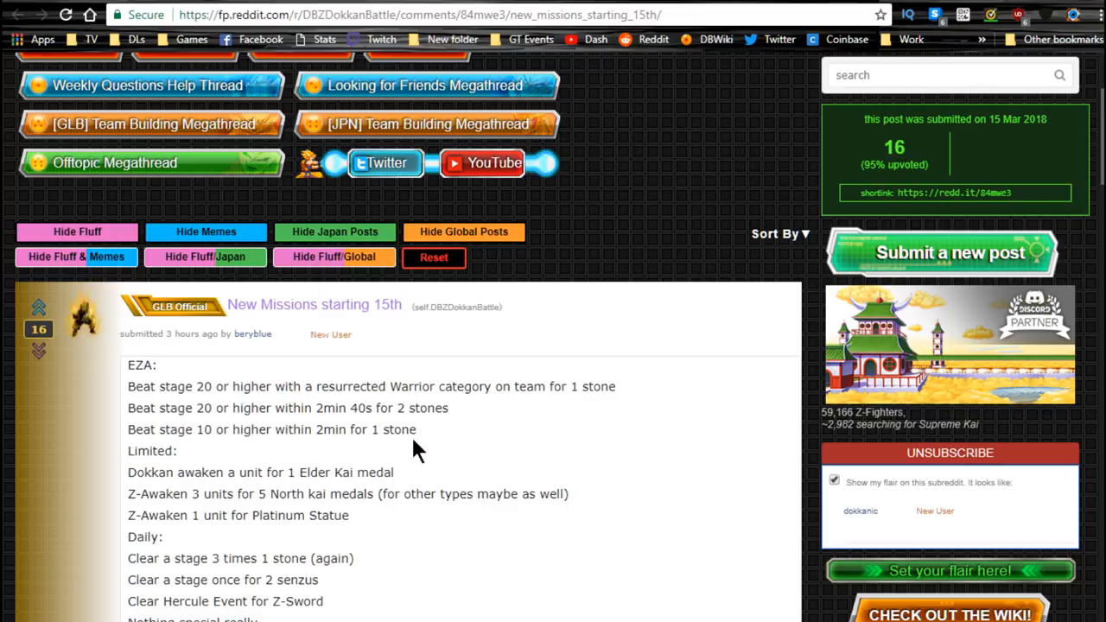
double_click(277, 474)
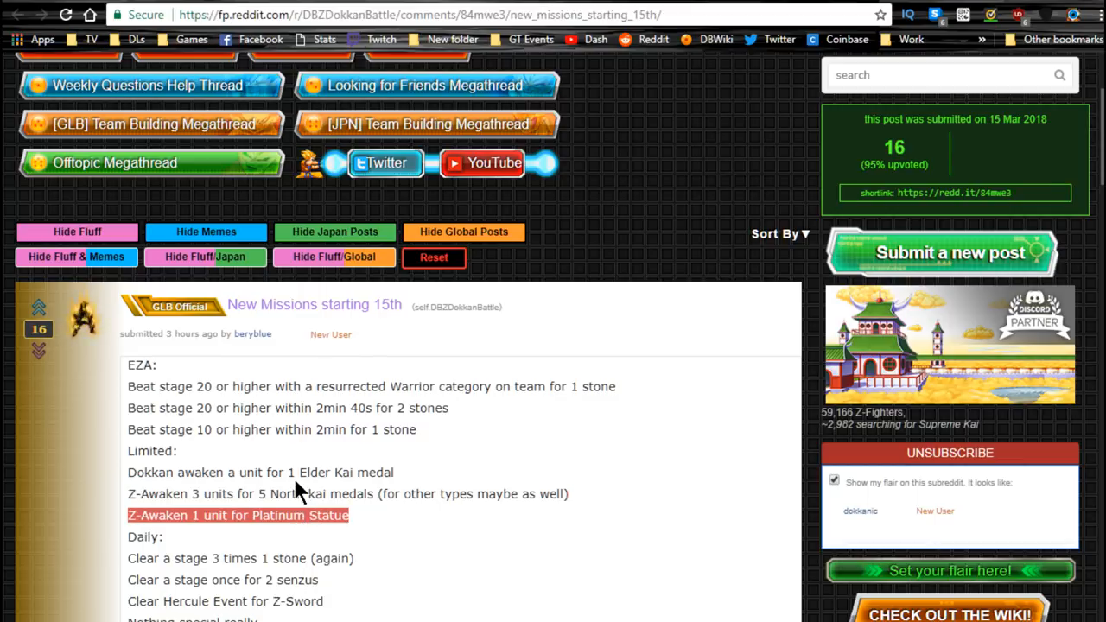
scroll(down, 3)
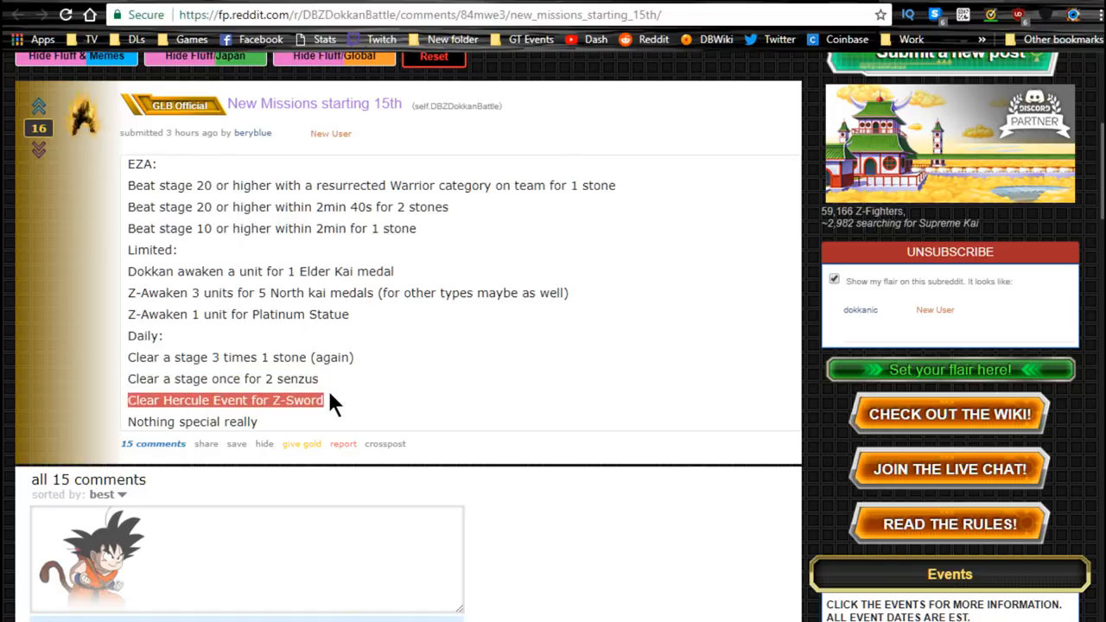
mouse_move(360, 422)
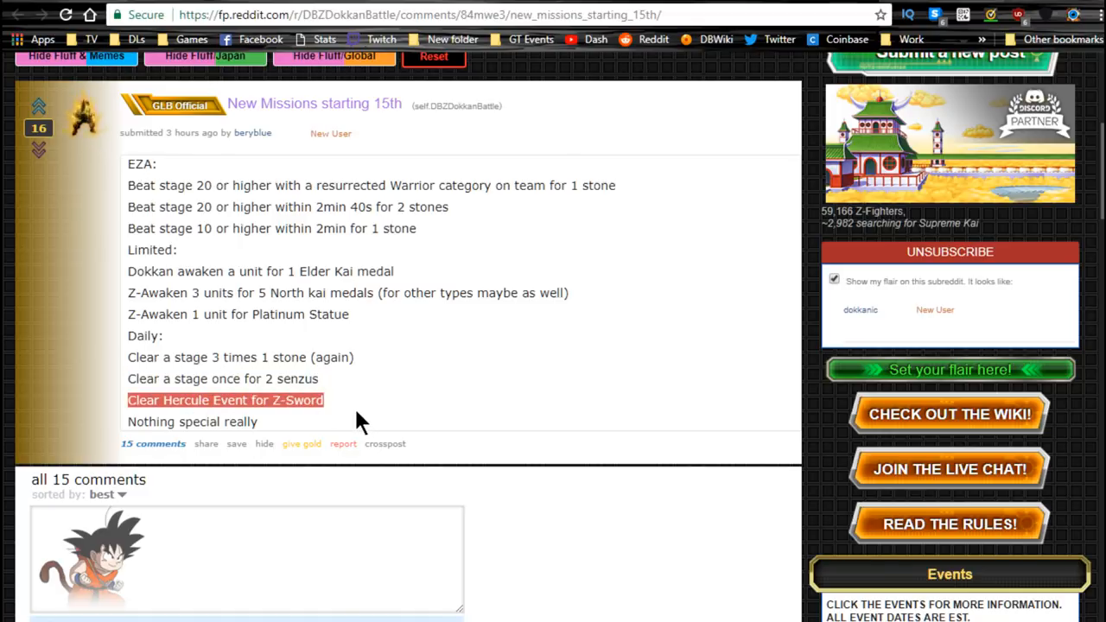
mouse_move(287, 311)
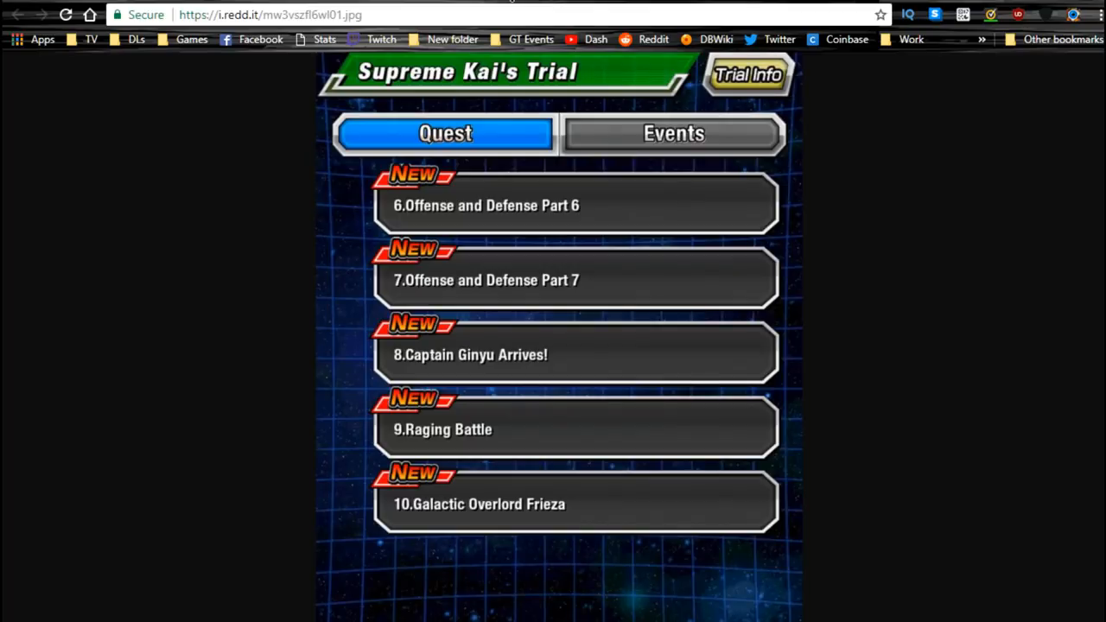
mouse_move(536, 329)
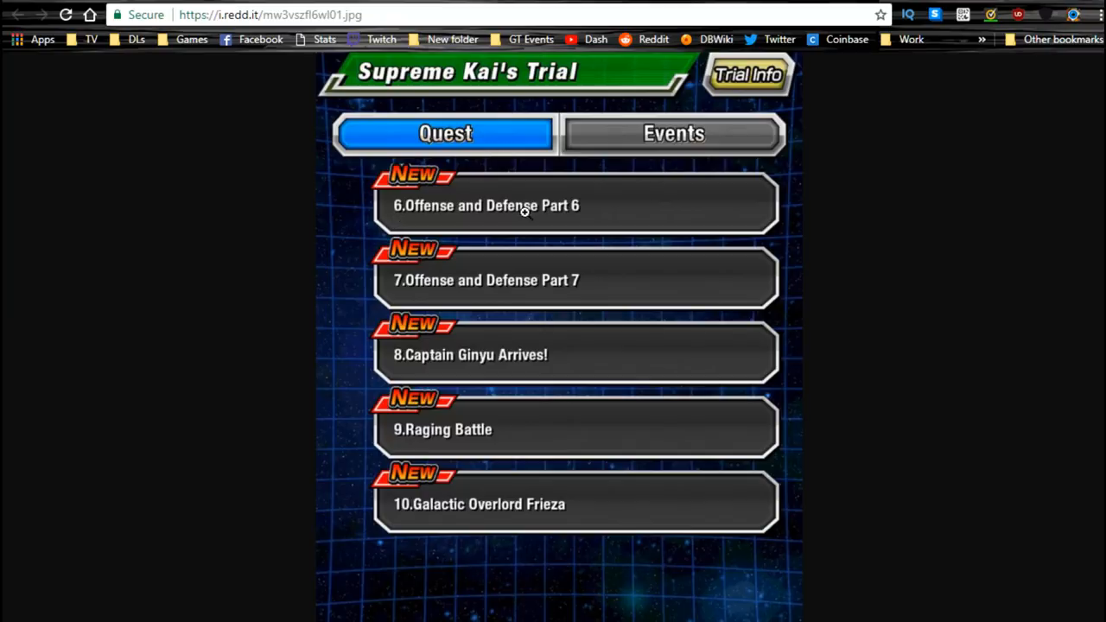
mouse_move(394, 342)
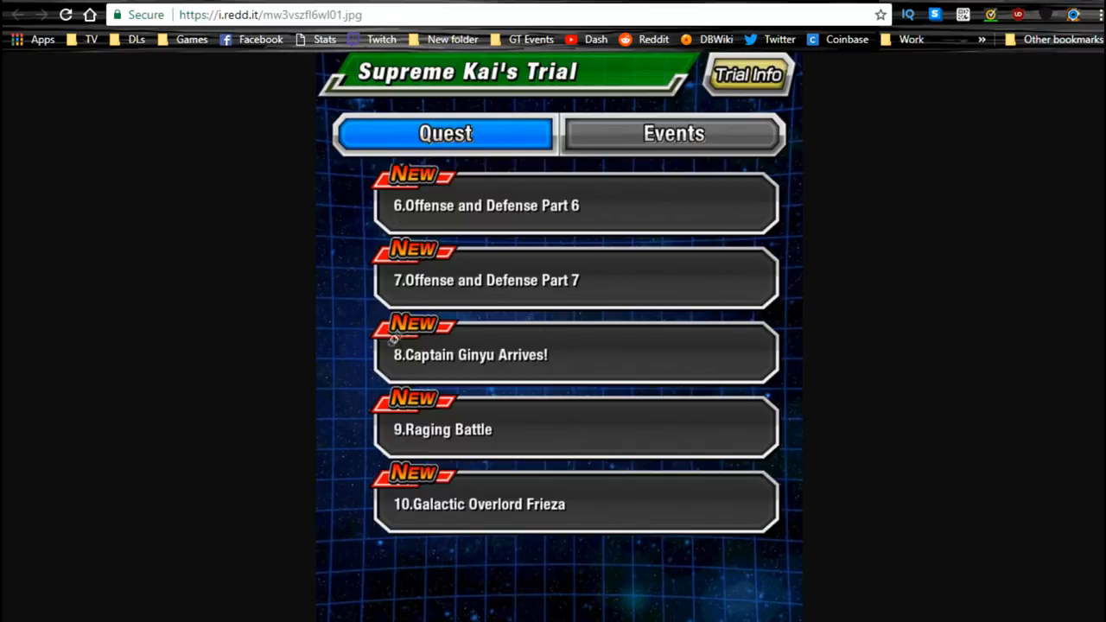
mouse_move(515, 330)
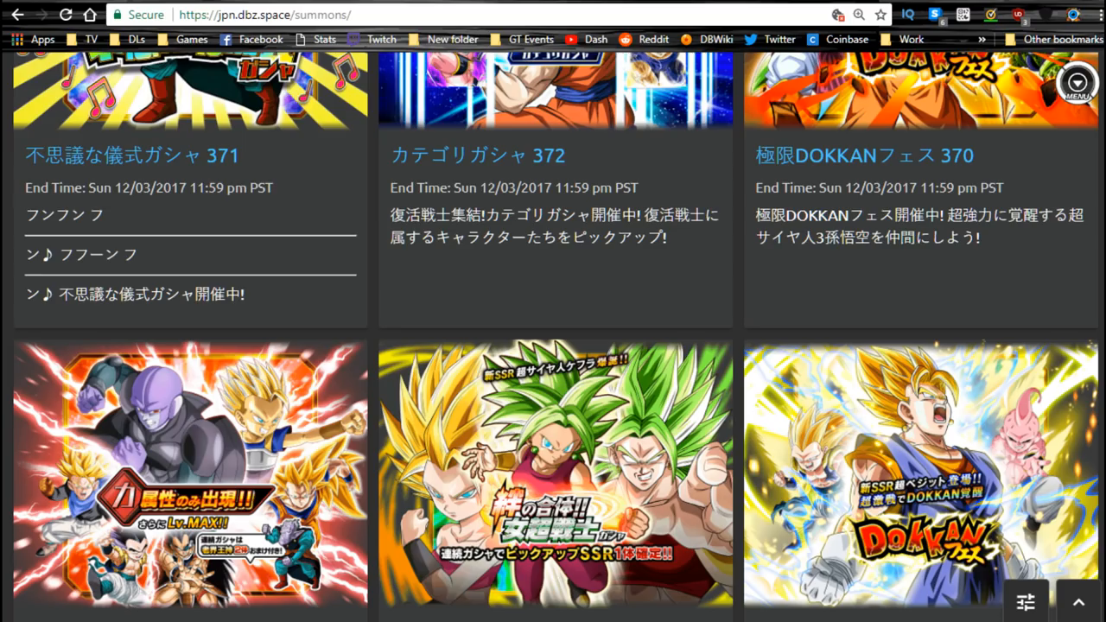
Step: Navigate from the JP Summons page via the side menu to the JP Game Cards database
scroll(down, 3)
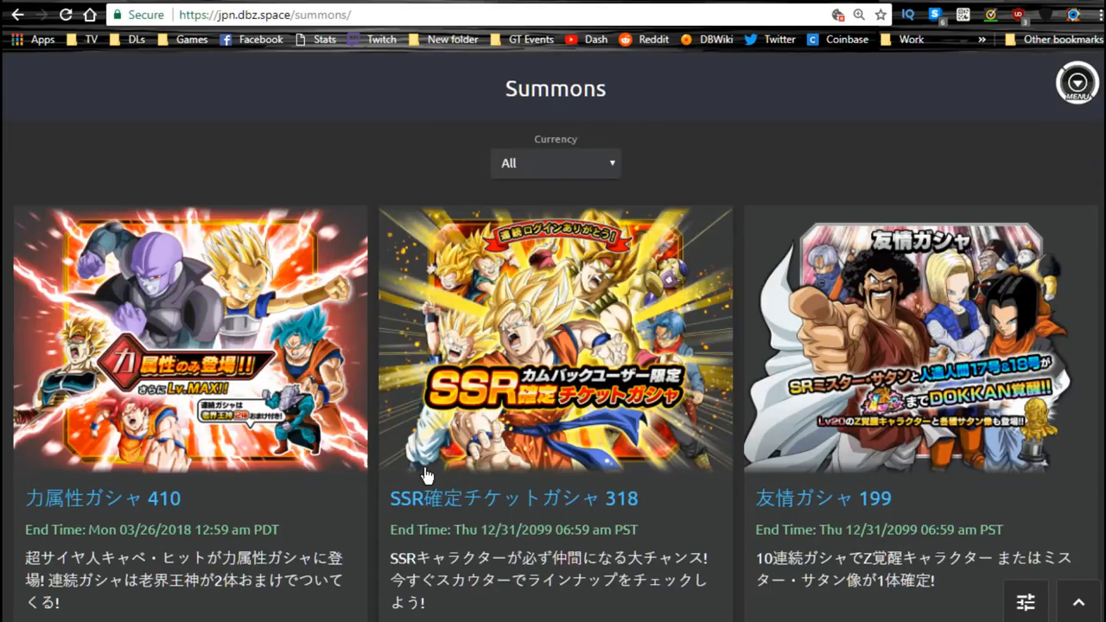
mouse_move(578, 103)
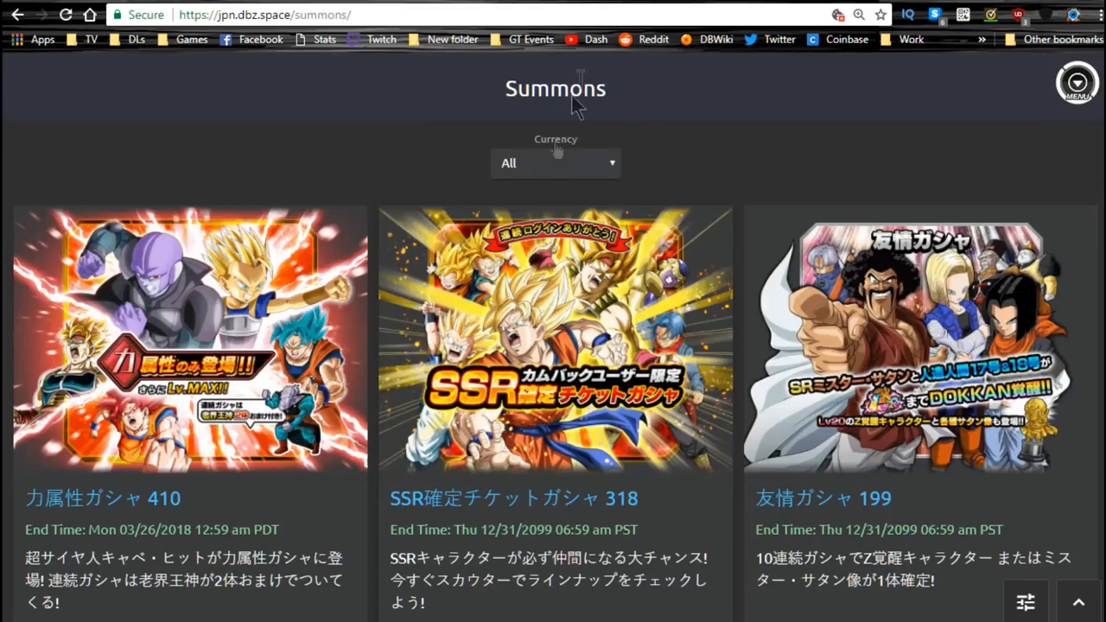
click(1077, 83)
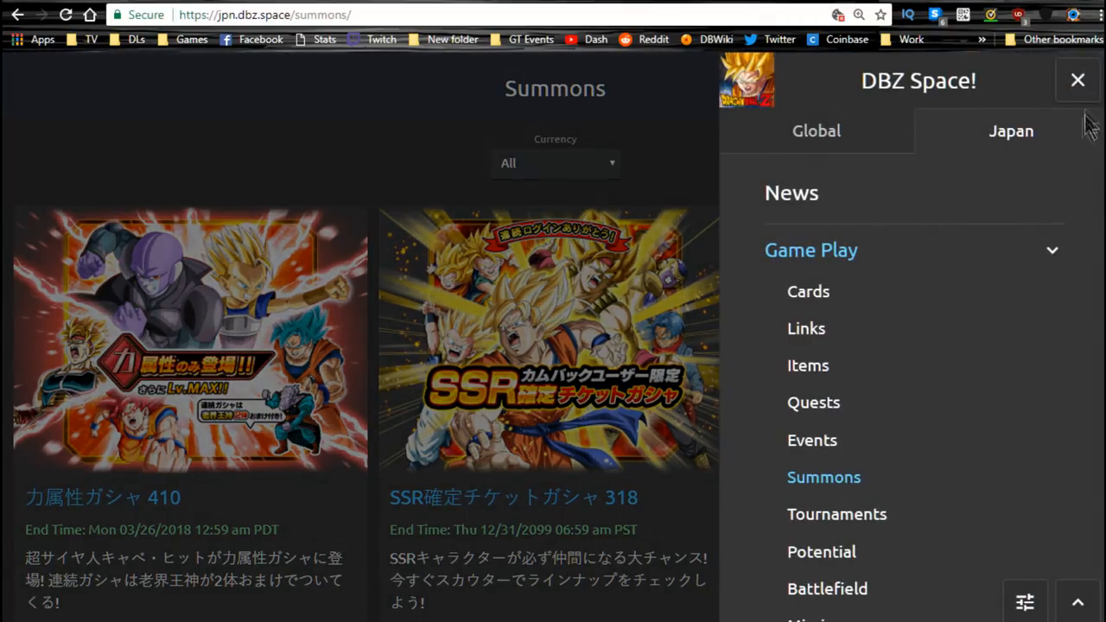
mouse_move(903, 242)
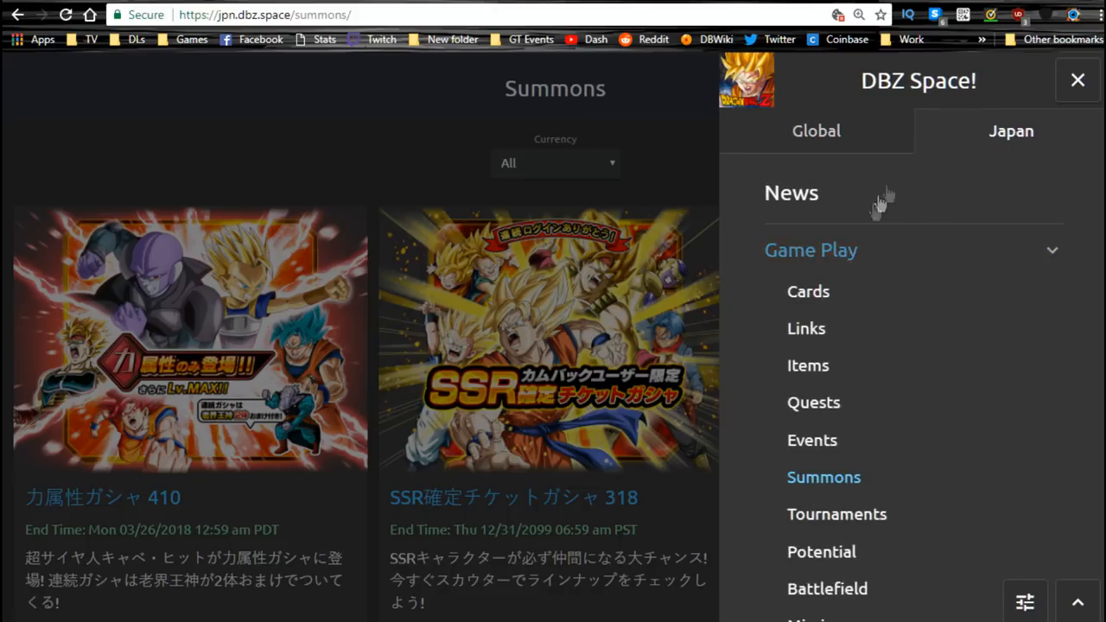
click(809, 290)
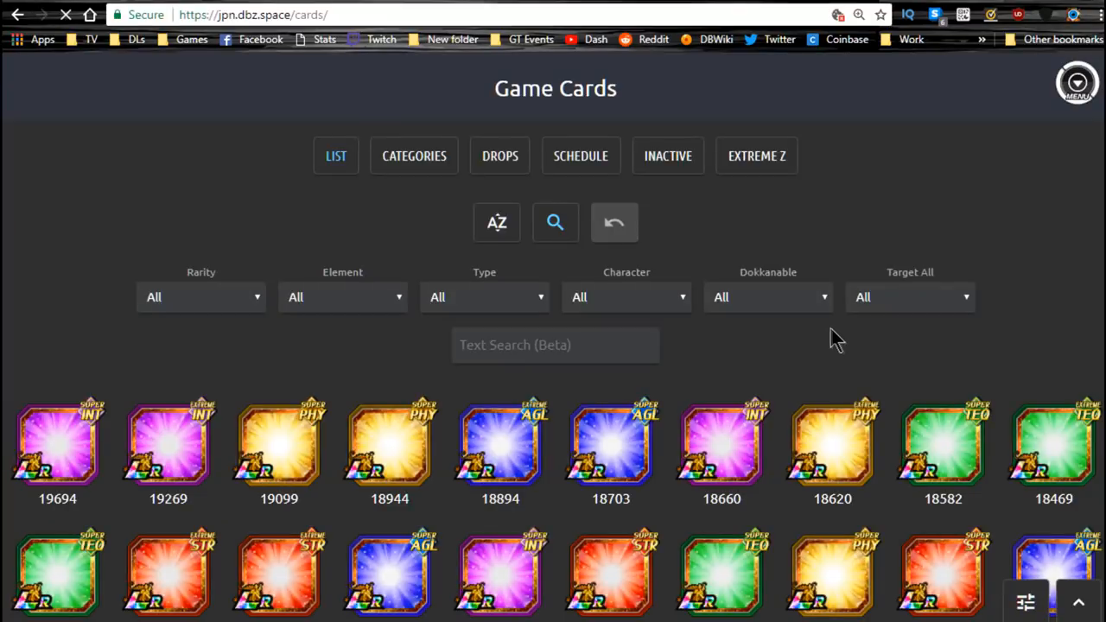
Step: Show the JP Game Cards Schedule listing upcoming releases on 03/17/2018 and 03/22/2018
click(581, 156)
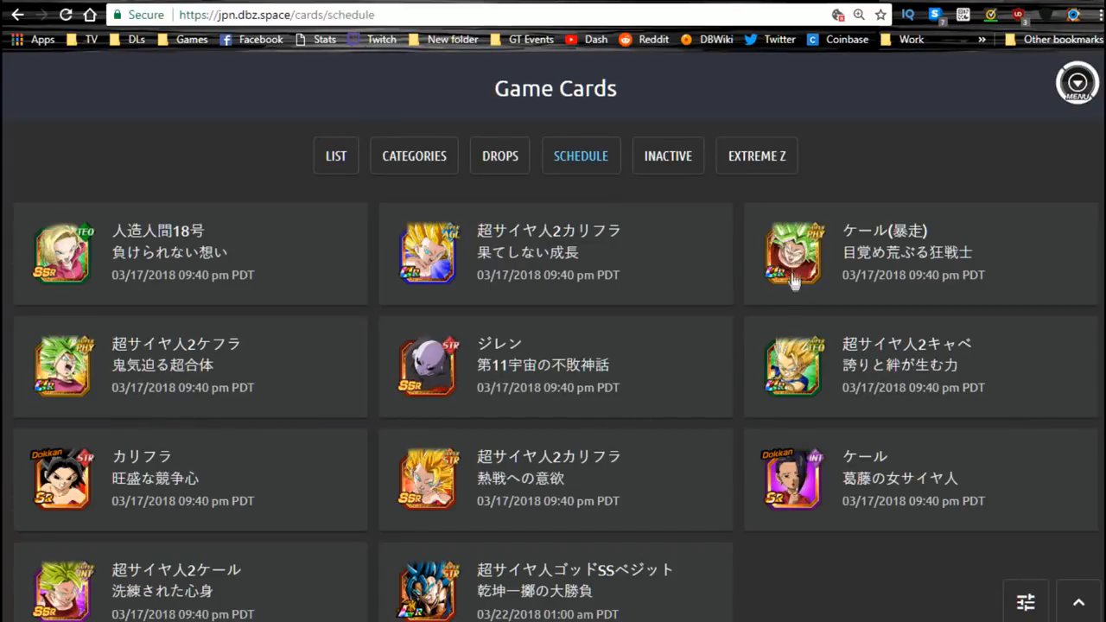
mouse_move(367, 371)
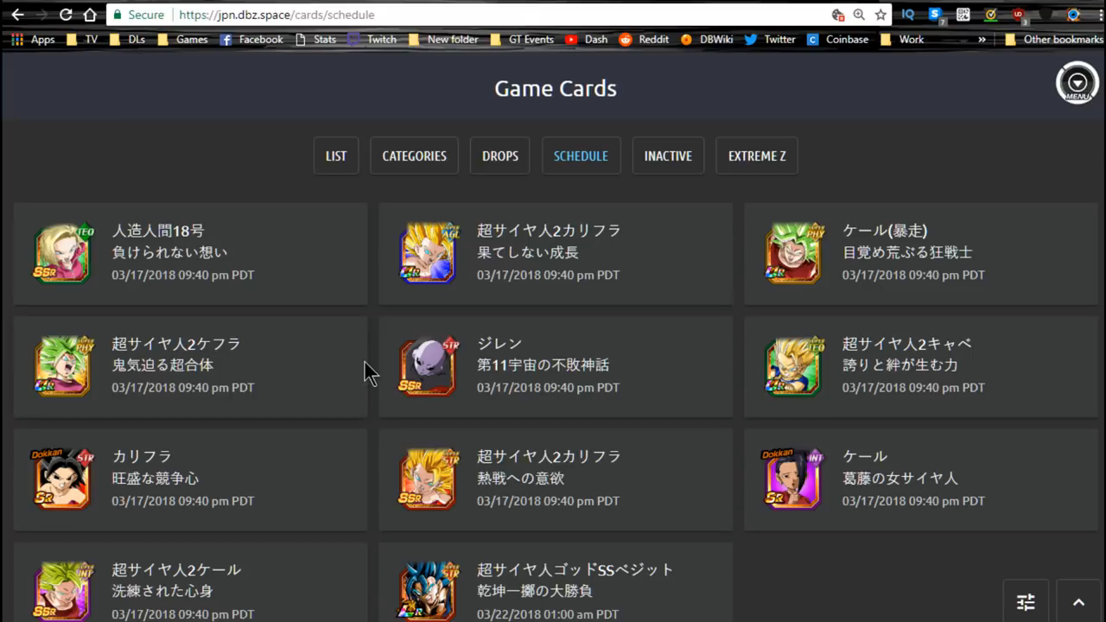
mouse_move(300, 579)
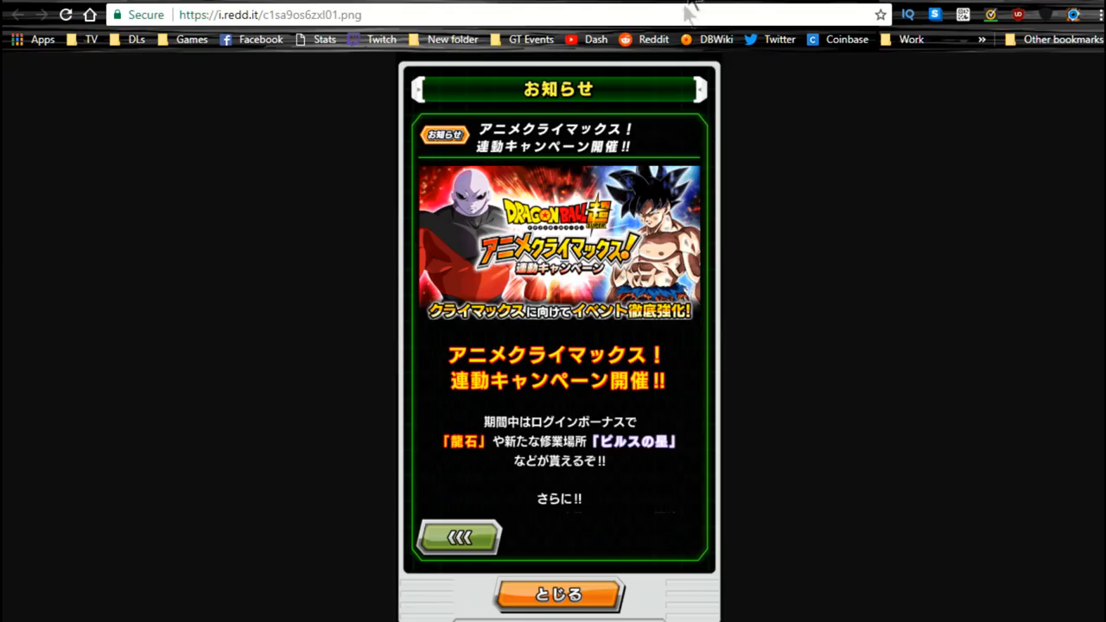
mouse_move(688, 250)
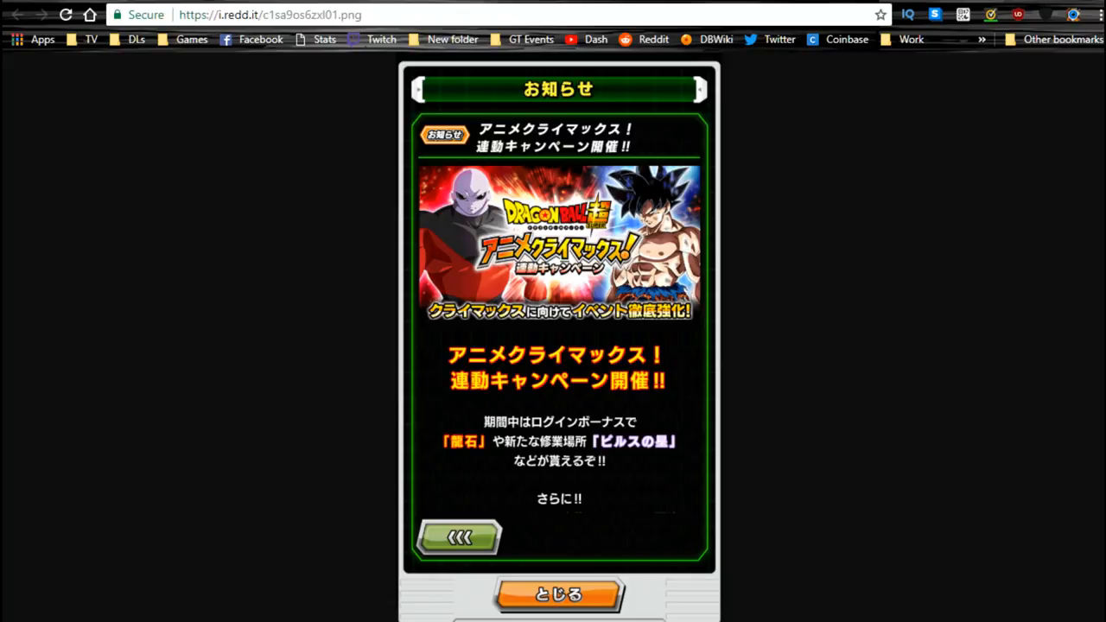
mouse_move(757, 190)
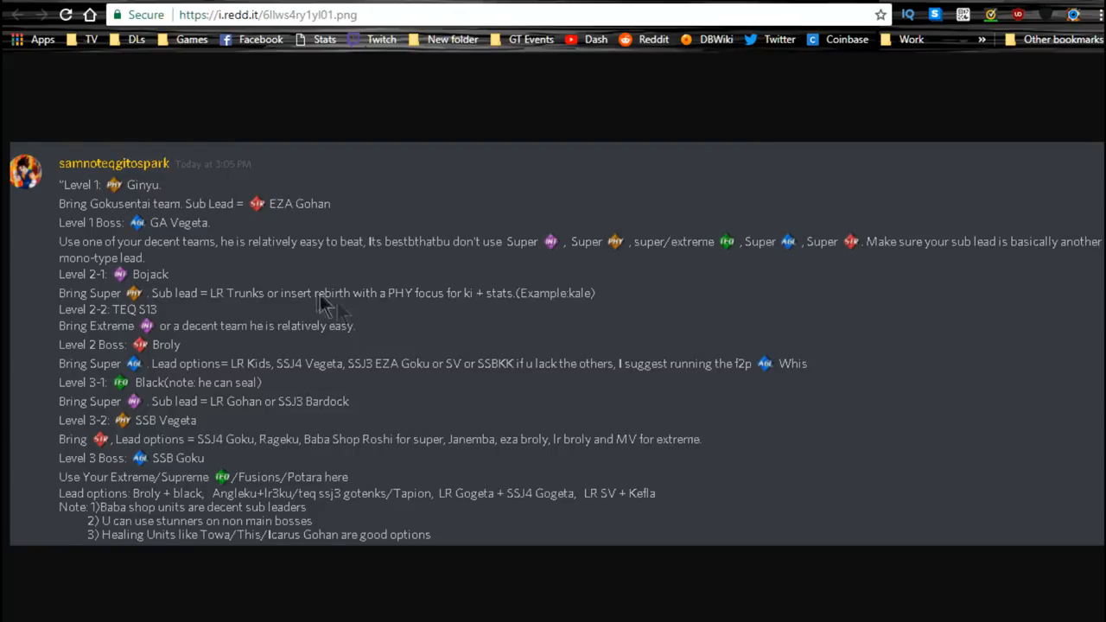
mouse_move(181, 211)
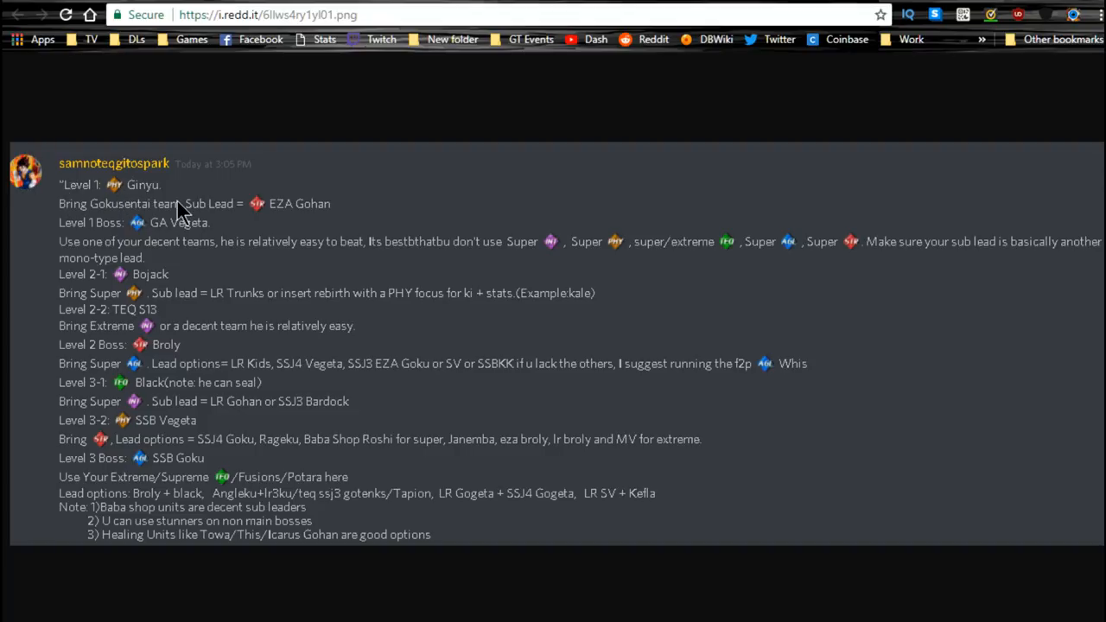
mouse_move(125, 228)
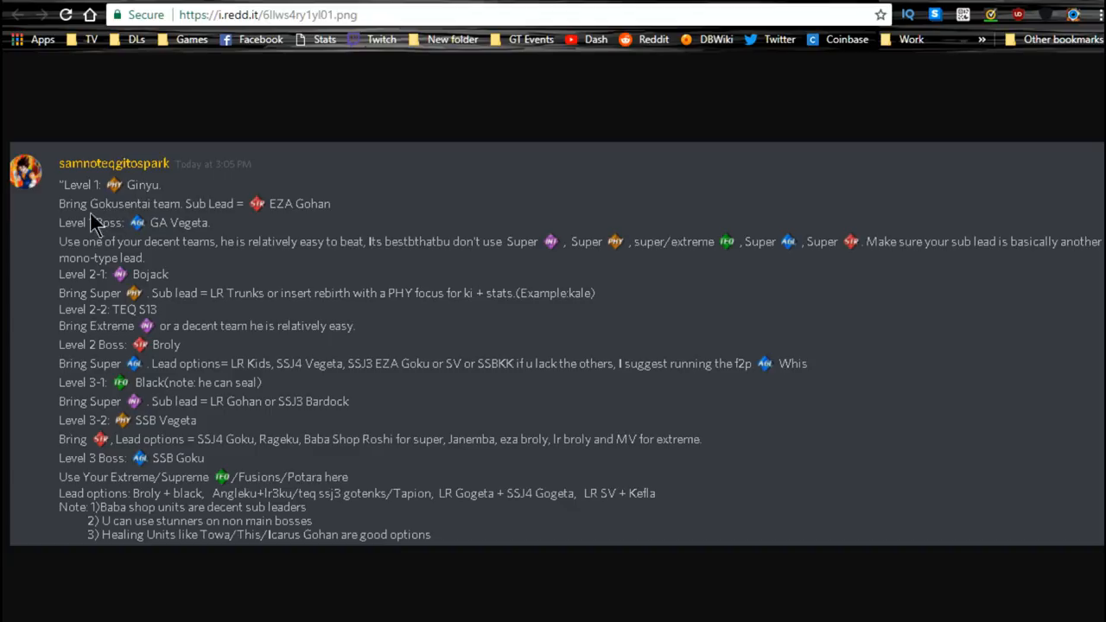
mouse_move(176, 221)
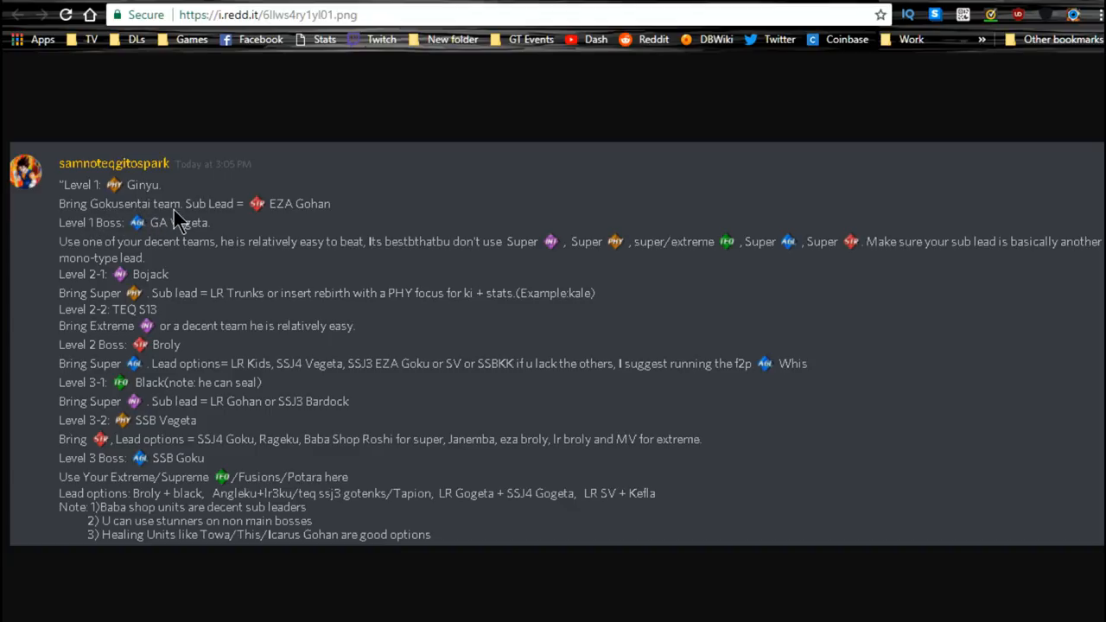
mouse_move(286, 223)
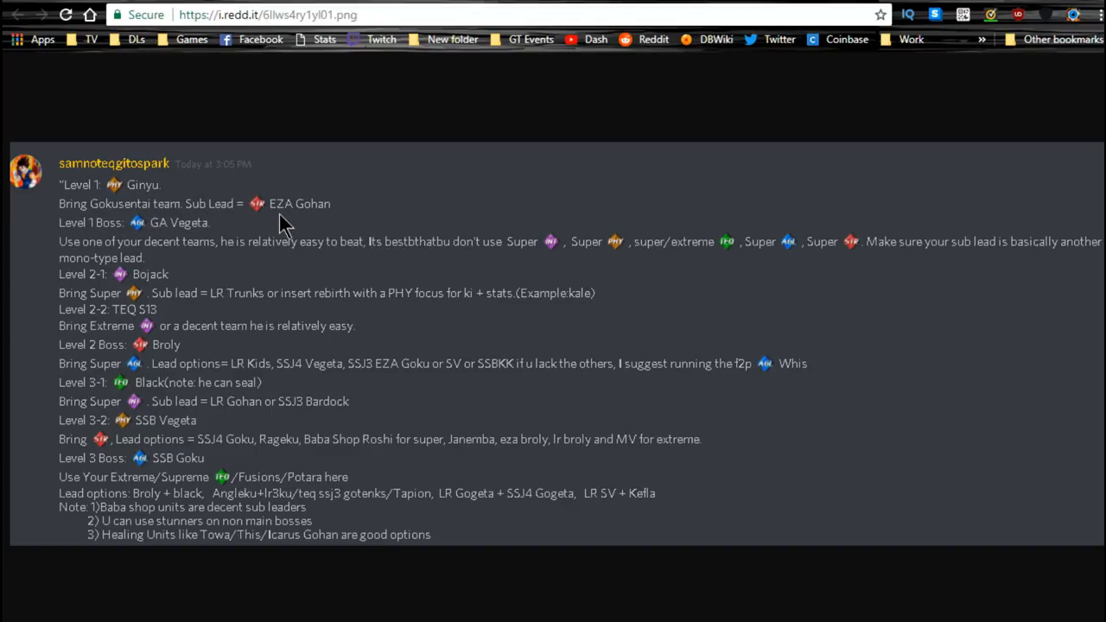
mouse_move(303, 222)
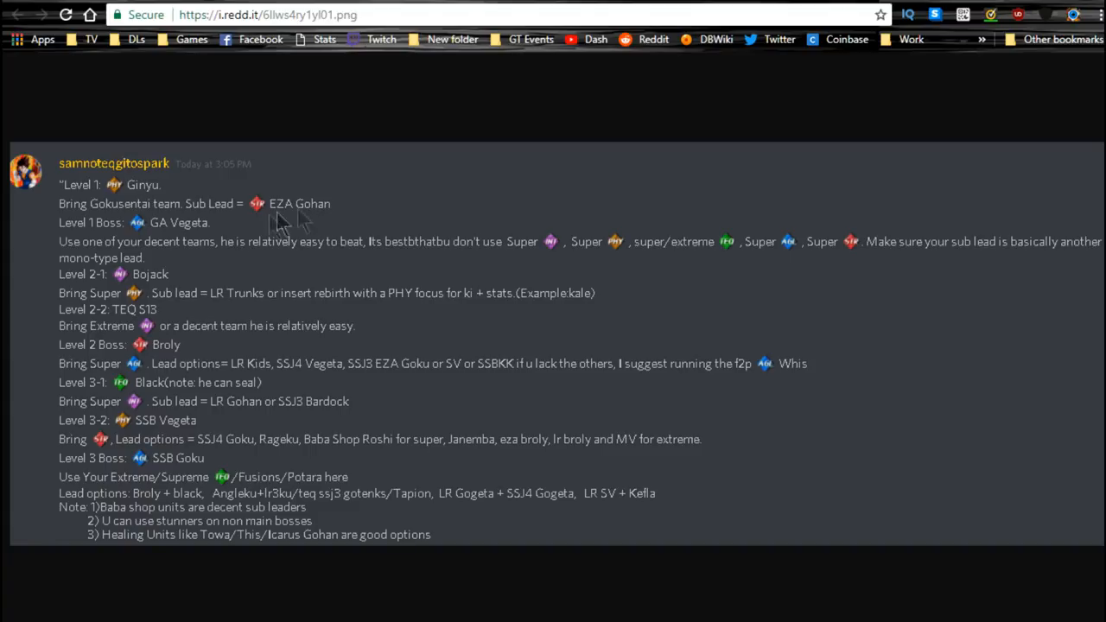
mouse_move(135, 242)
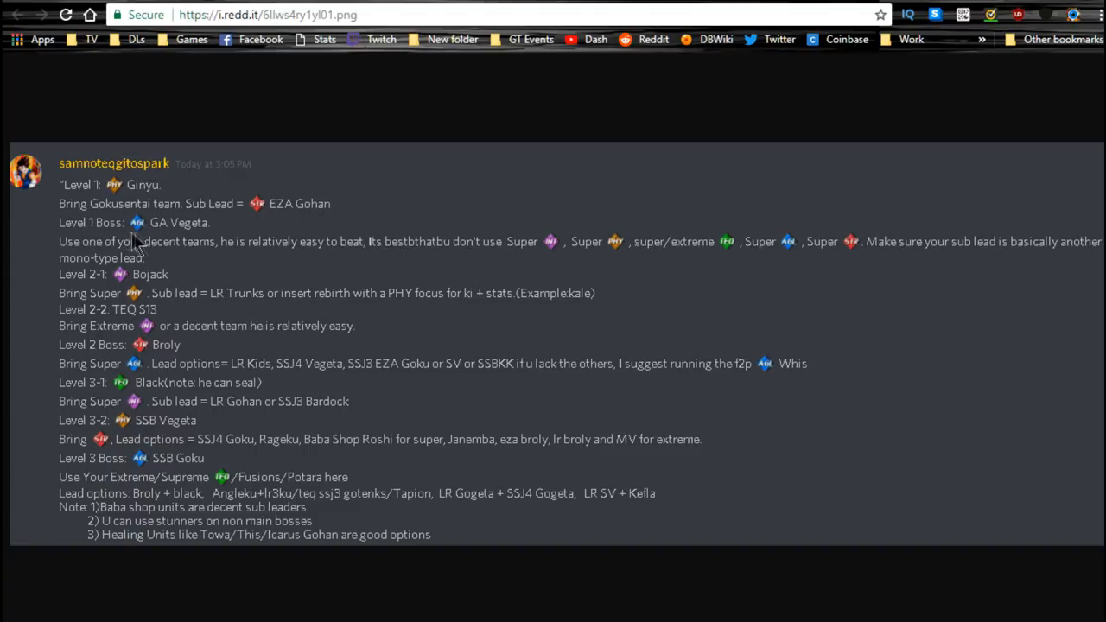
mouse_move(191, 243)
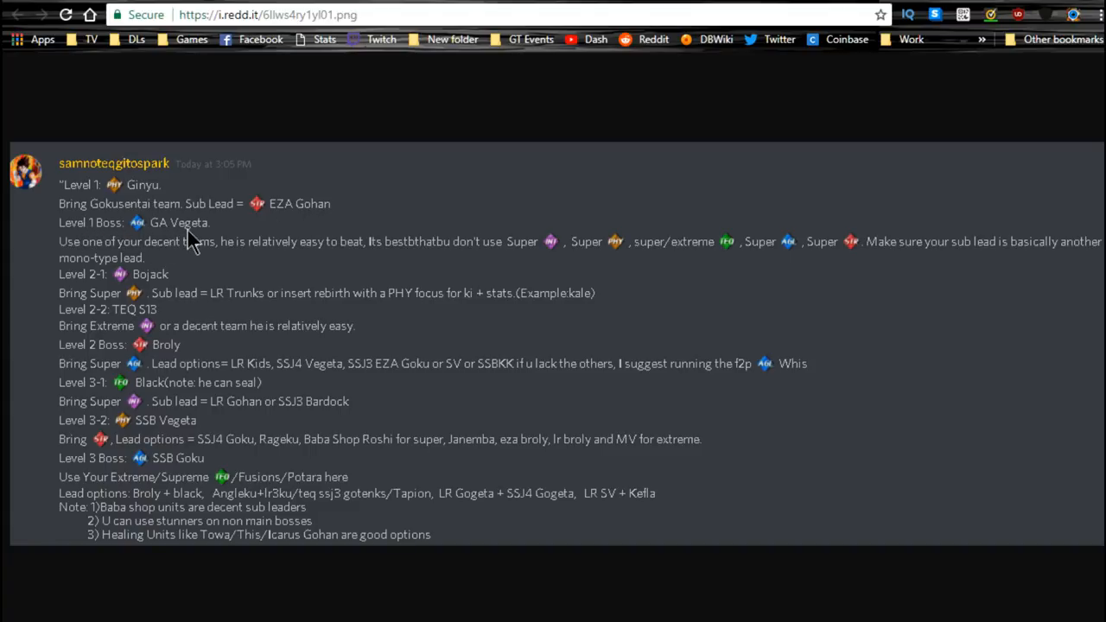
mouse_move(102, 311)
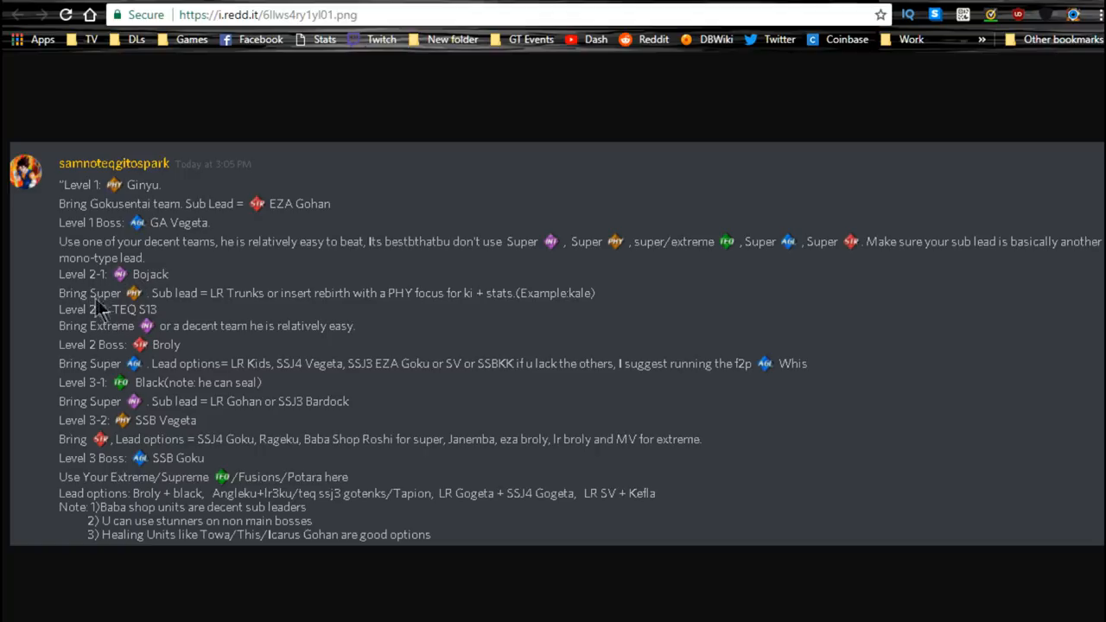
mouse_move(87, 326)
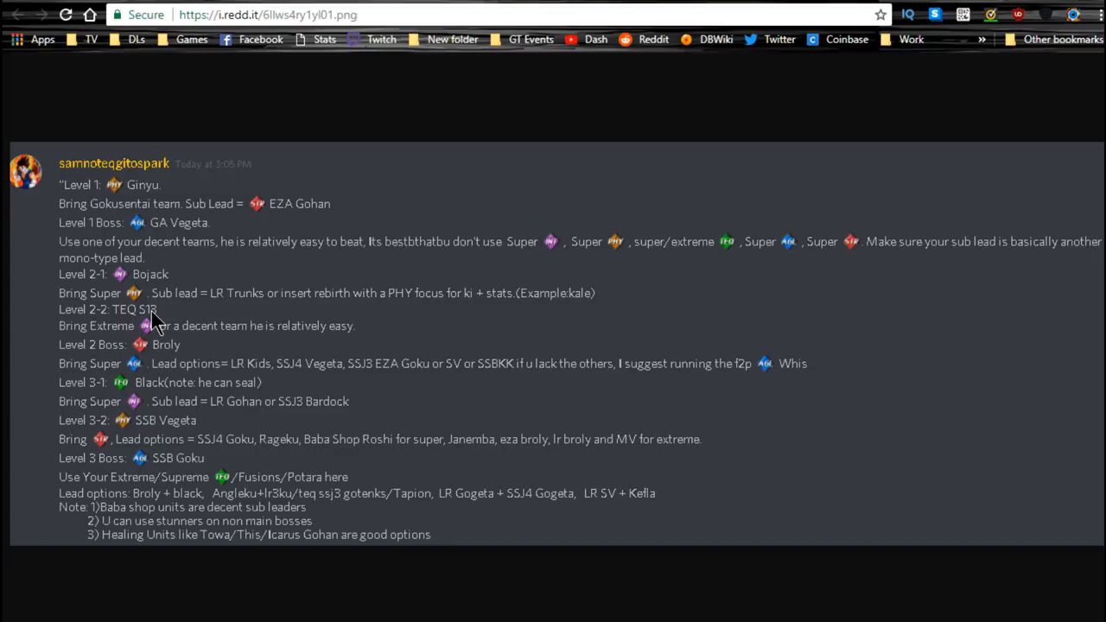
mouse_move(100, 358)
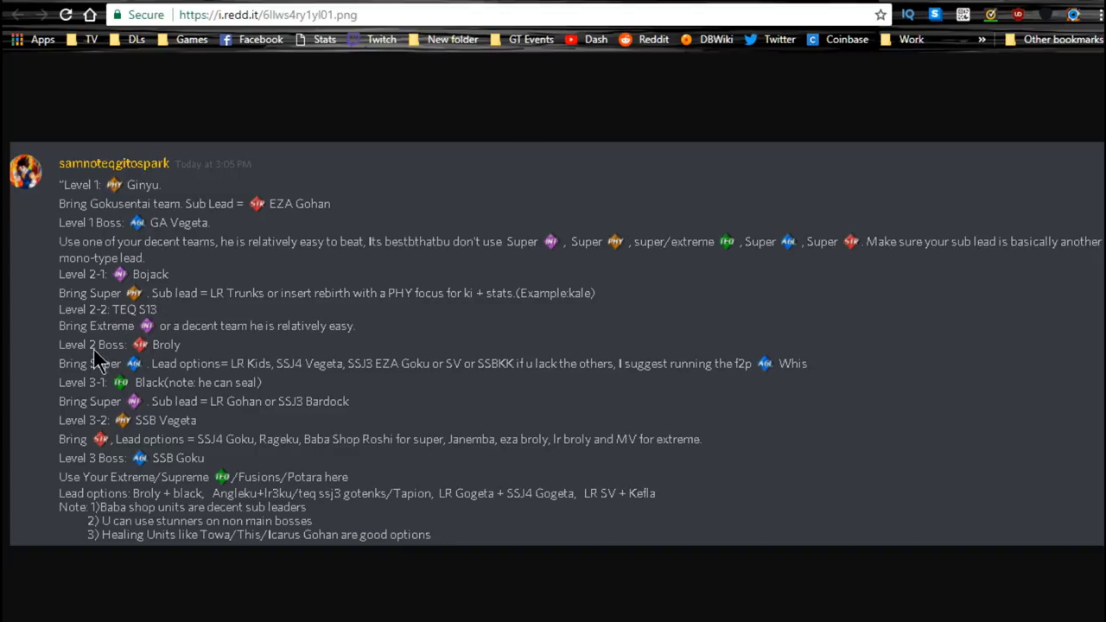
mouse_move(156, 358)
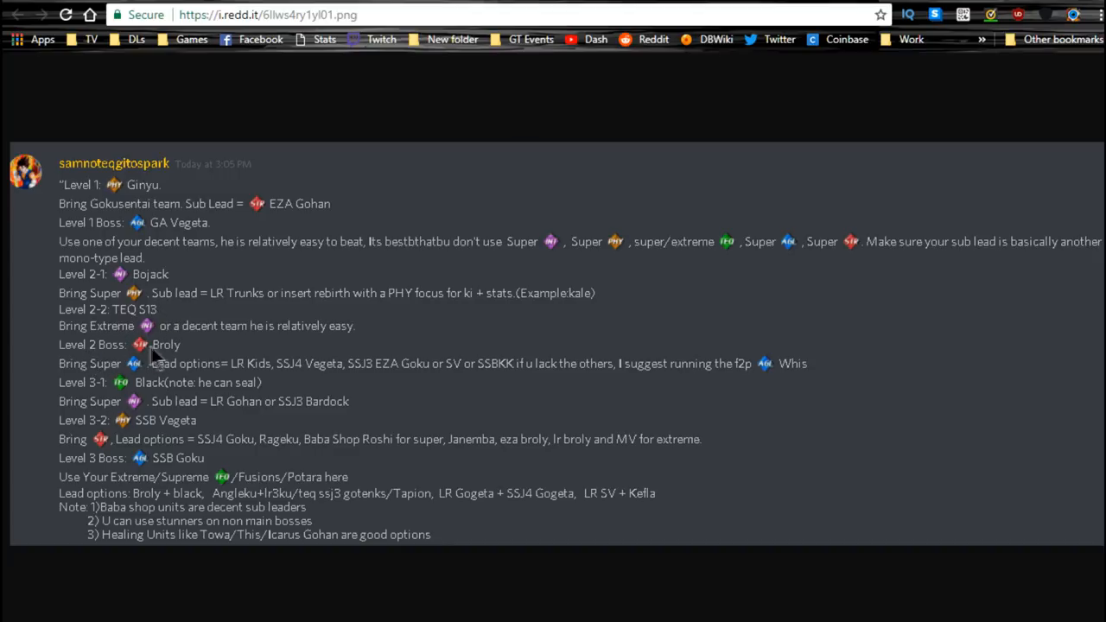
mouse_move(142, 394)
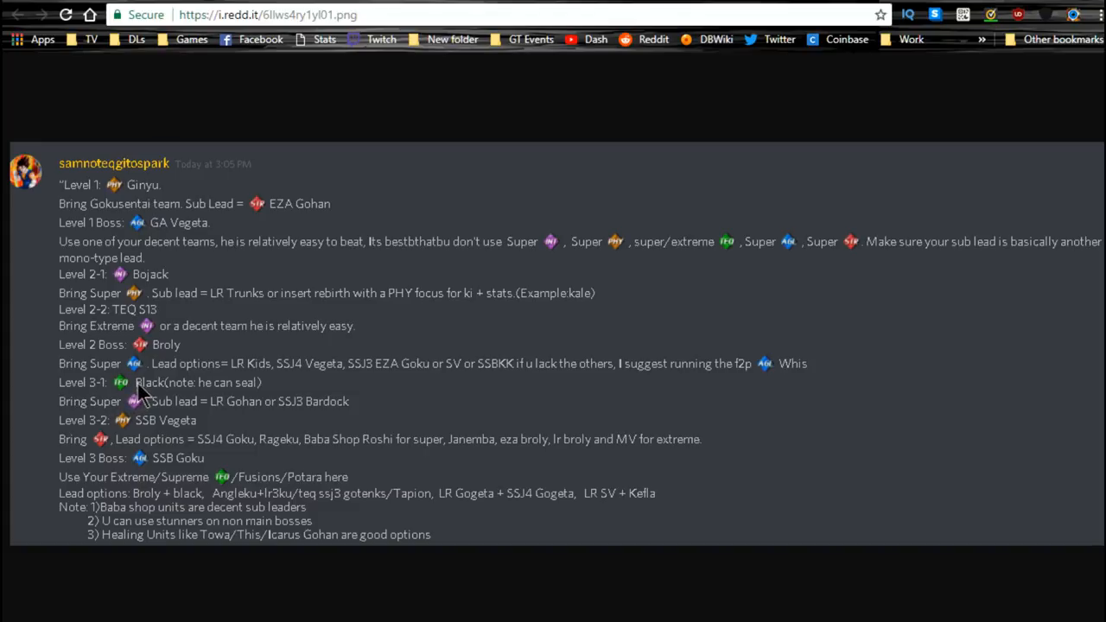
mouse_move(239, 396)
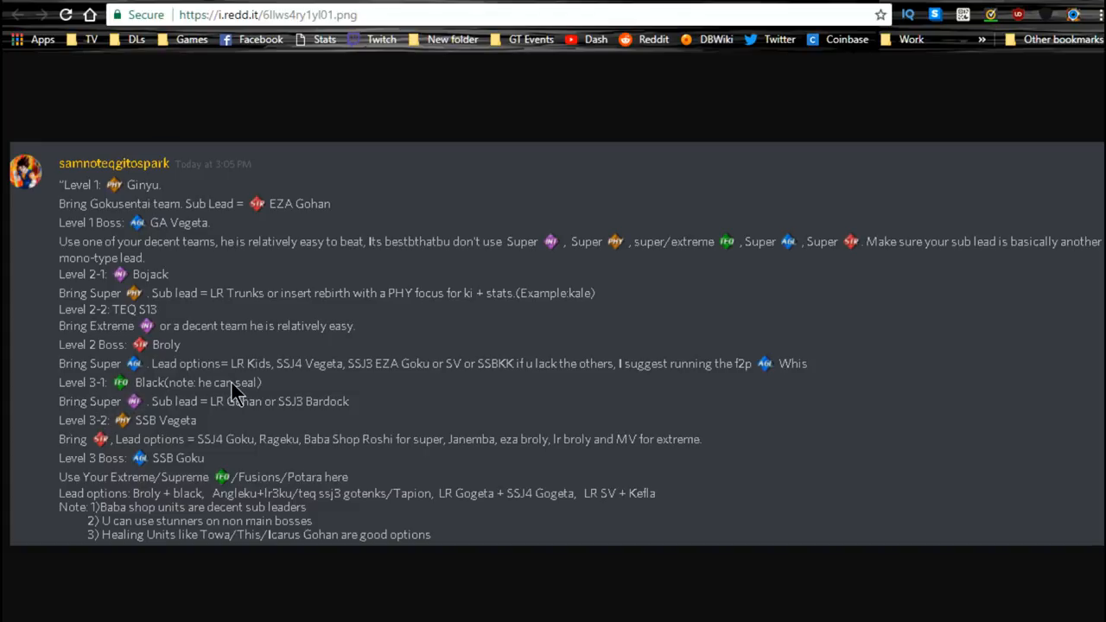
mouse_move(111, 429)
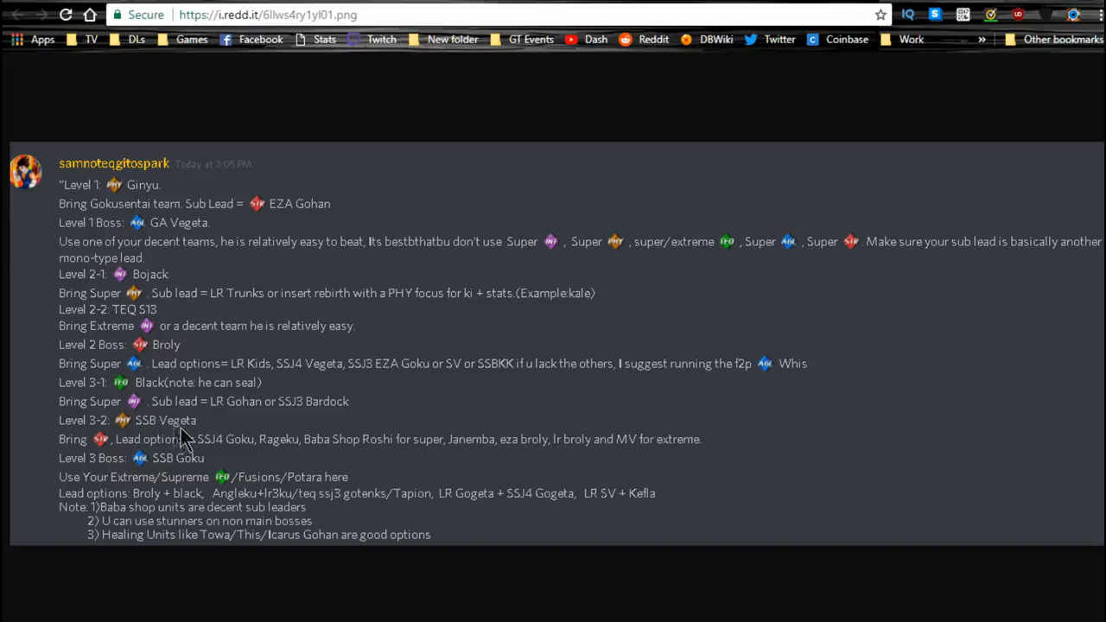
mouse_move(136, 473)
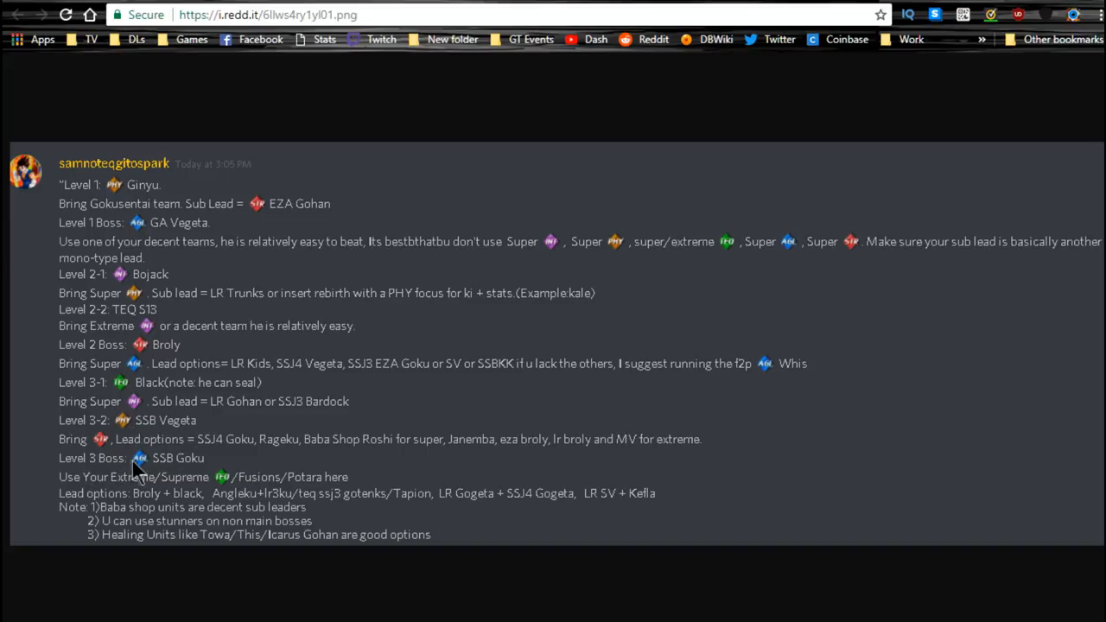
mouse_move(291, 456)
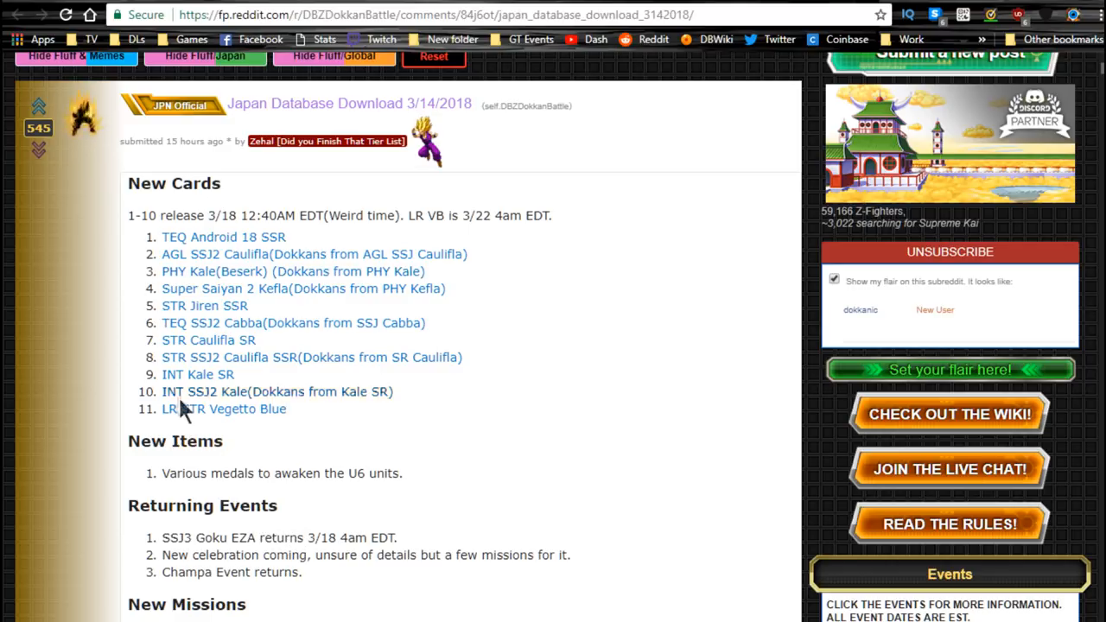
Step: Scroll to New Missions, marking the Champa Event returns item and Caulifla in the mission rewards
scroll(down, 3)
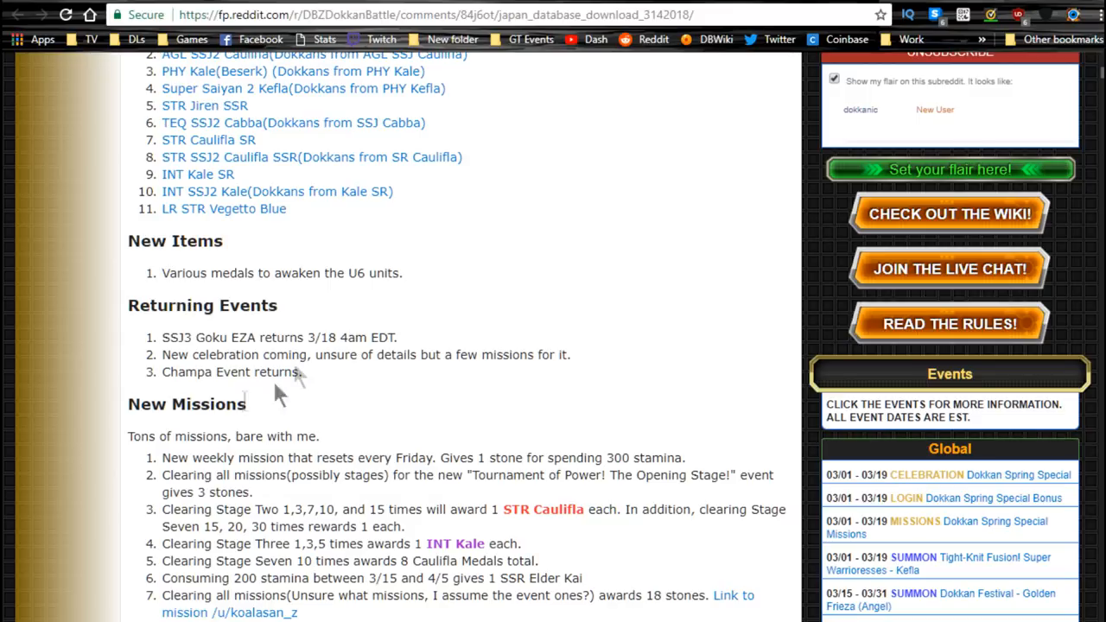
double_click(149, 242)
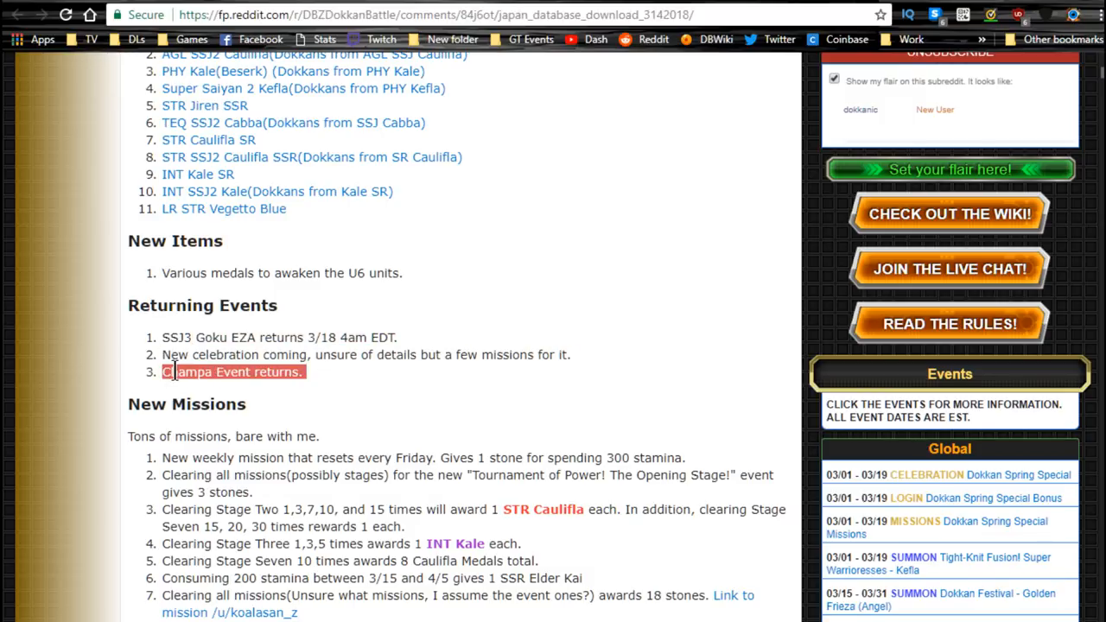
scroll(down, 3)
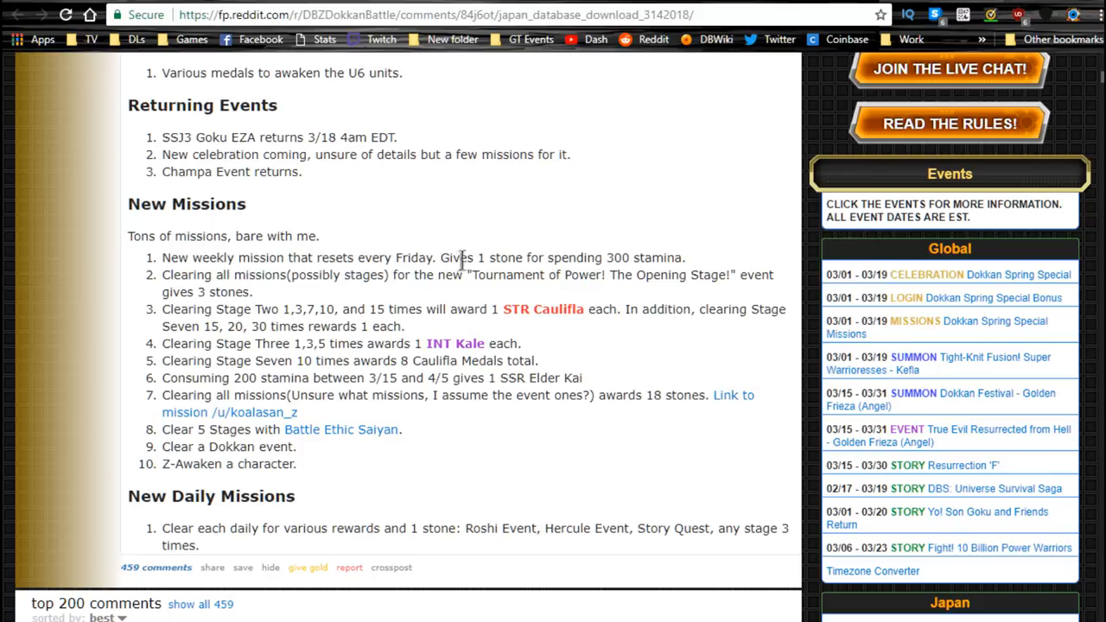
mouse_move(211, 278)
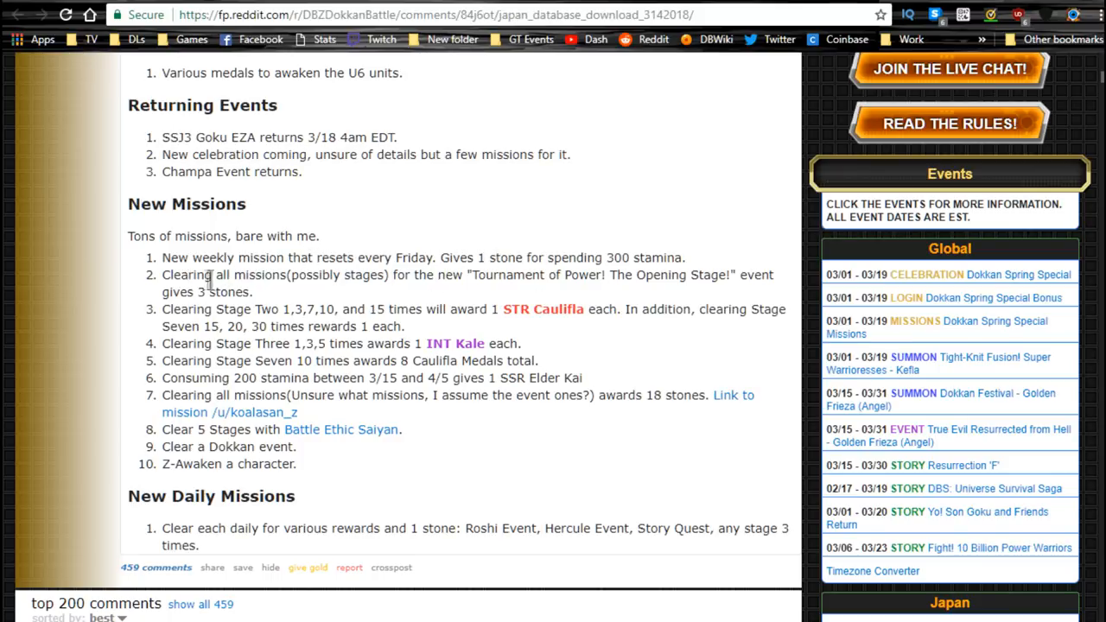
mouse_move(519, 291)
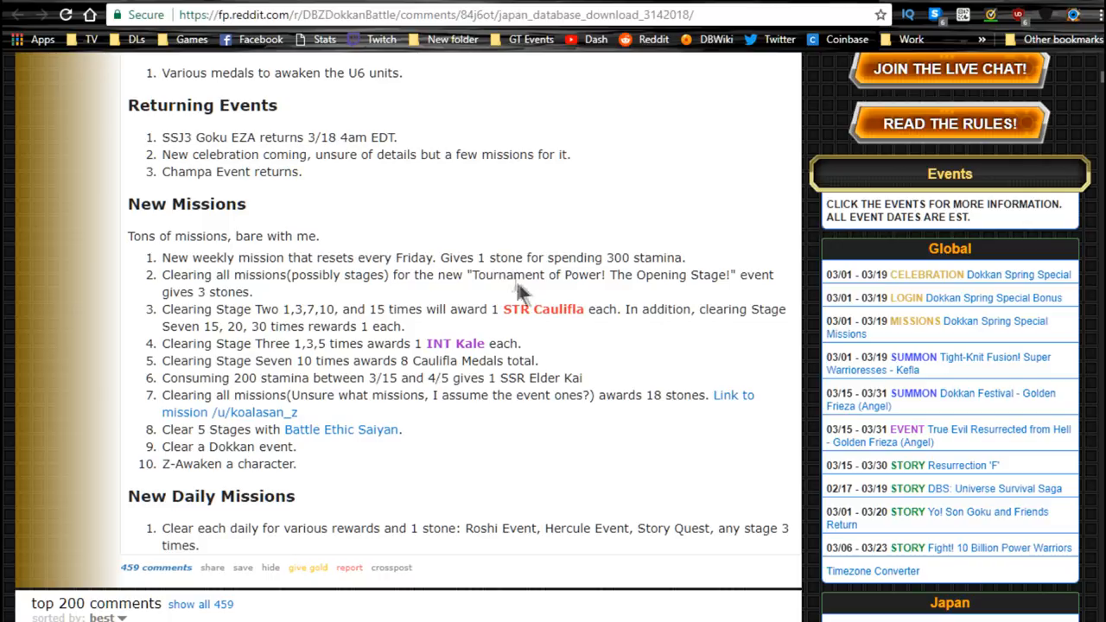
mouse_move(173, 311)
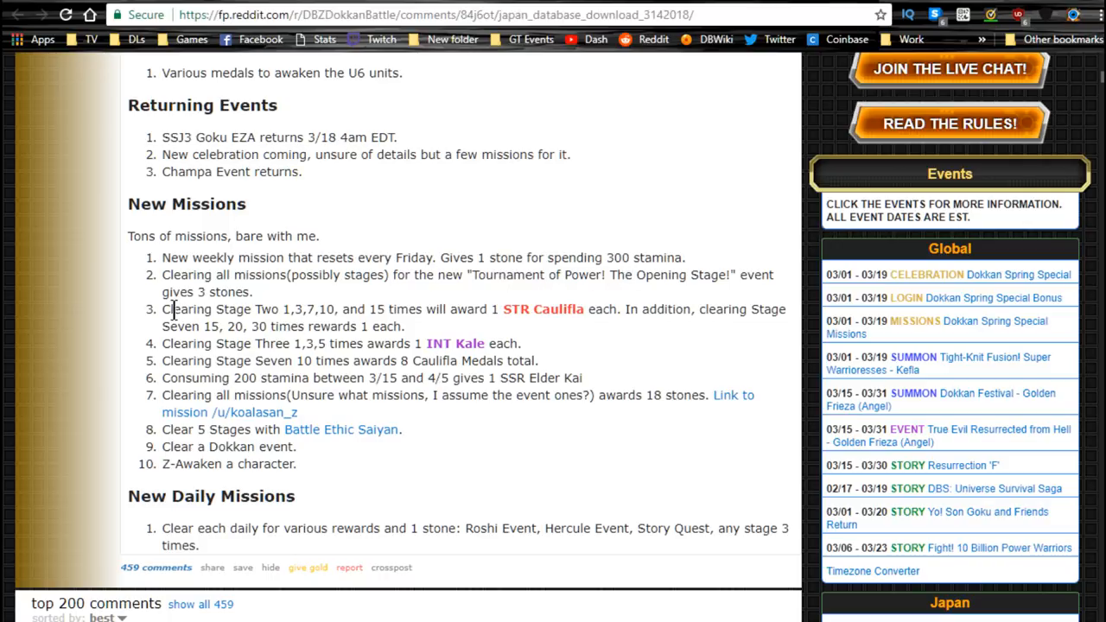
mouse_move(292, 308)
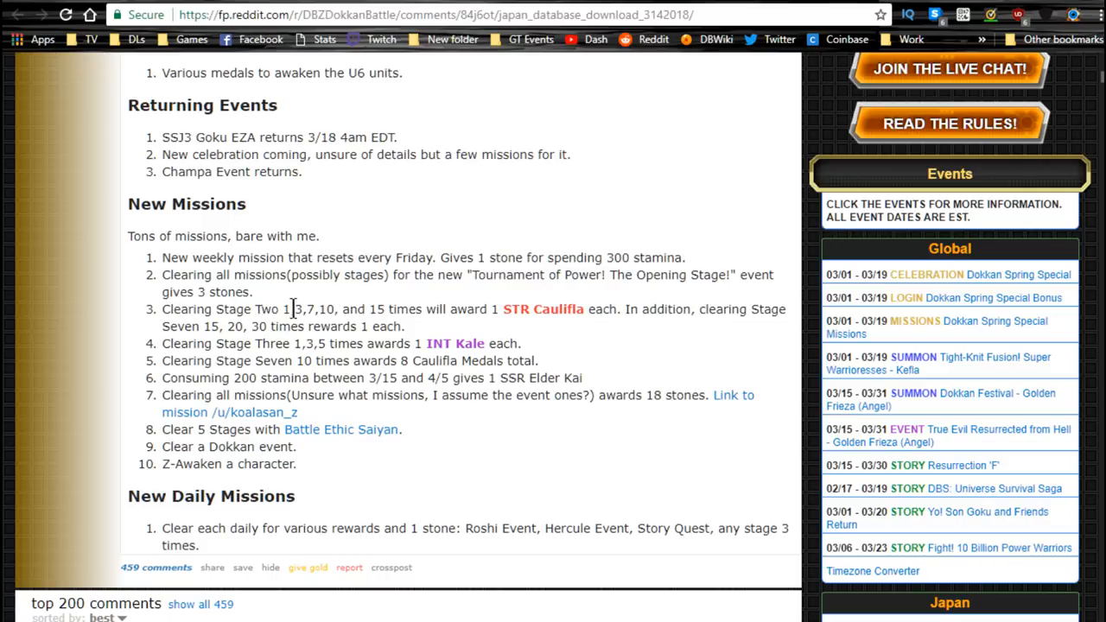
mouse_move(498, 307)
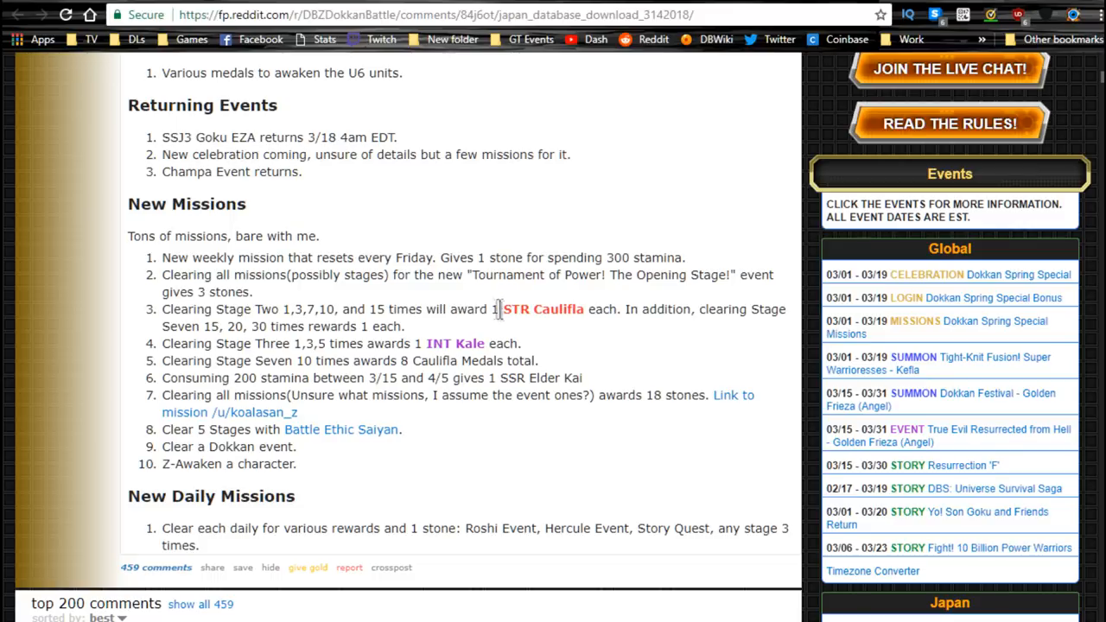
double_click(557, 309)
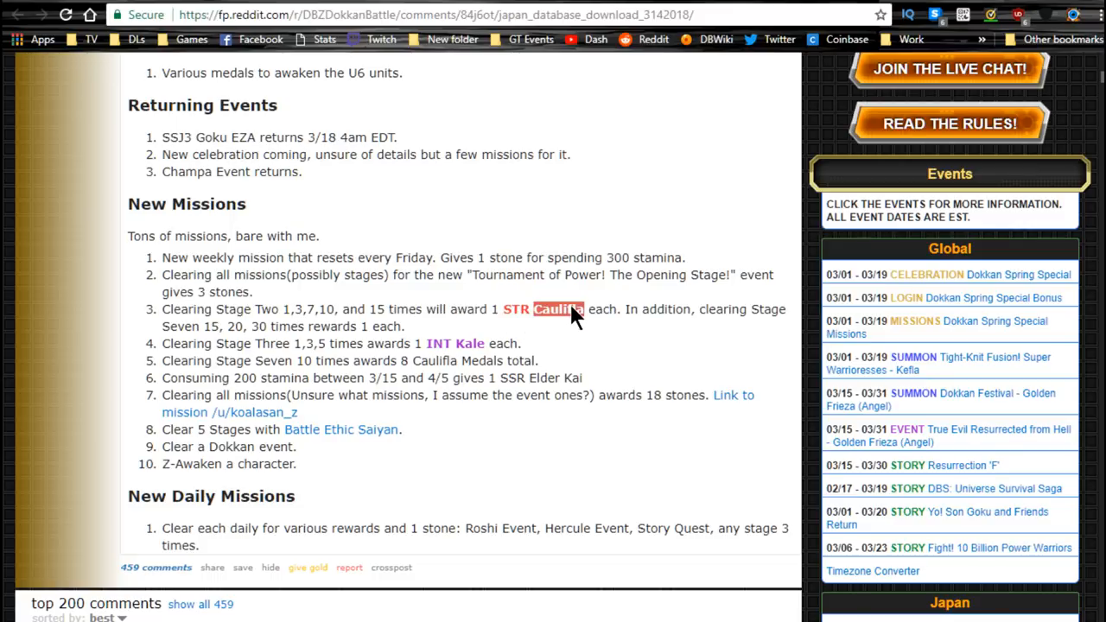
mouse_move(643, 280)
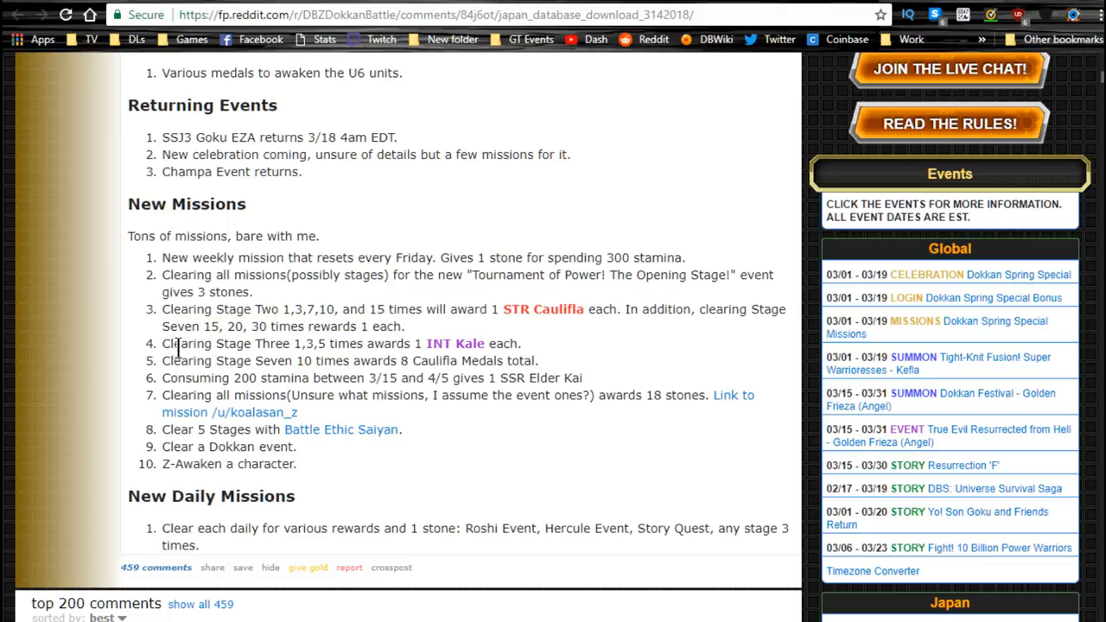
Step: Highlight the New Daily Missions lines one by one while reading them
drag(162, 307, 403, 326)
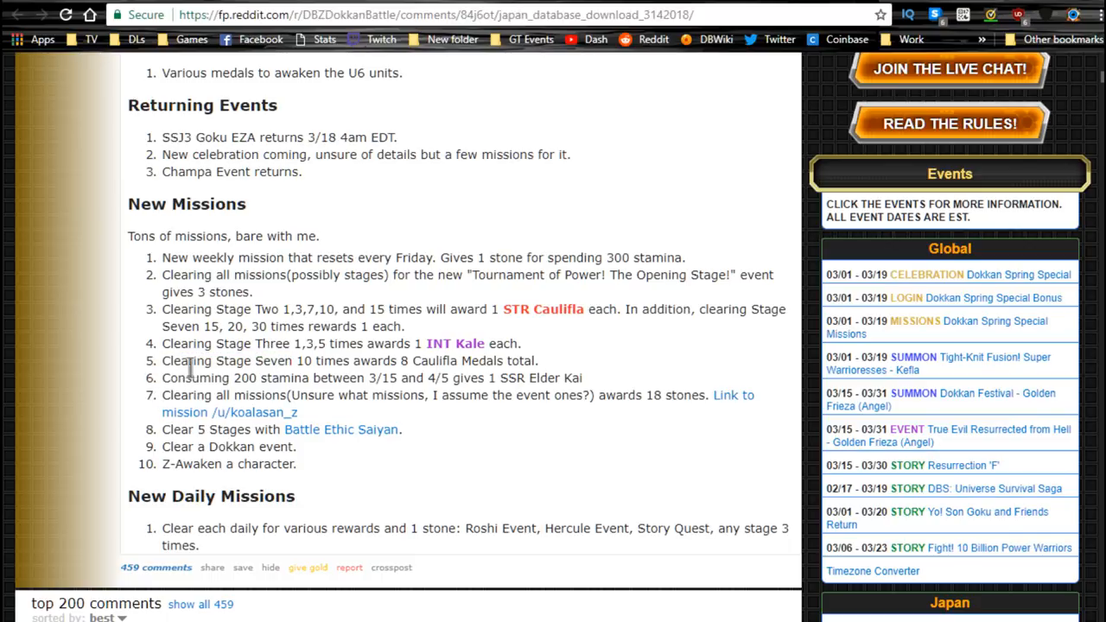
drag(163, 361, 484, 377)
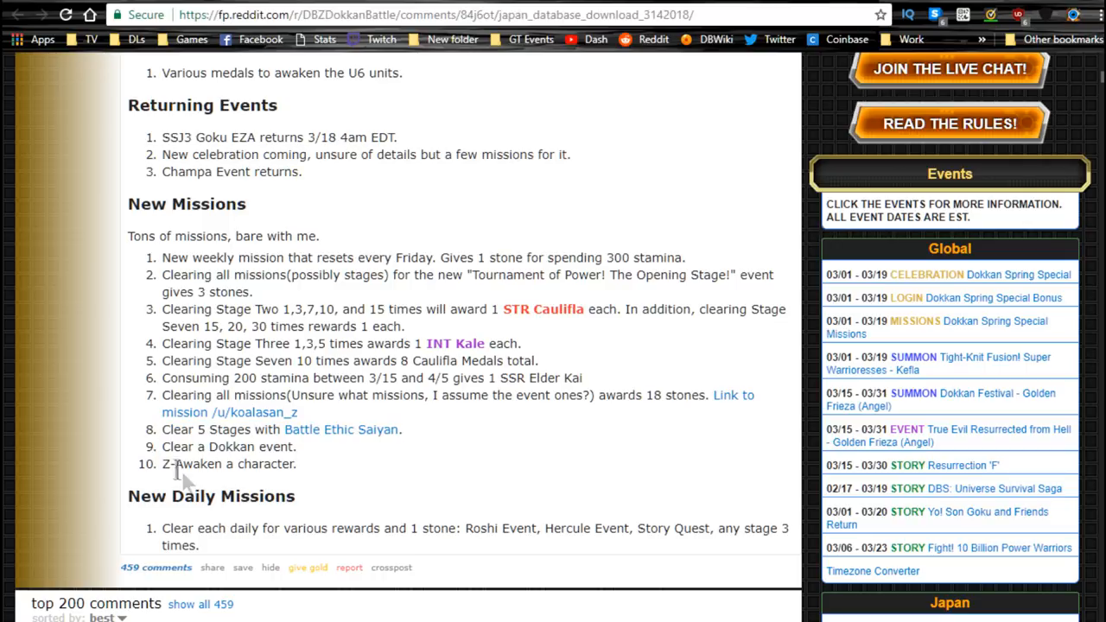
drag(163, 428, 298, 463)
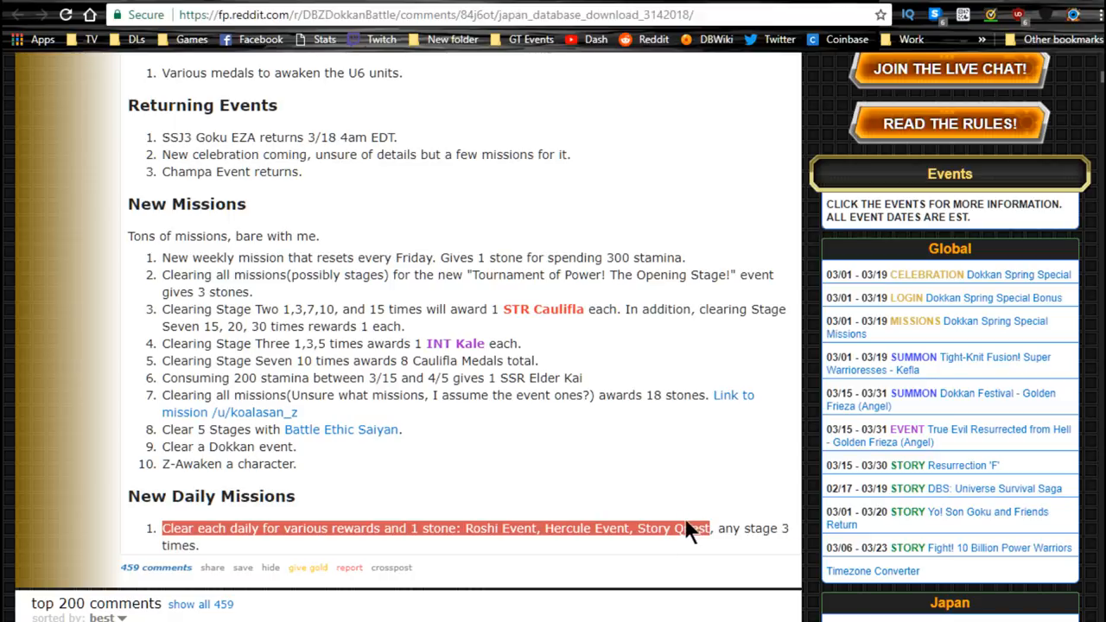
scroll(up, 3)
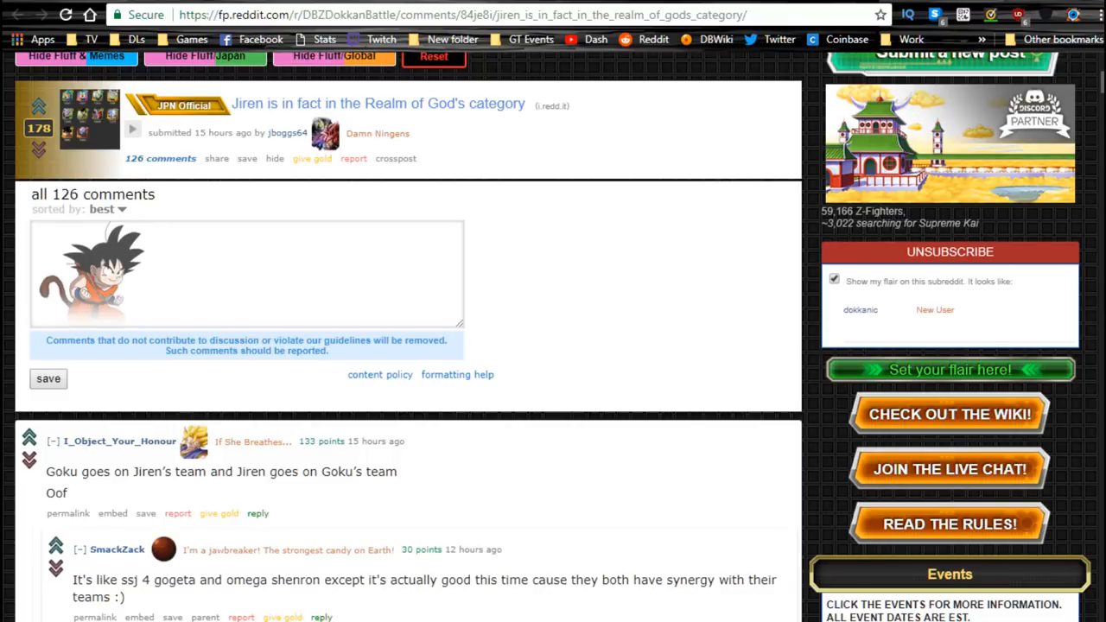
mouse_move(458, 216)
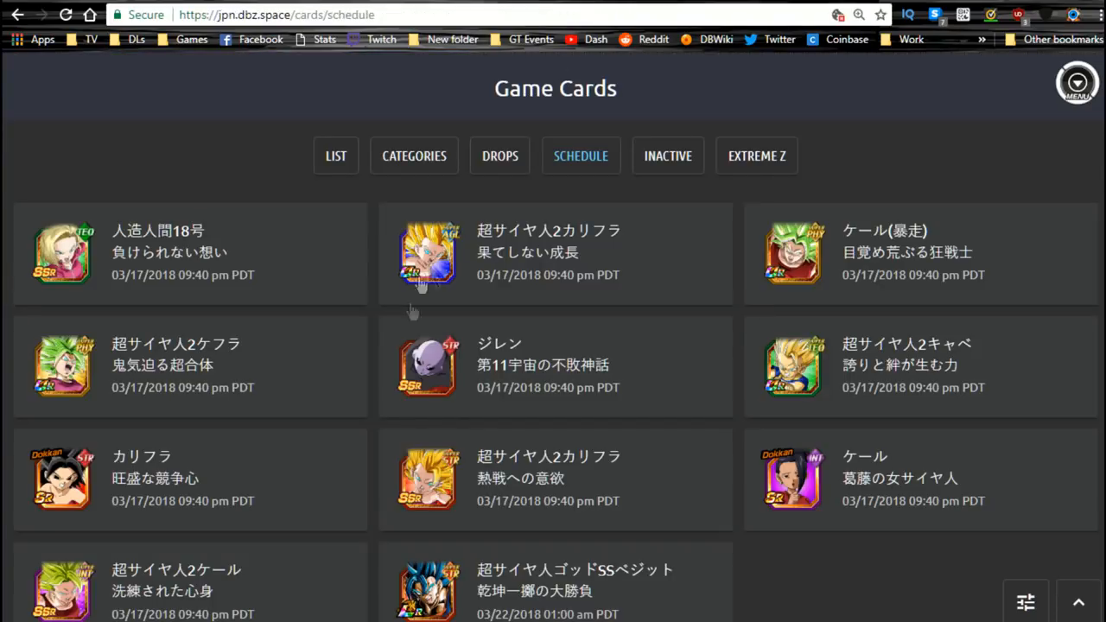
mouse_move(430, 384)
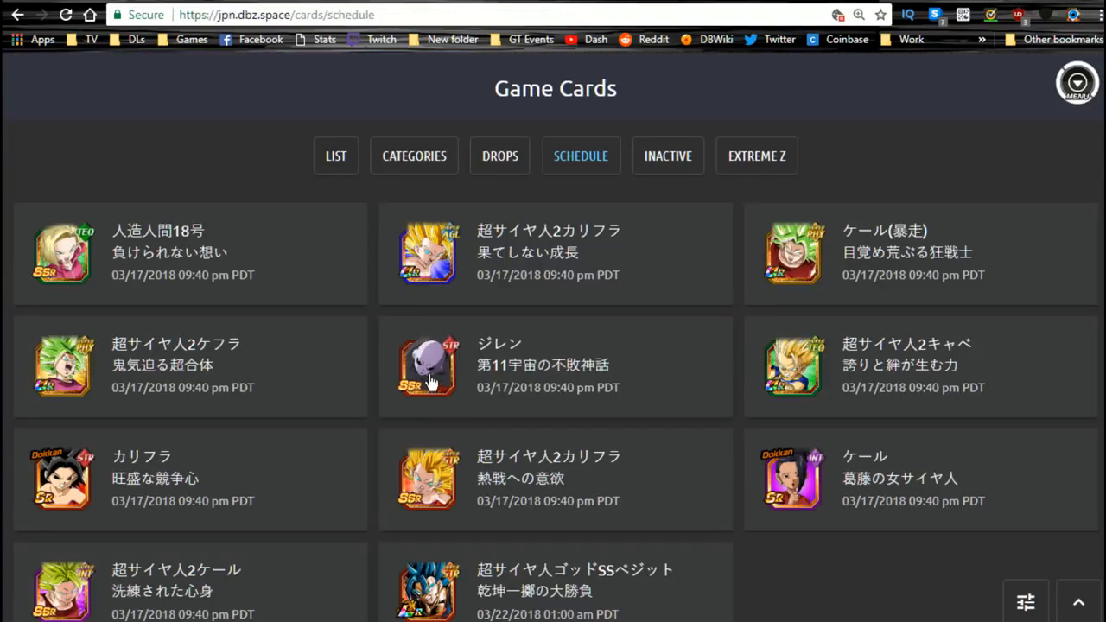
mouse_move(415, 240)
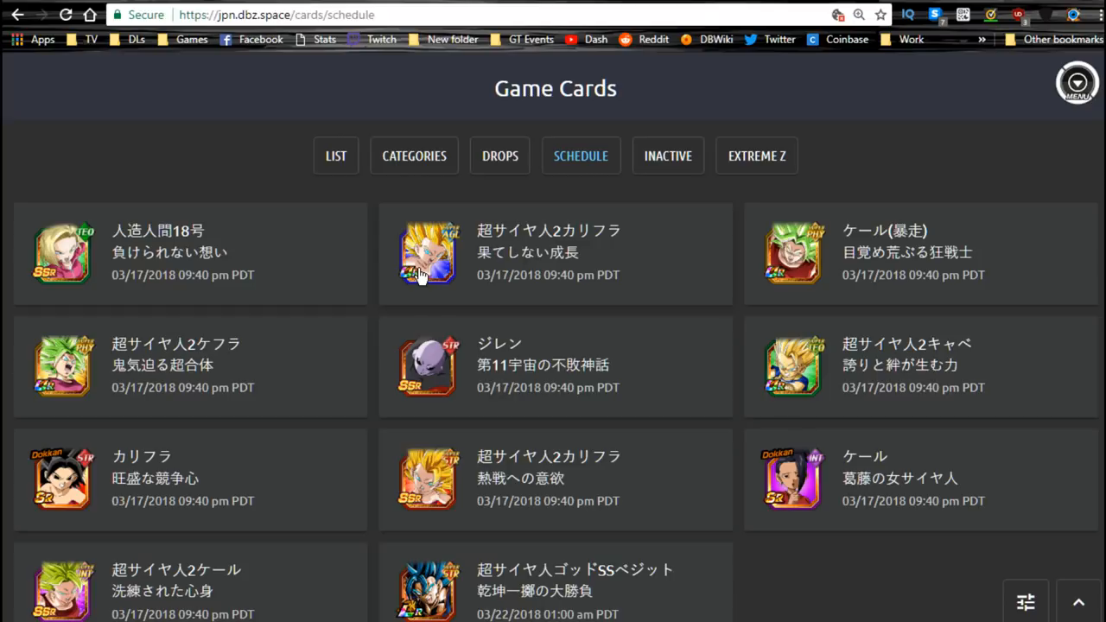
Step: Preview the Super Saiyan 2 Caulifla and berserk Kale cards, closing each
click(427, 252)
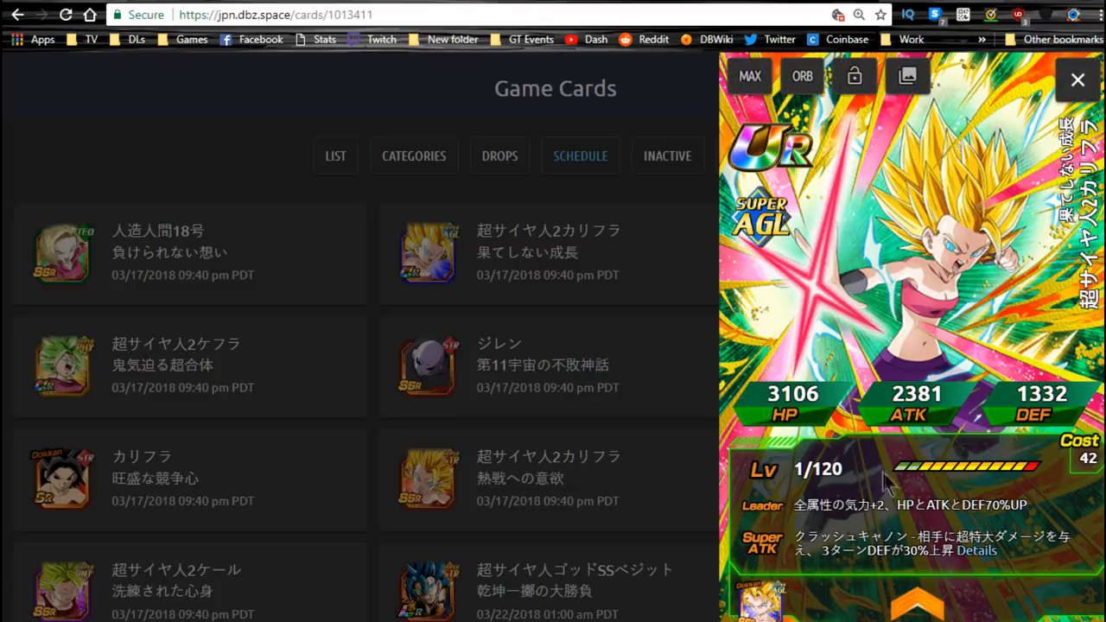
click(1079, 80)
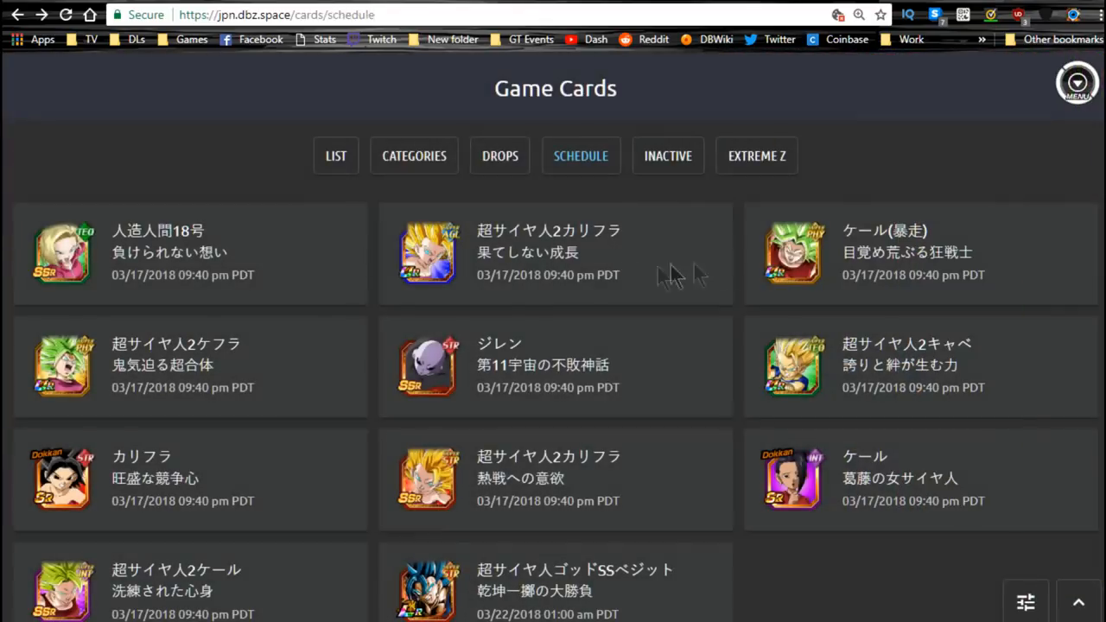
click(792, 252)
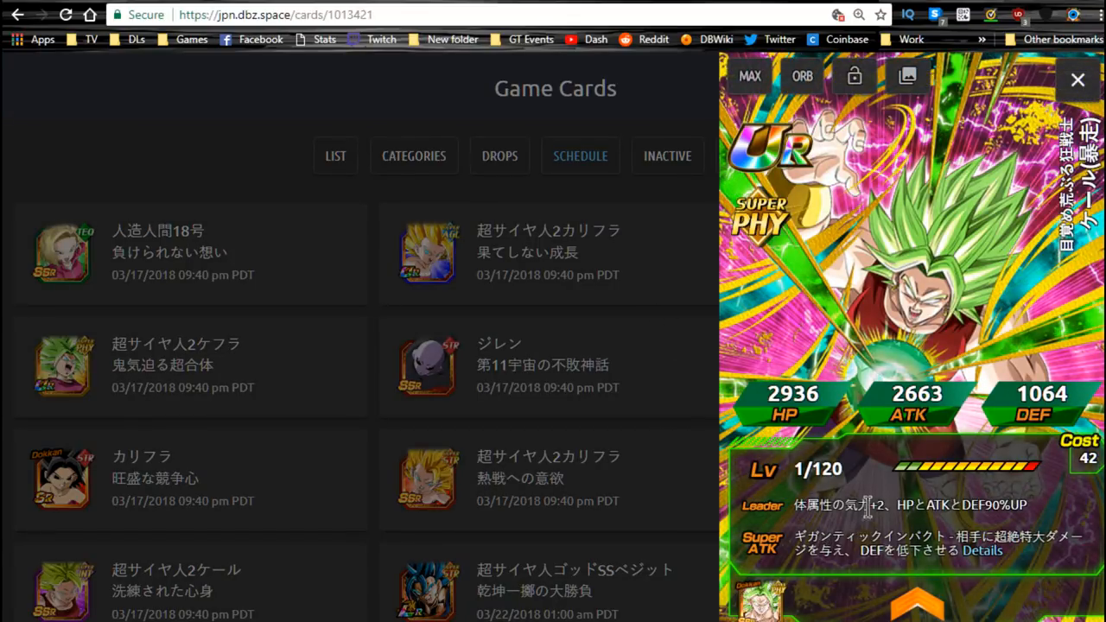
double_click(960, 505)
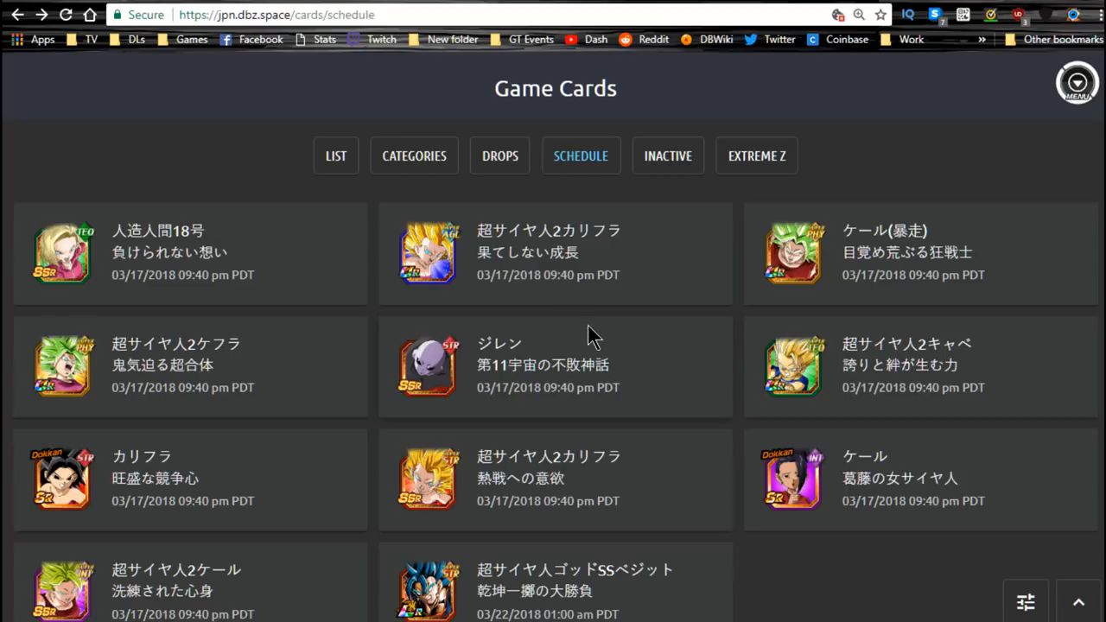
mouse_move(238, 336)
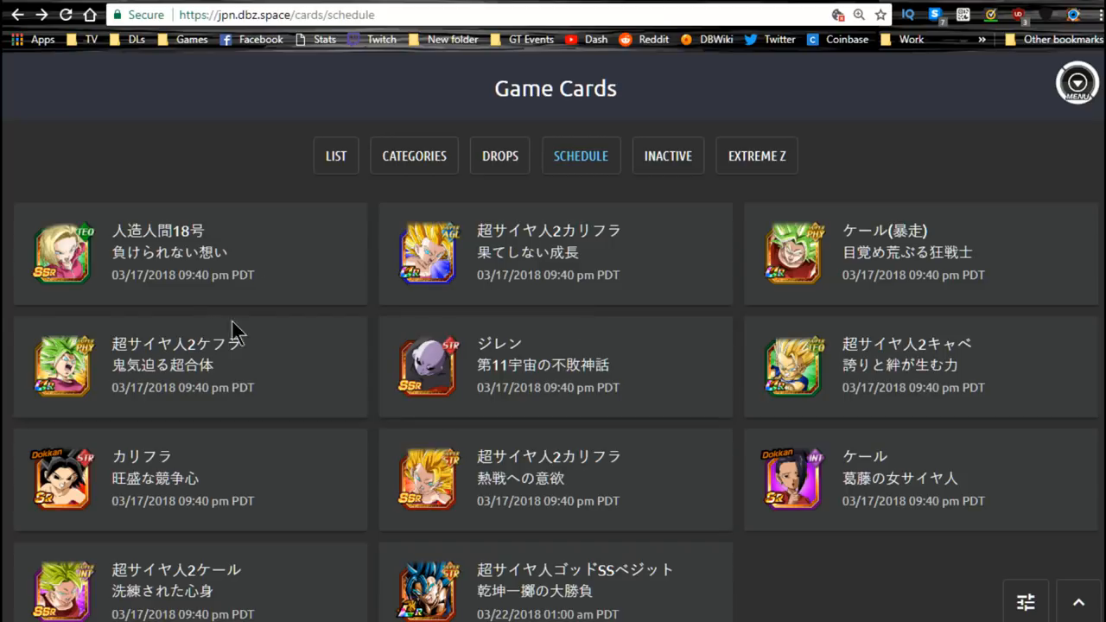
mouse_move(69, 366)
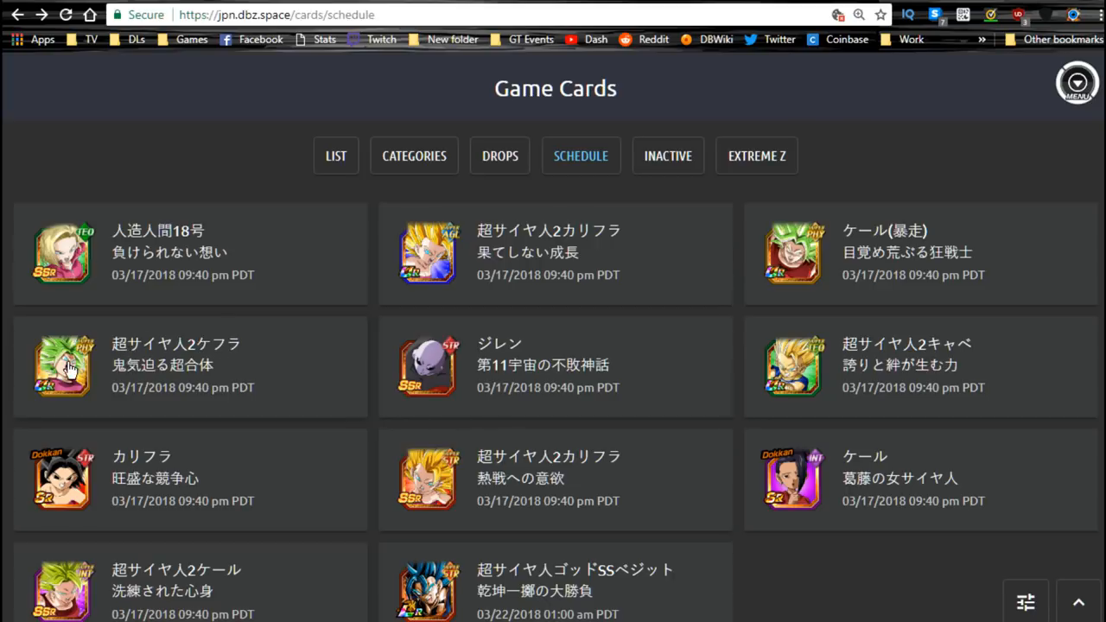
Step: Preview the Super Saiyan 2 Kefla and Super Saiyan 2 Cabba (Kyabe) cards
click(62, 365)
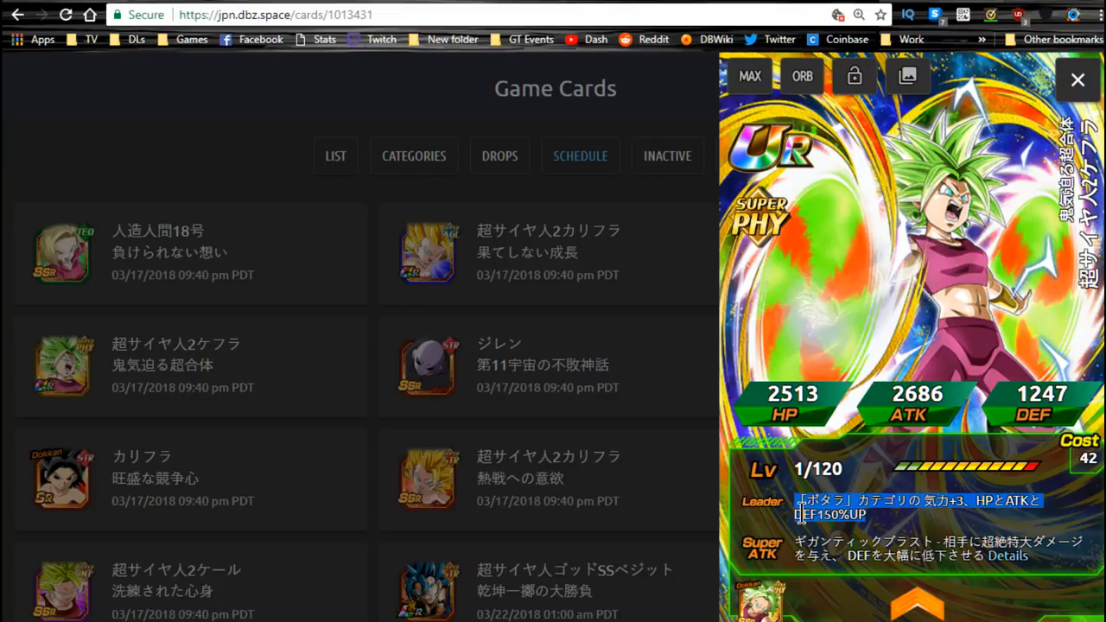
mouse_move(681, 519)
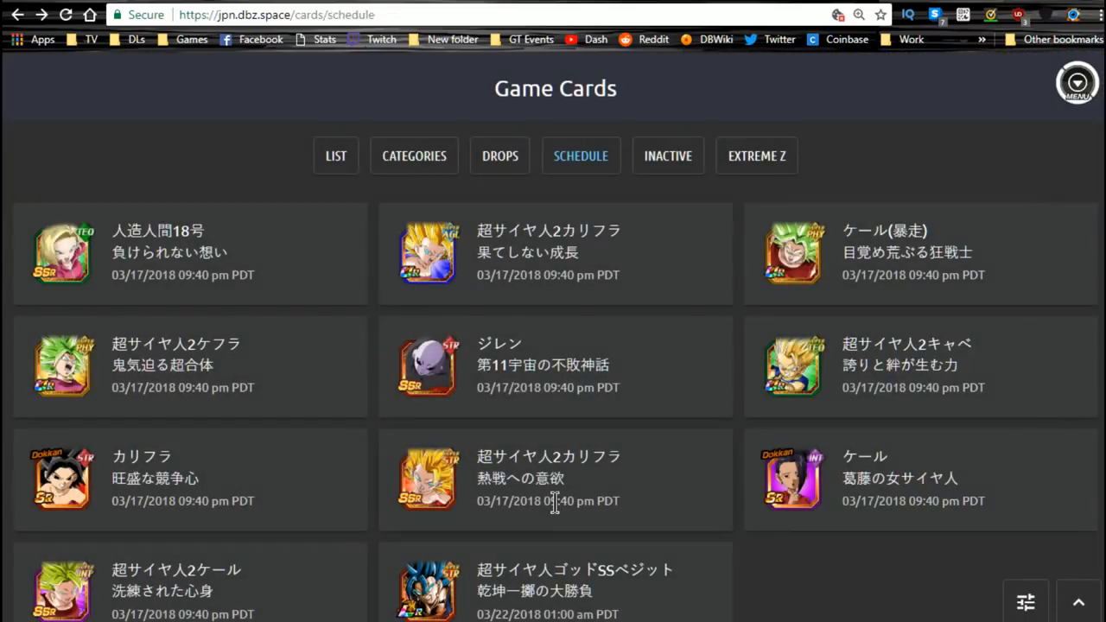
mouse_move(561, 503)
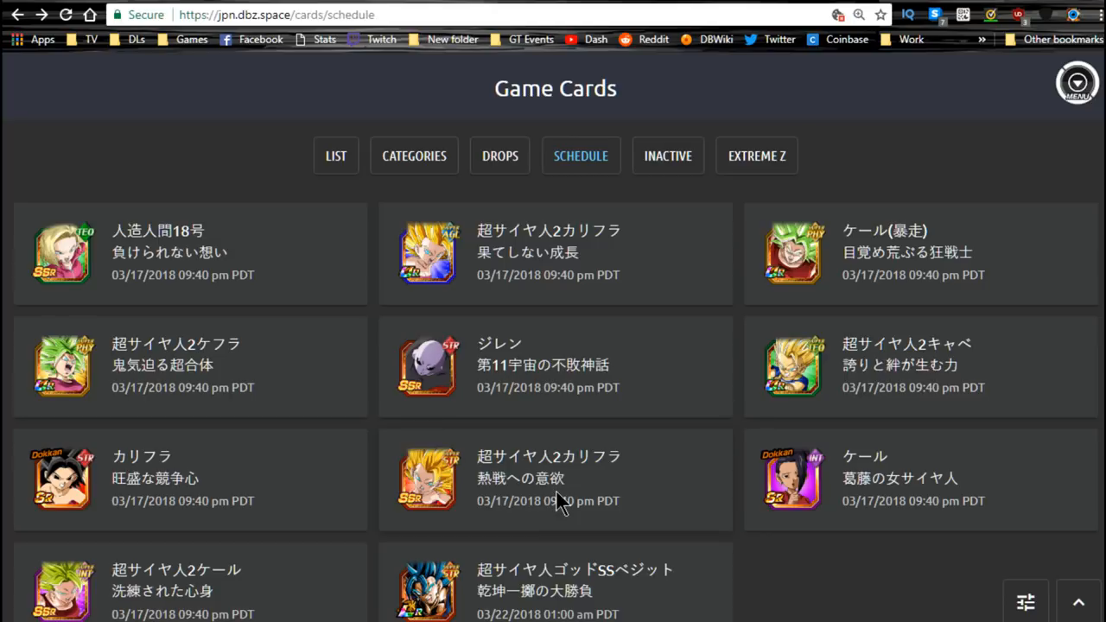
mouse_move(557, 501)
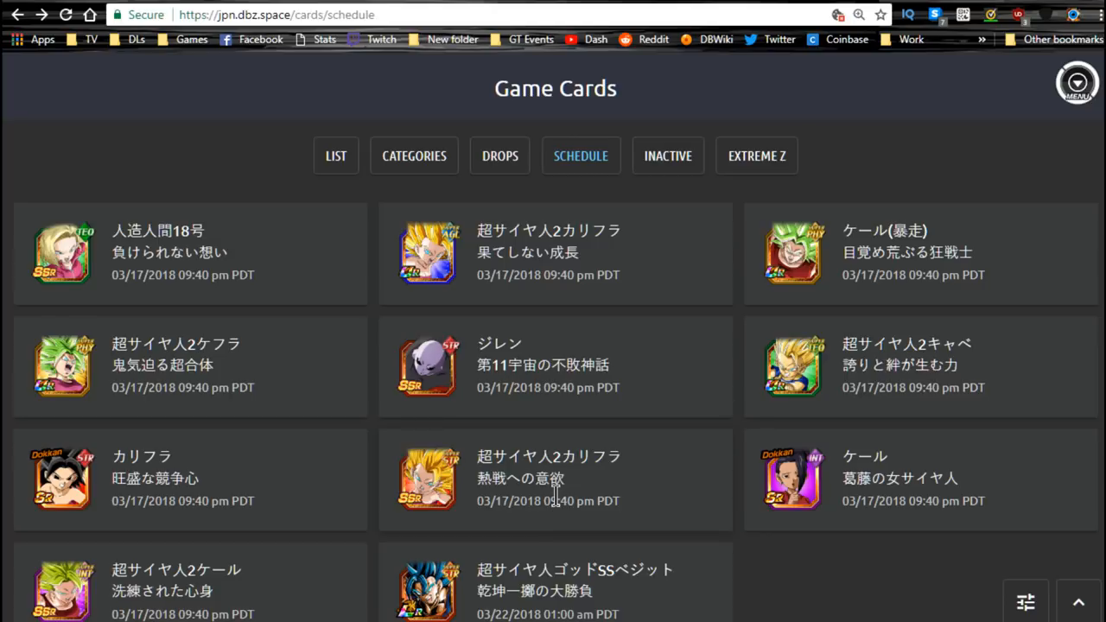
click(425, 365)
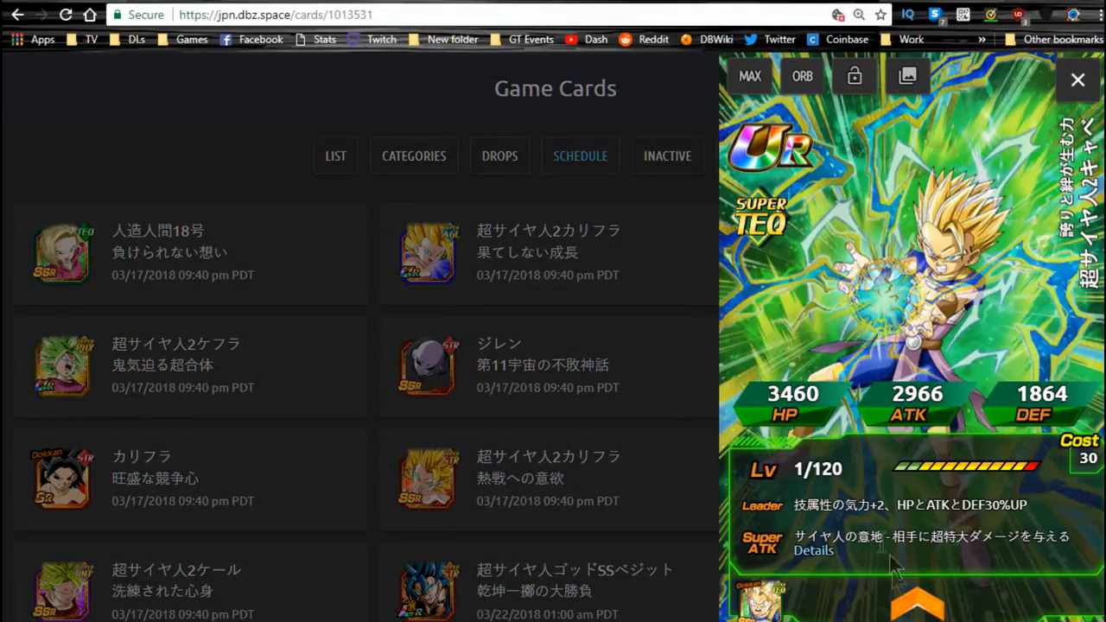
Step: Preview the SR STR Caulifla card and close it, returning to the full schedule grid
scroll(down, 3)
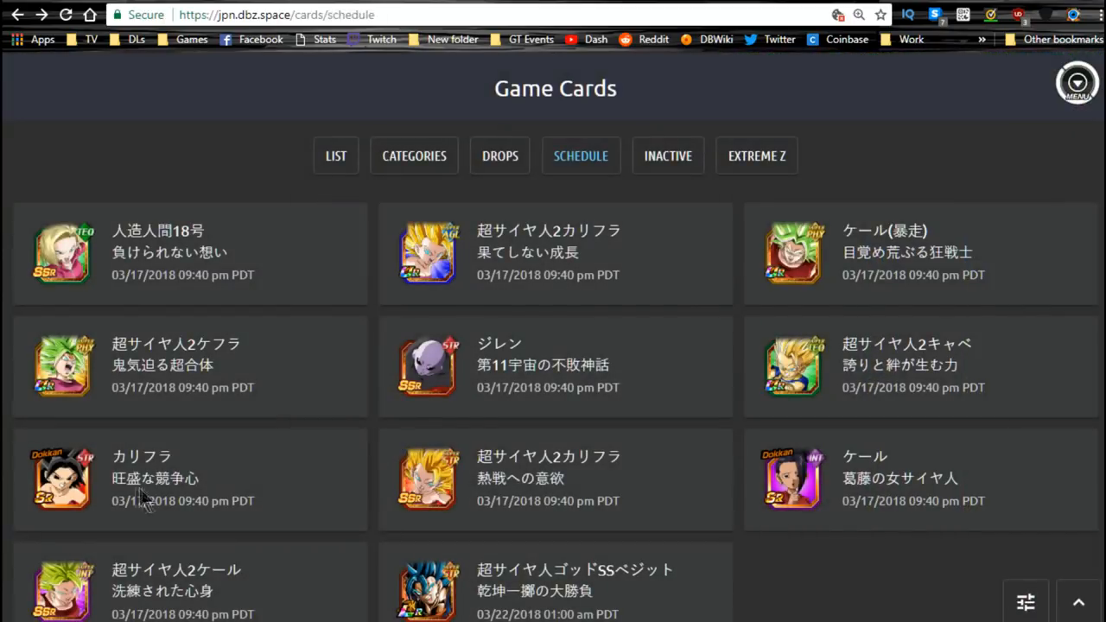
click(60, 478)
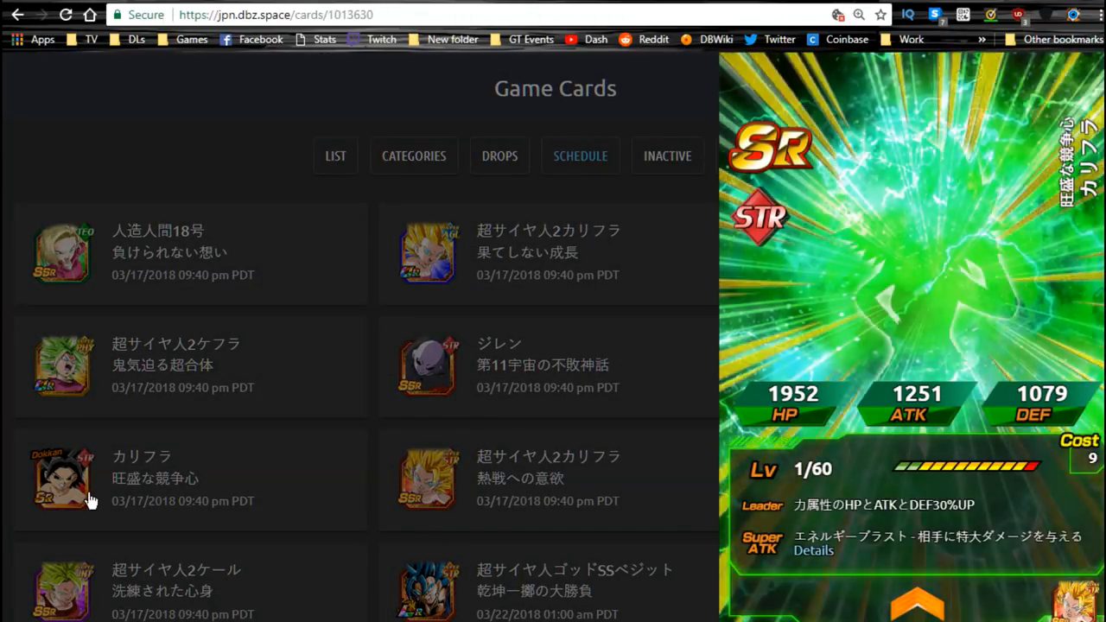
click(61, 477)
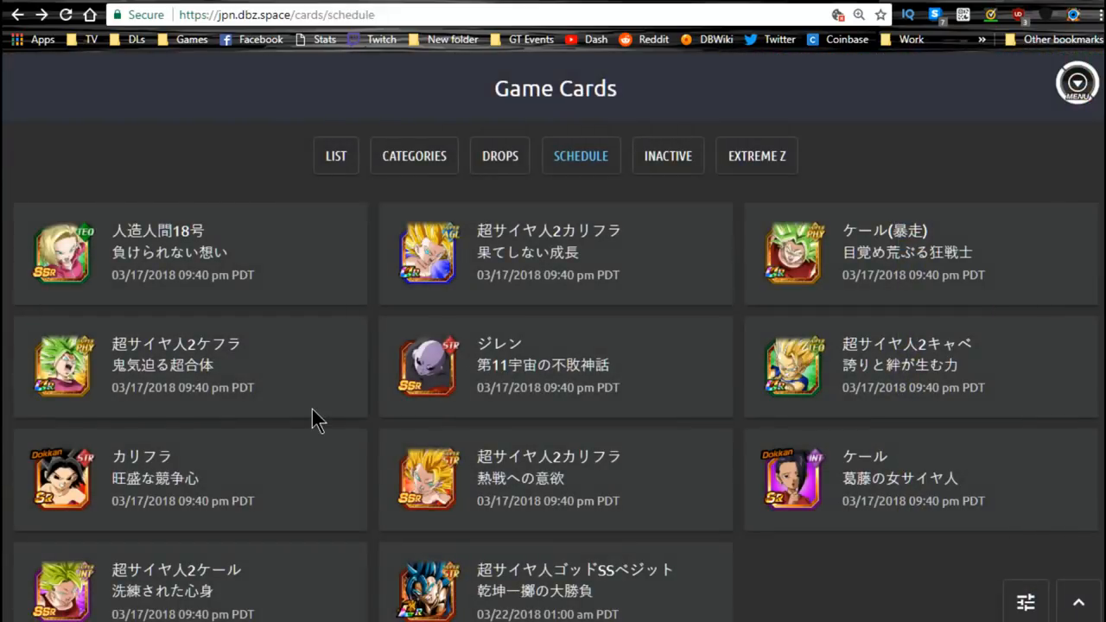
scroll(down, 3)
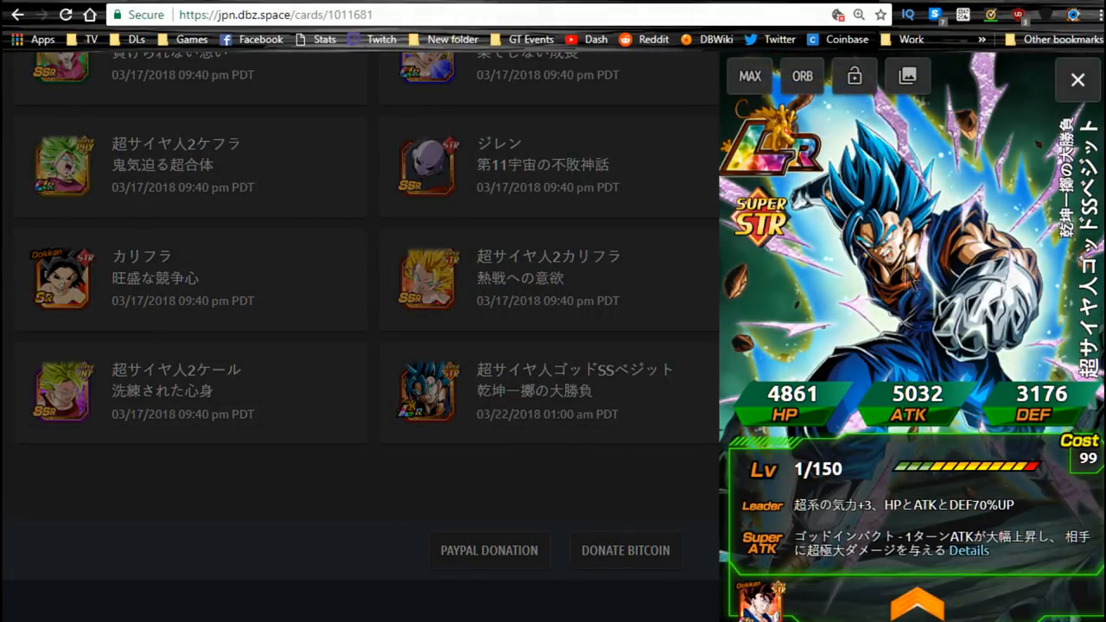
mouse_move(596, 510)
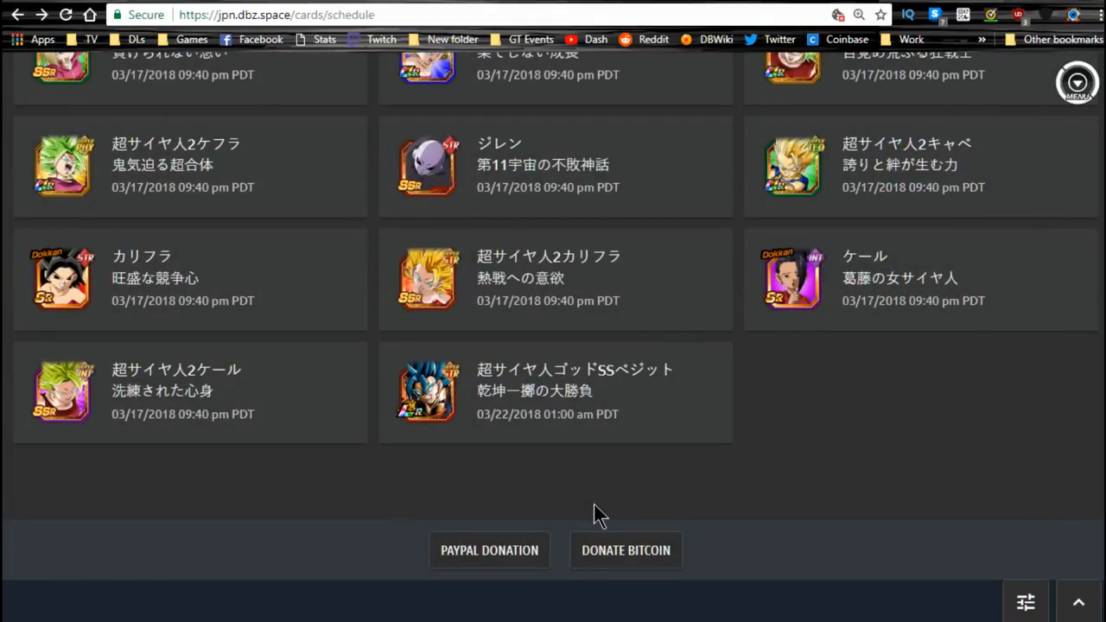
mouse_move(480, 417)
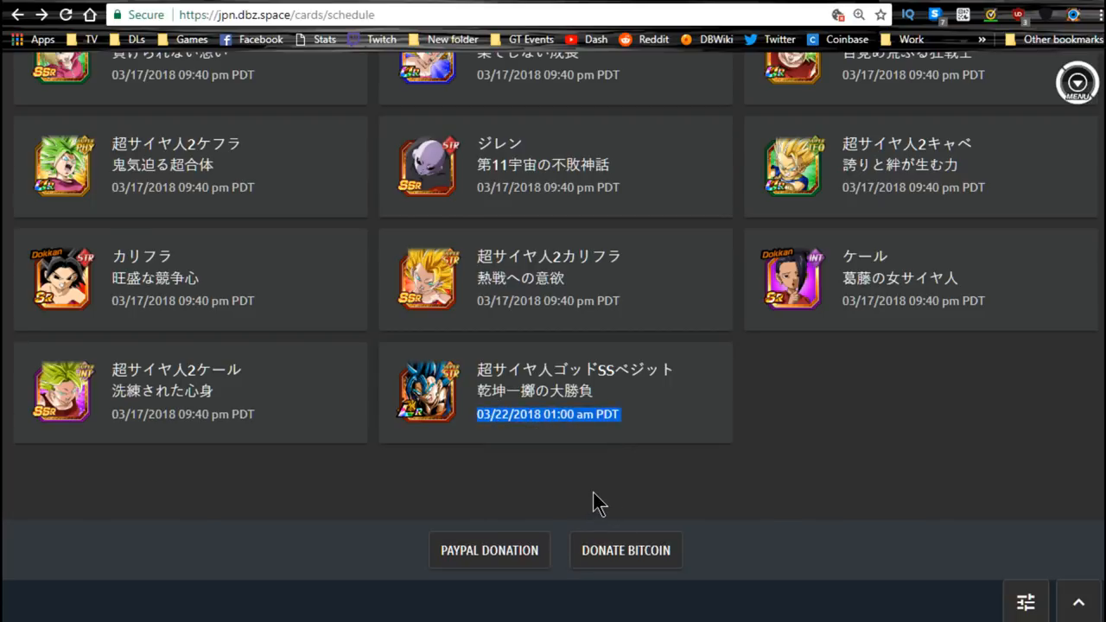
scroll(up, 3)
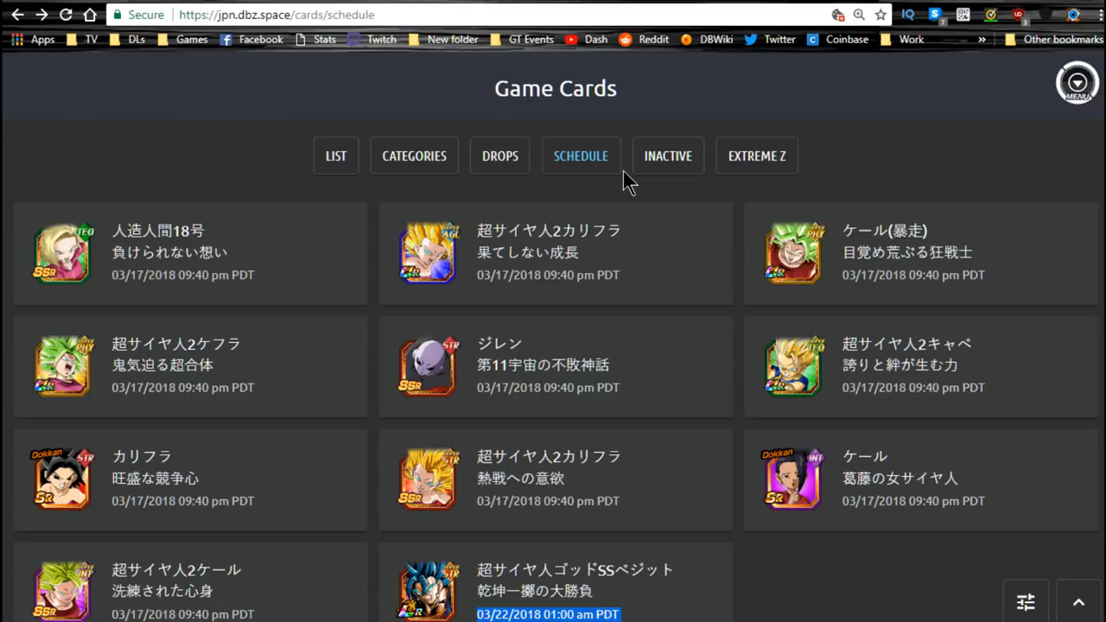
mouse_move(251, 169)
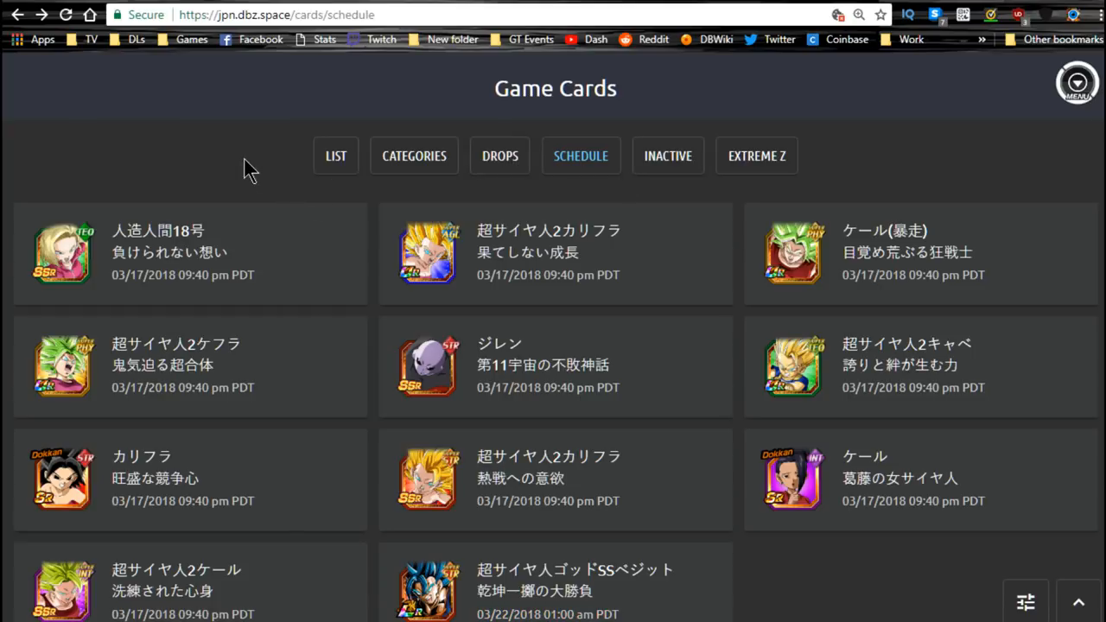